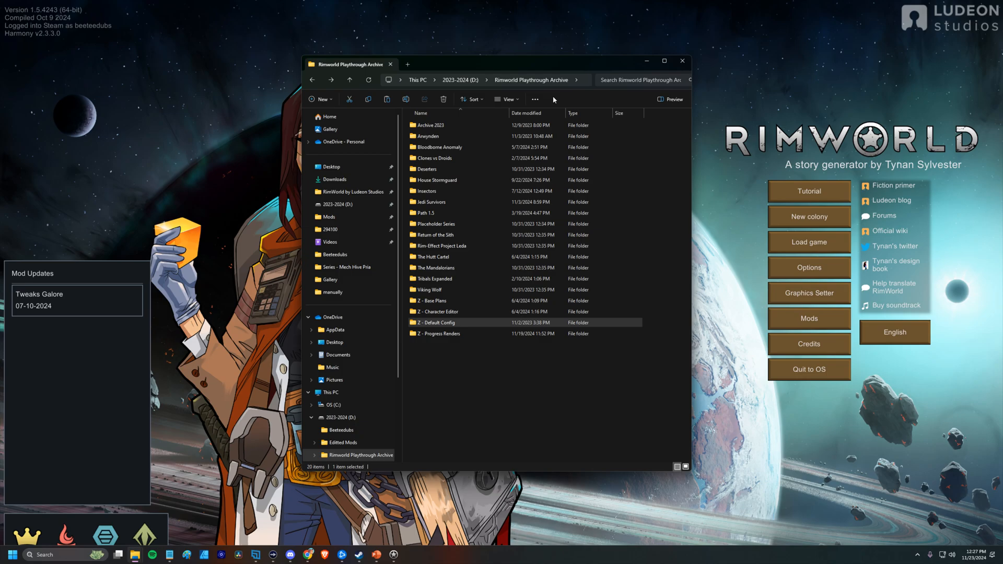
Go to Desktop > RimWorld Archive, the new empty archive folder.
left_click(435, 169)
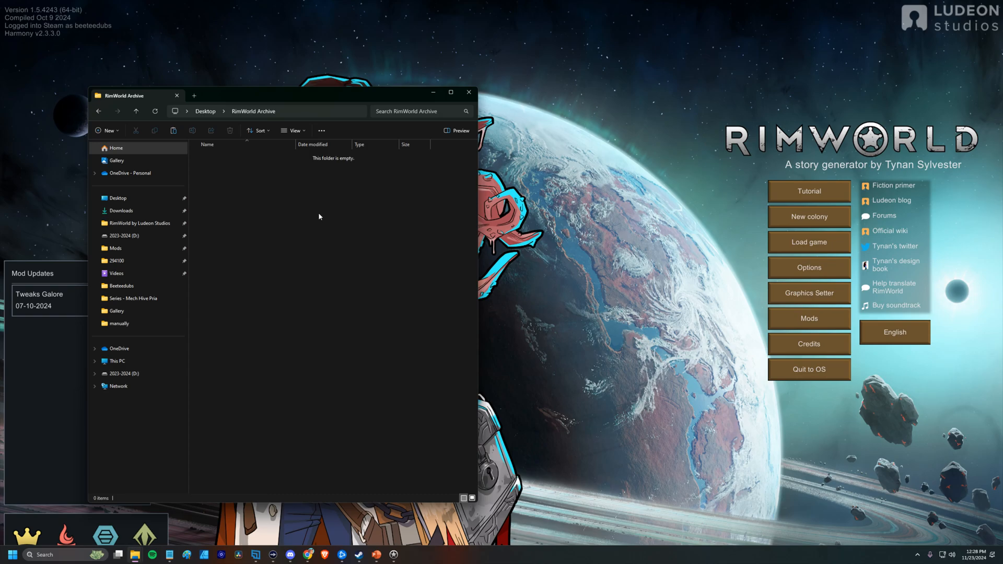
Create 'Mech Hive PRIA' and 'Default Configs' subfolders inside RimWorld Archive.
left_click(108, 131)
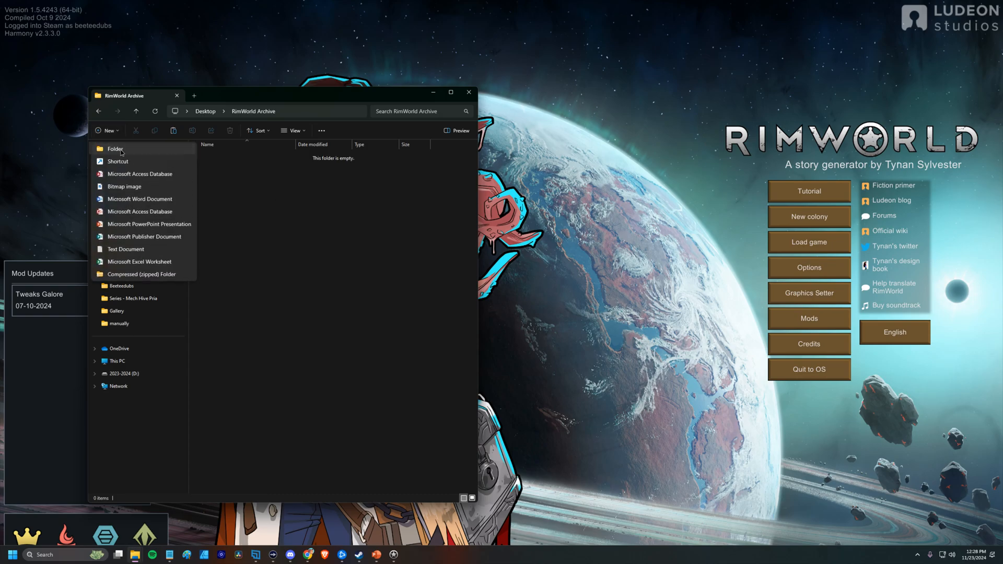
left_click(115, 149)
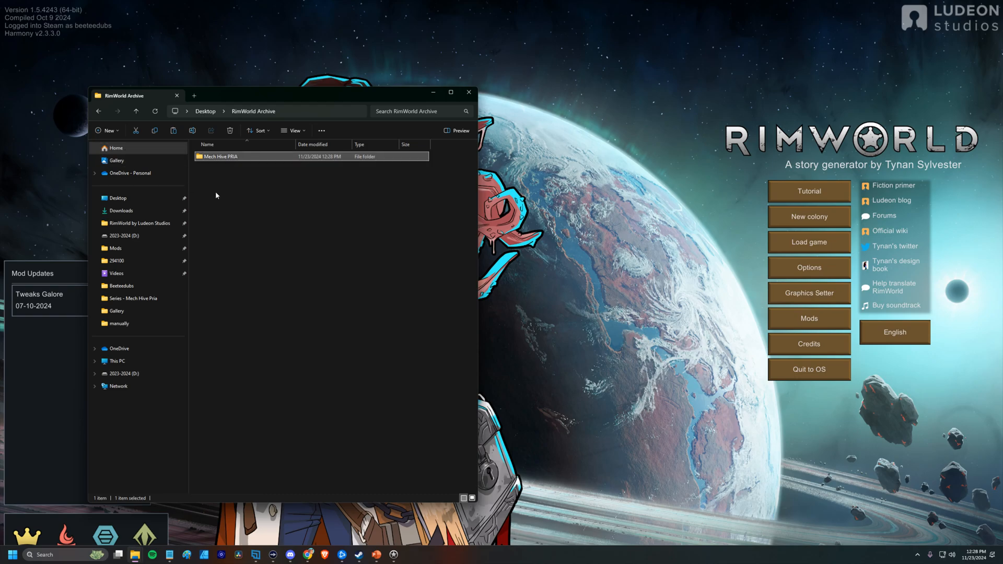
left_click(107, 130)
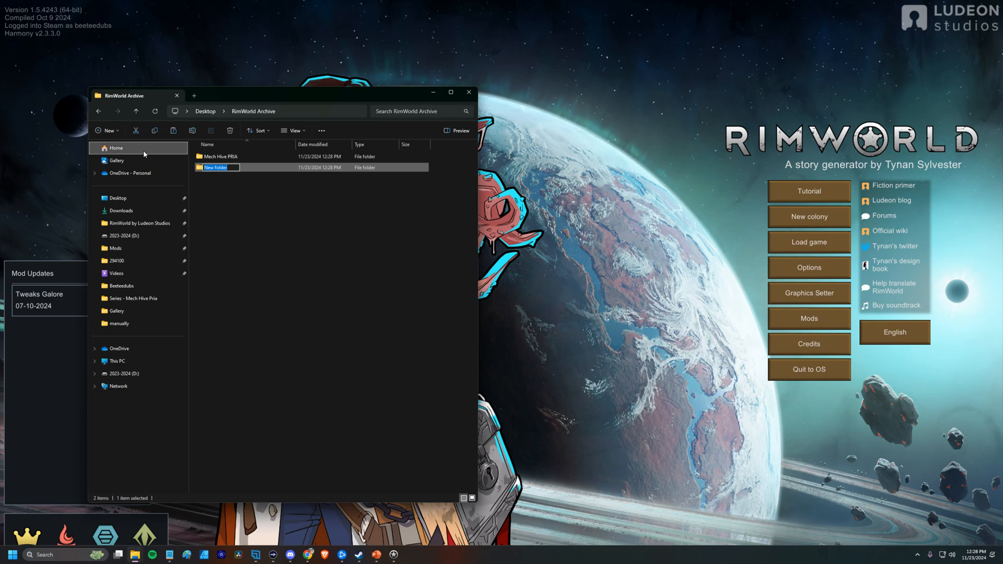
type("Defaul")
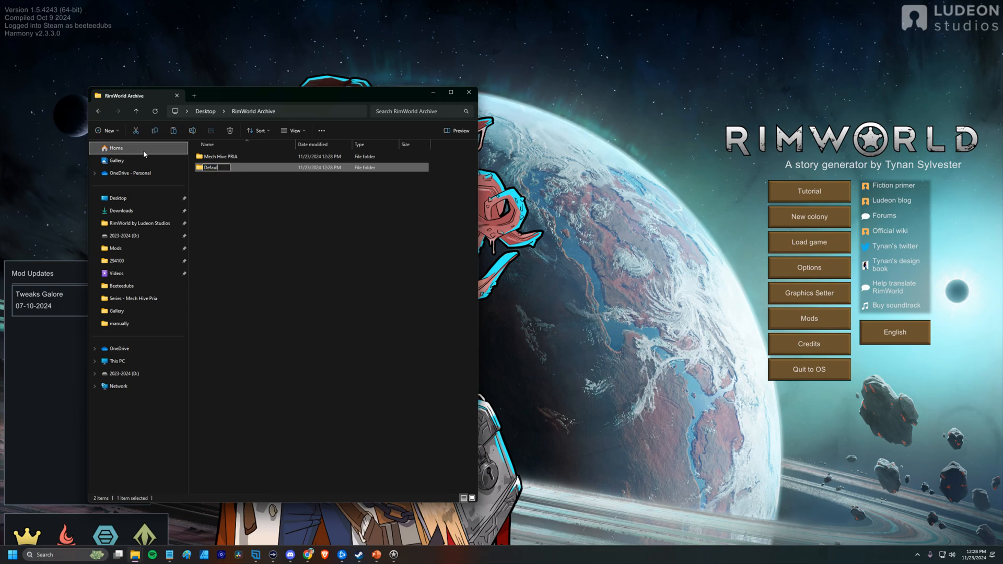
type("Default Configs")
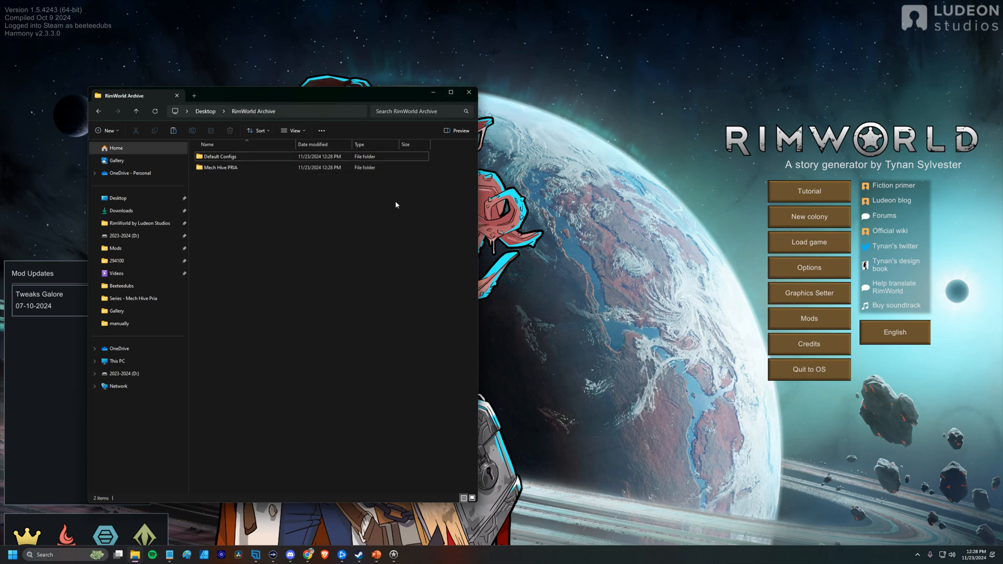
mouse_move(744, 258)
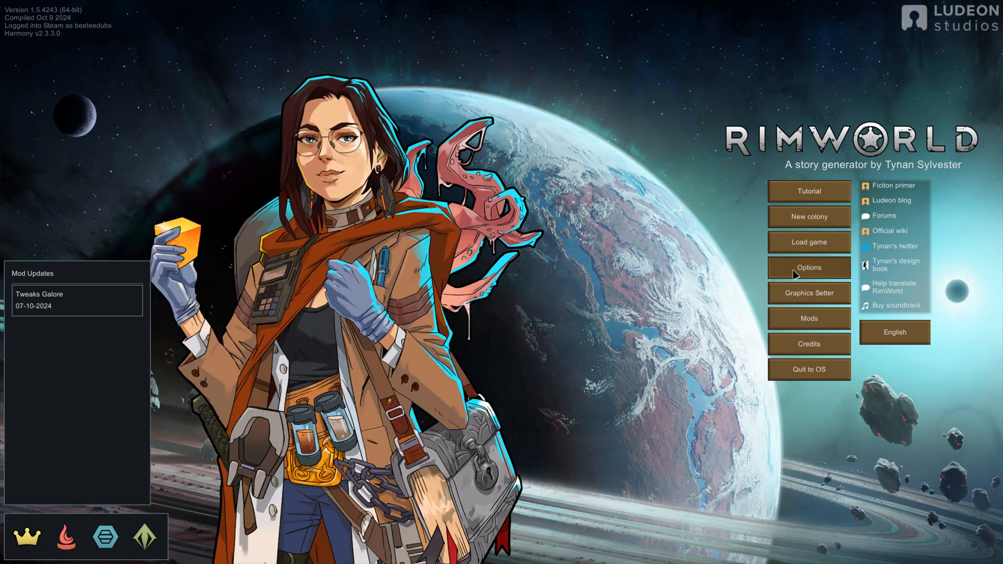
From RimWorld Options, open the save data folder and go up to RimWorld by Ludeon Studios.
left_click(809, 267)
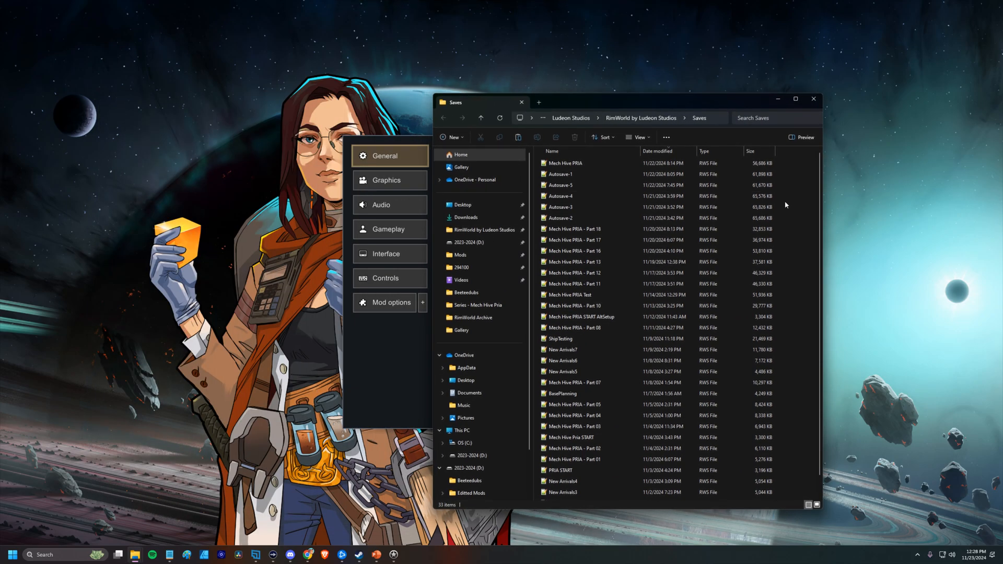
scroll("down", 3)
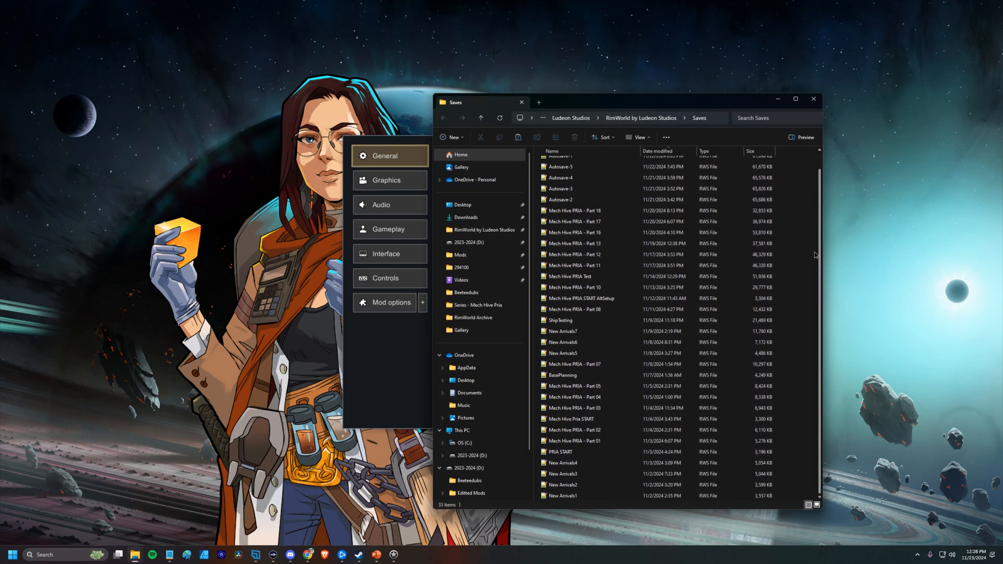
left_click(569, 496)
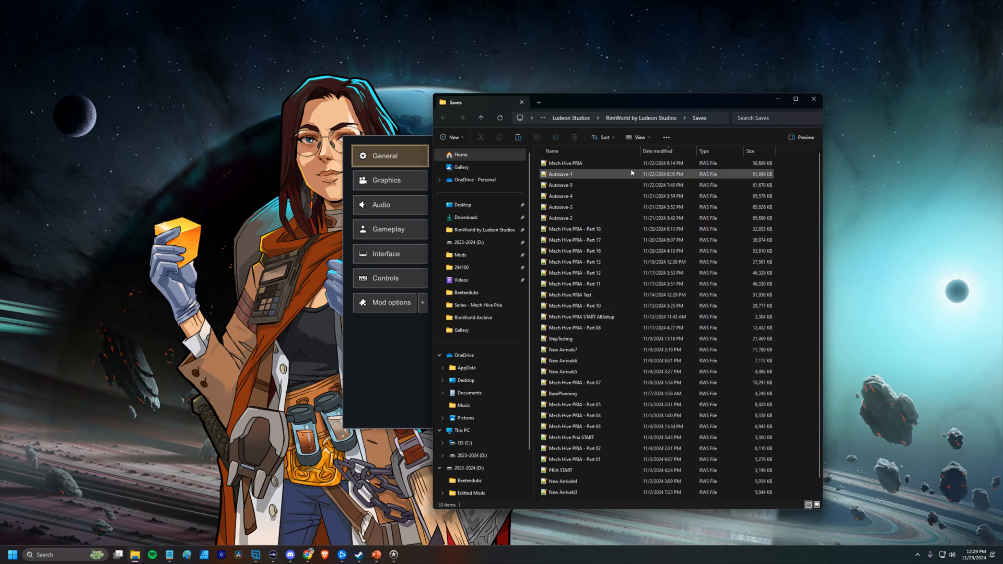
mouse_move(586, 163)
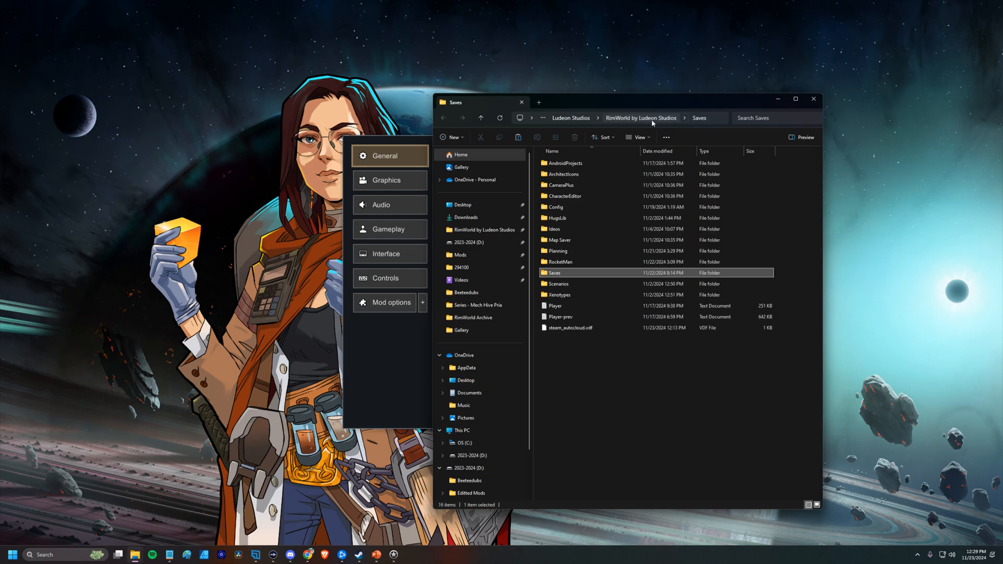
left_click(640, 118)
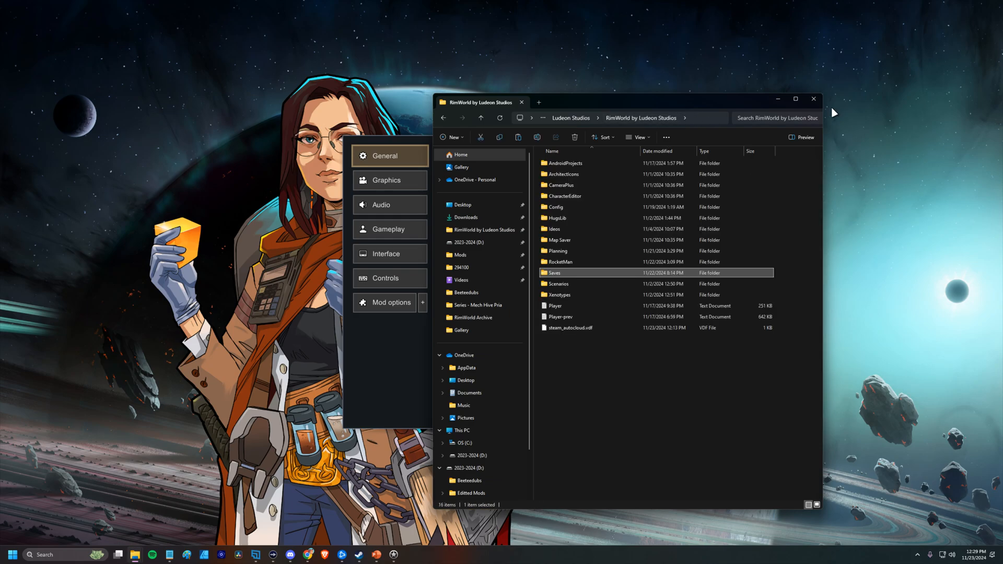
mouse_move(813, 100)
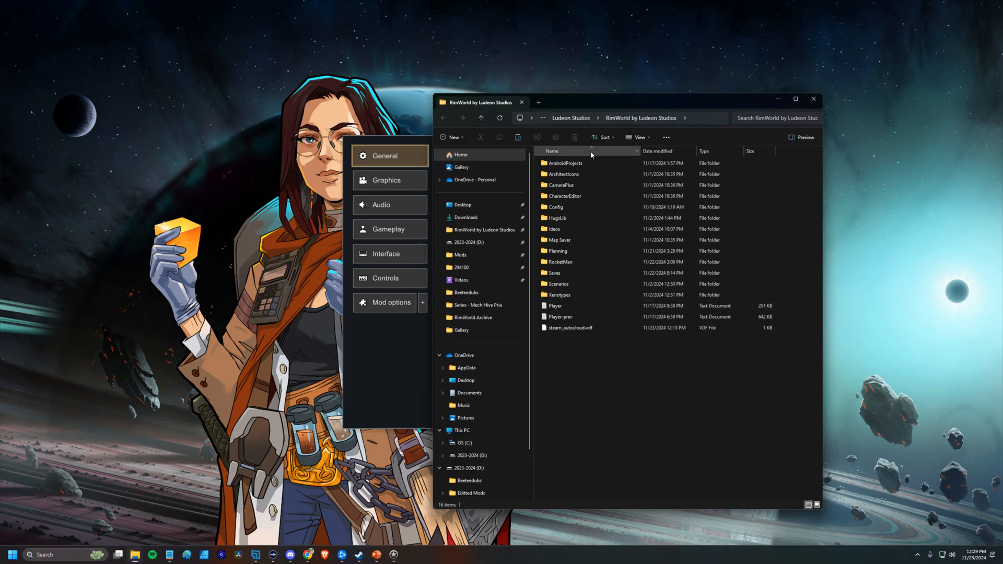
left_click(555, 273)
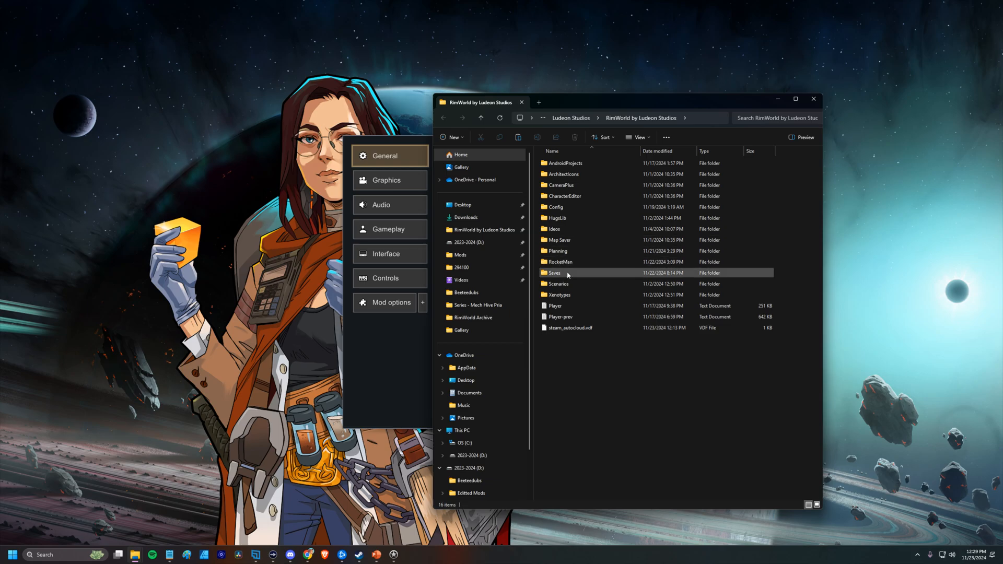
double_click(555, 272)
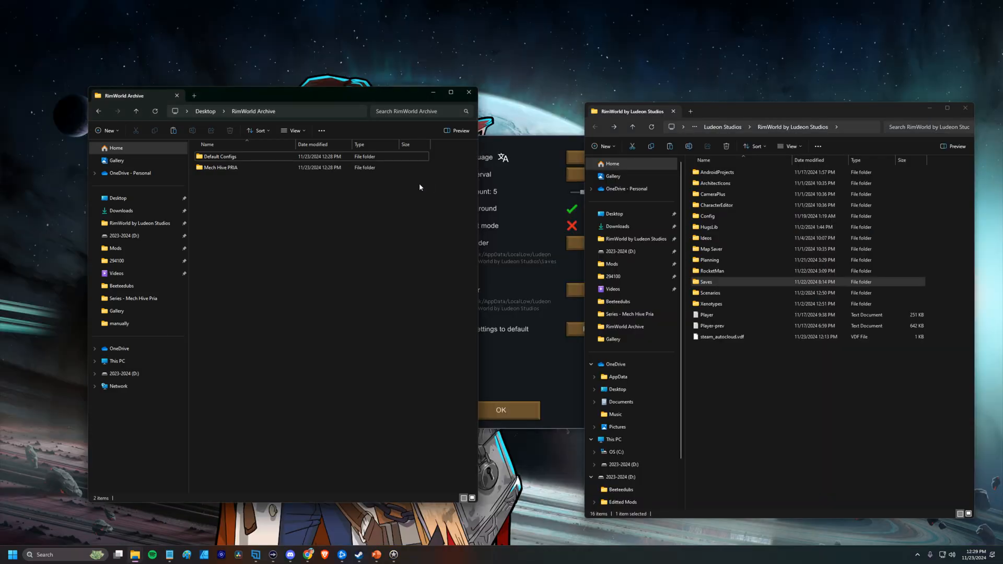
Open Mech Hive PRIA and select all items in the game data folder.
double_click(220, 167)
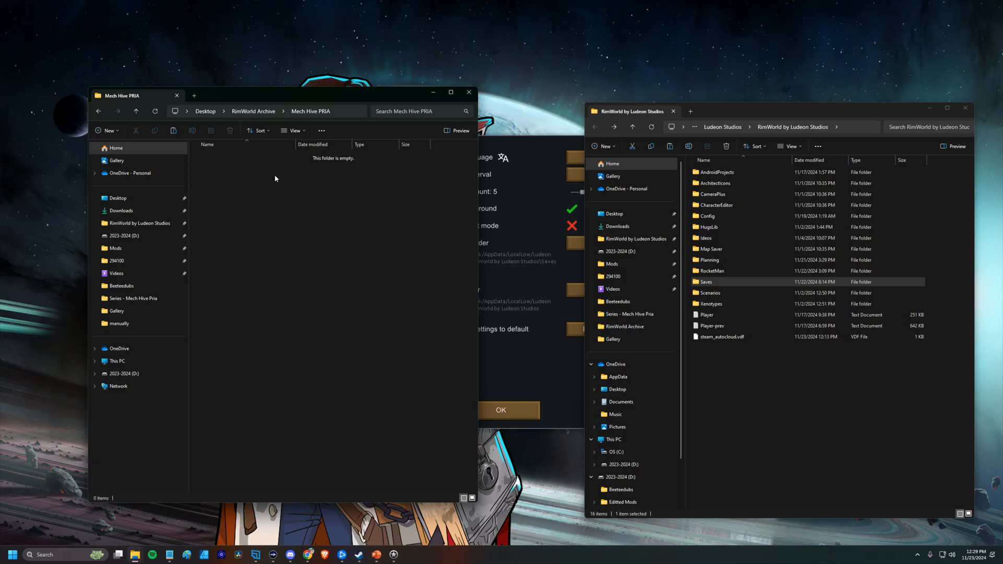
key("ctrl+a")
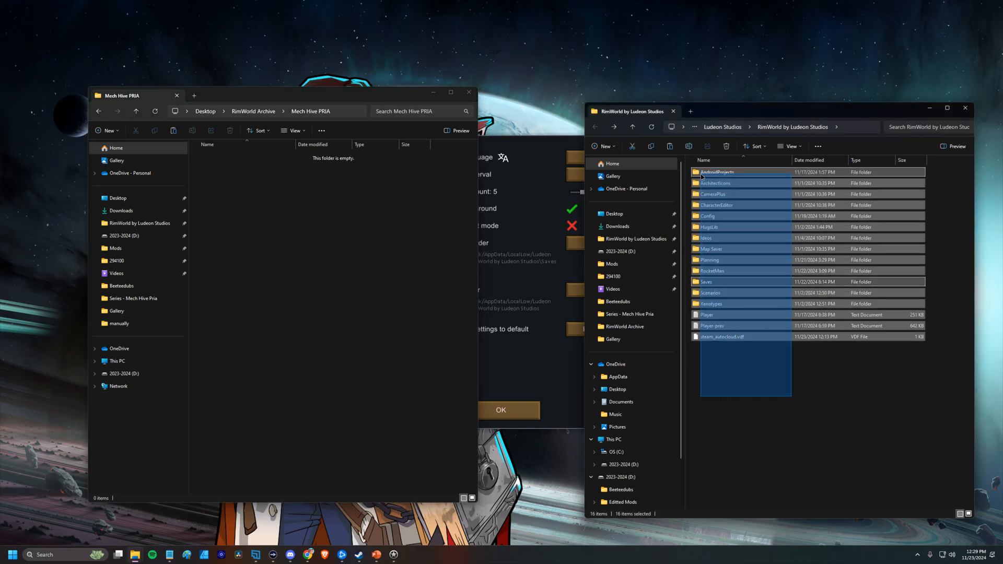
left_click(714, 183)
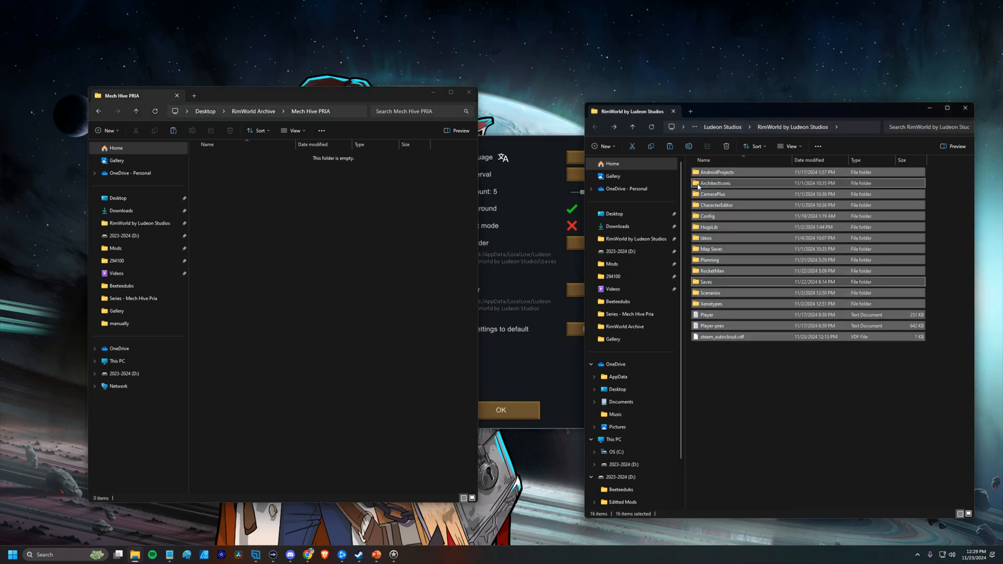
right_click(266, 194)
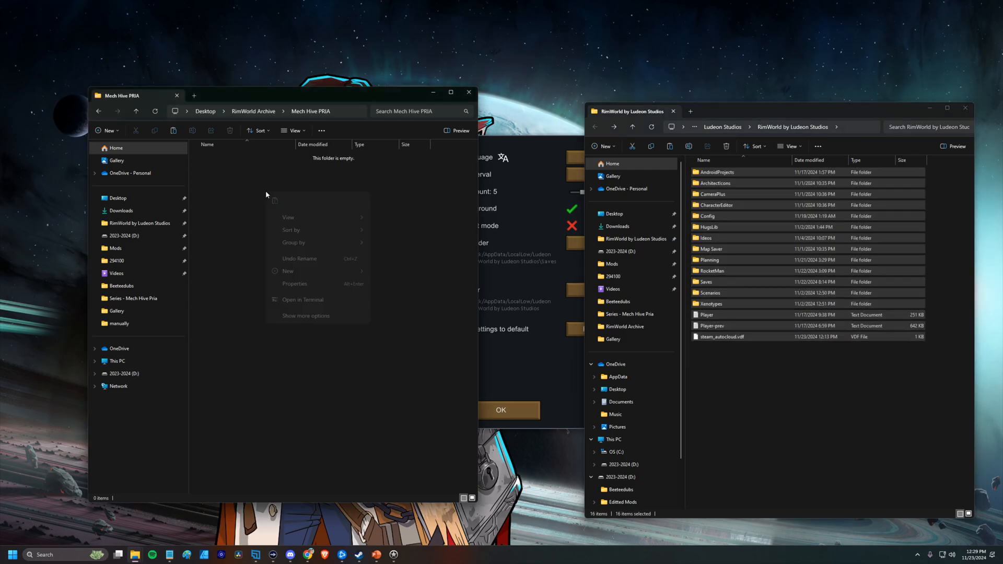
left_click(109, 131)
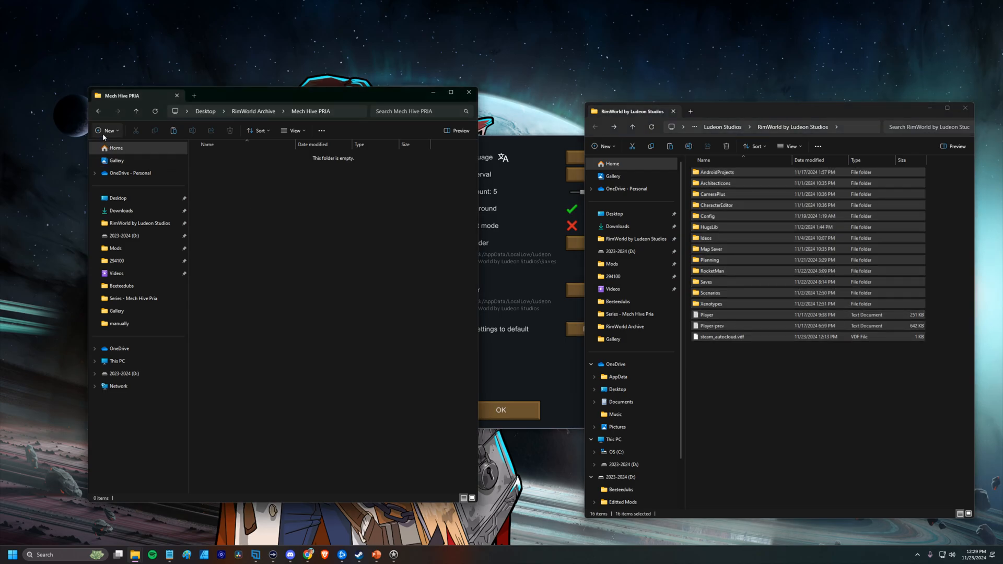
Create a 'RimWorld Folder' subfolder in Mech Hive PRIA.
left_click(108, 130)
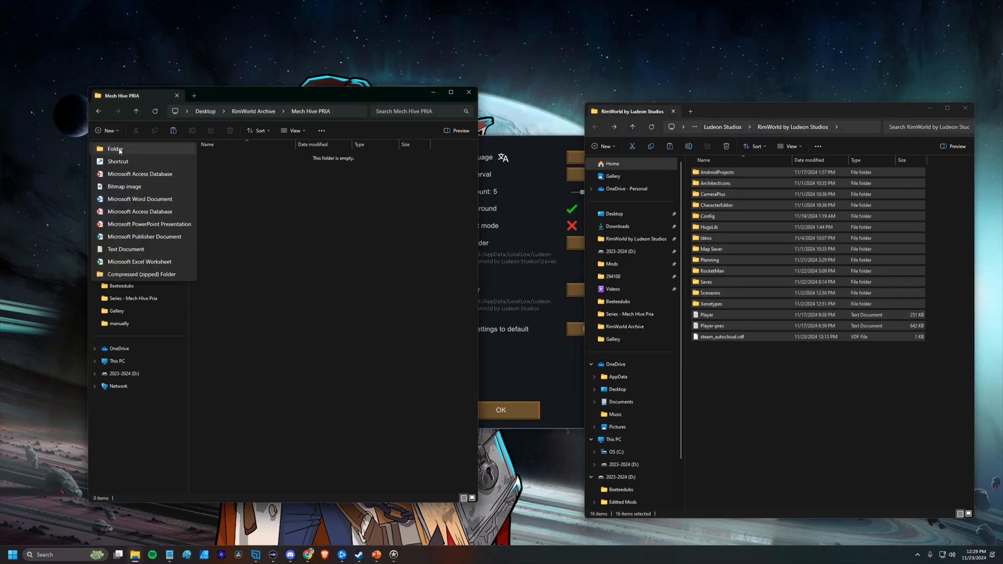
left_click(117, 148)
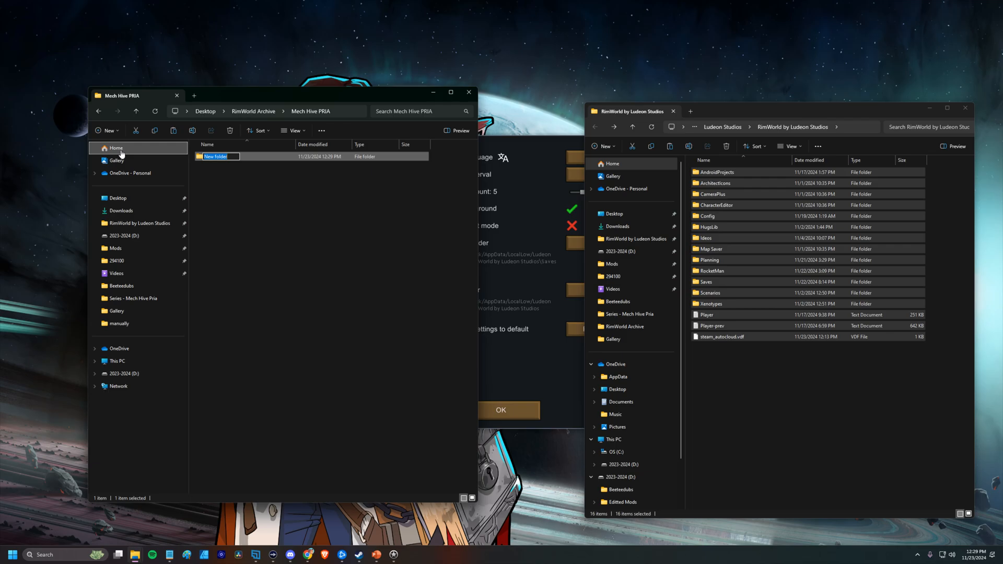
type("RimWorld")
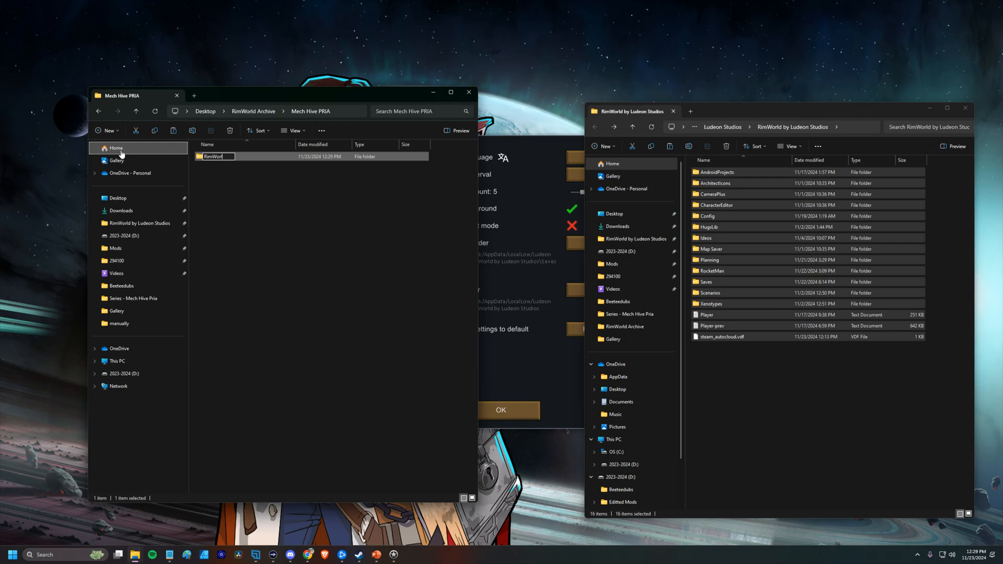
type("RimWorld Folder")
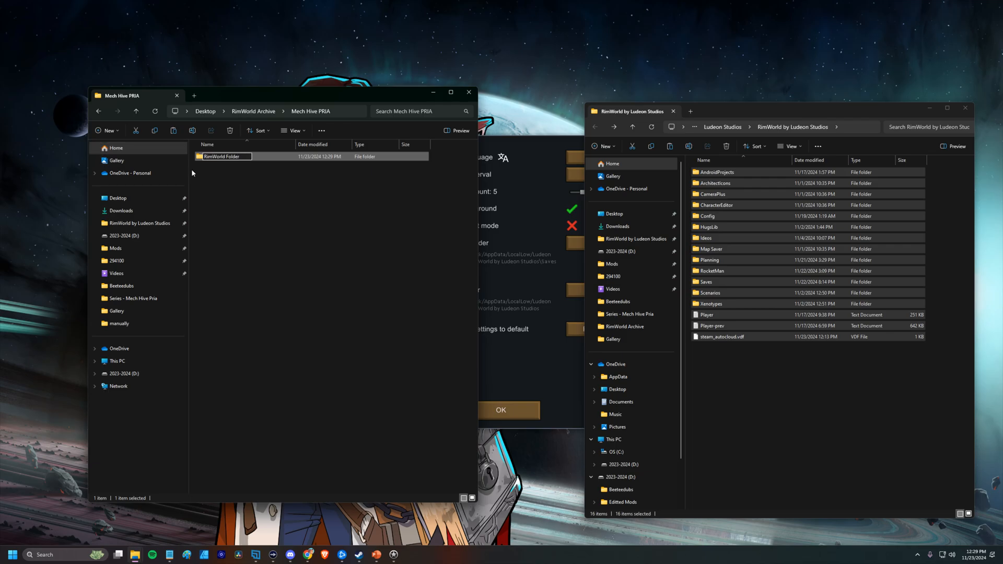
Add the 'Mods' and 'Gallery' subfolders to Mech Hive PRIA.
left_click(107, 131)
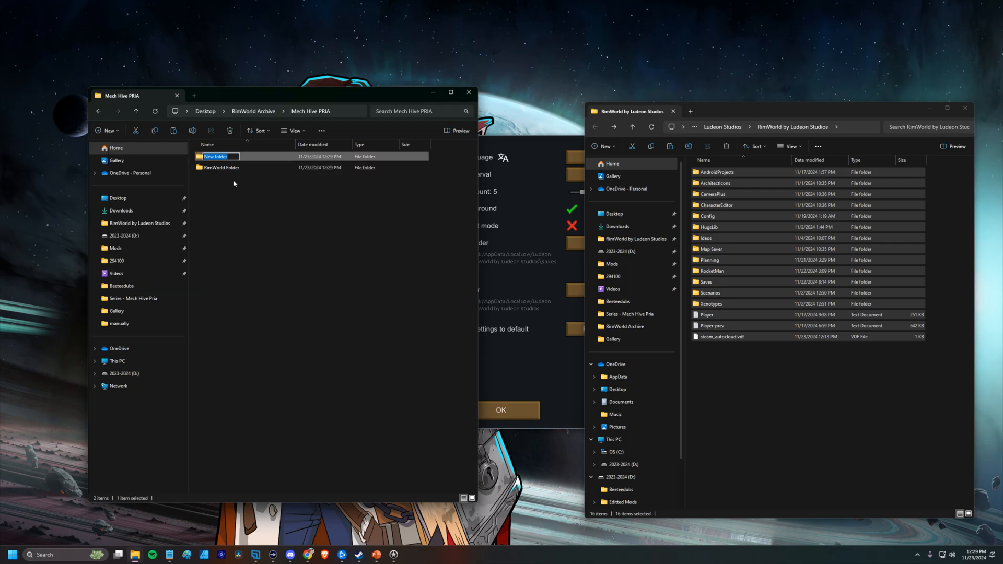
type("Mods")
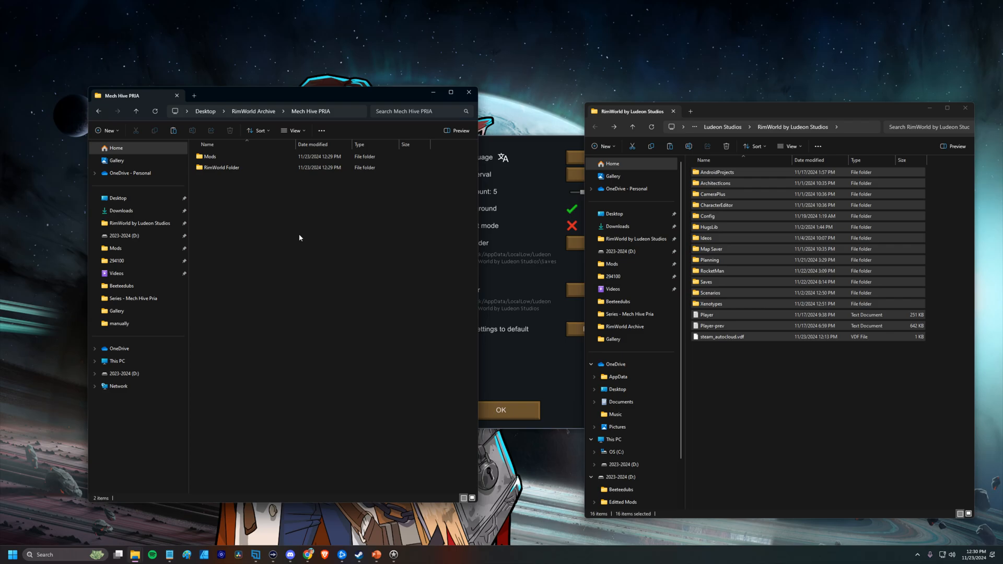
mouse_move(314, 246)
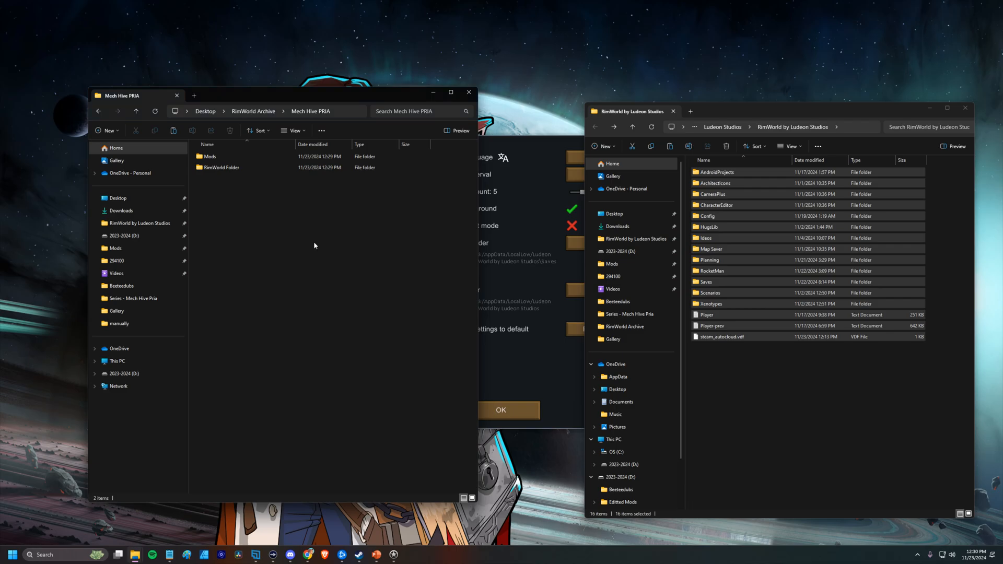
left_click(108, 130)
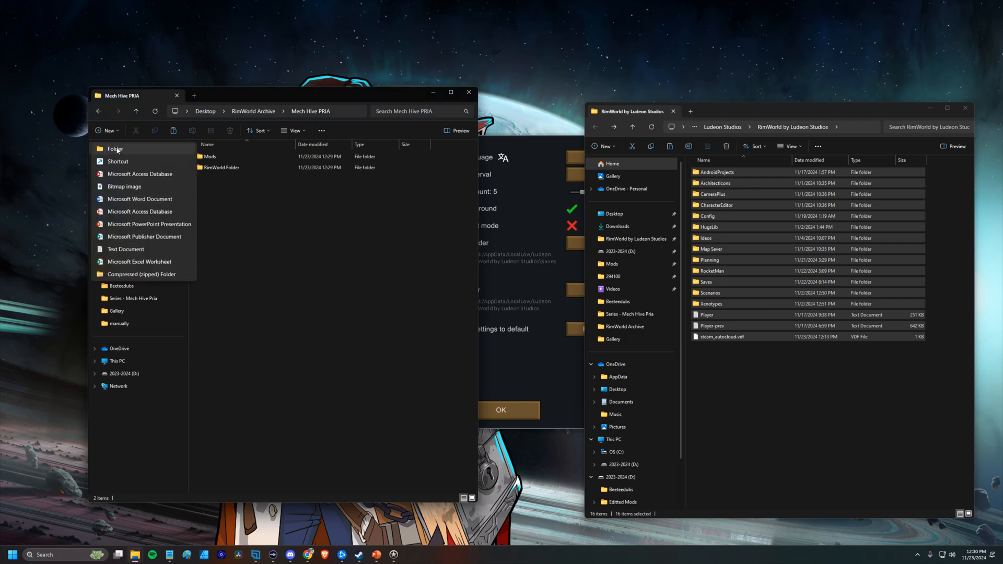
left_click(116, 149)
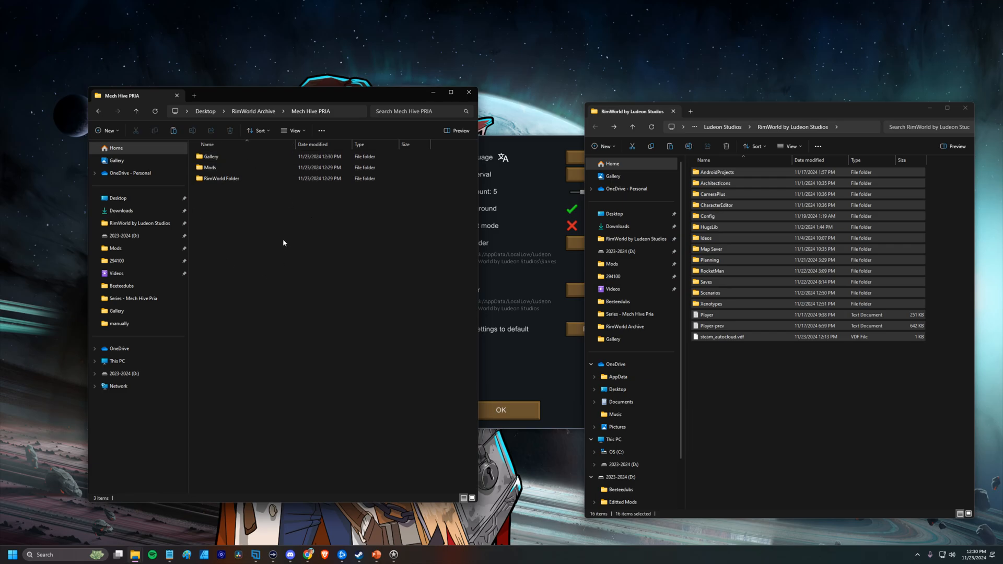
mouse_move(295, 229)
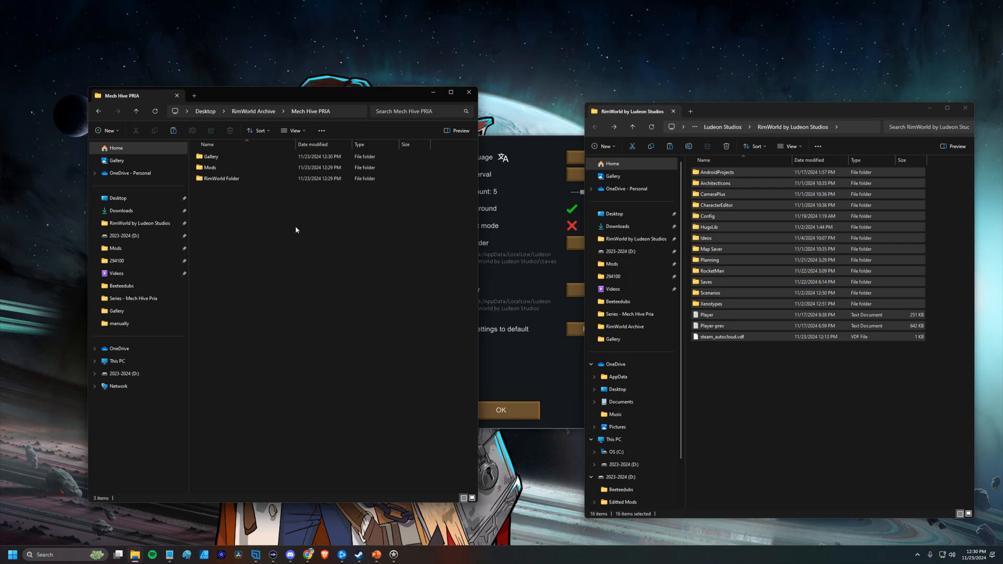
mouse_move(325, 250)
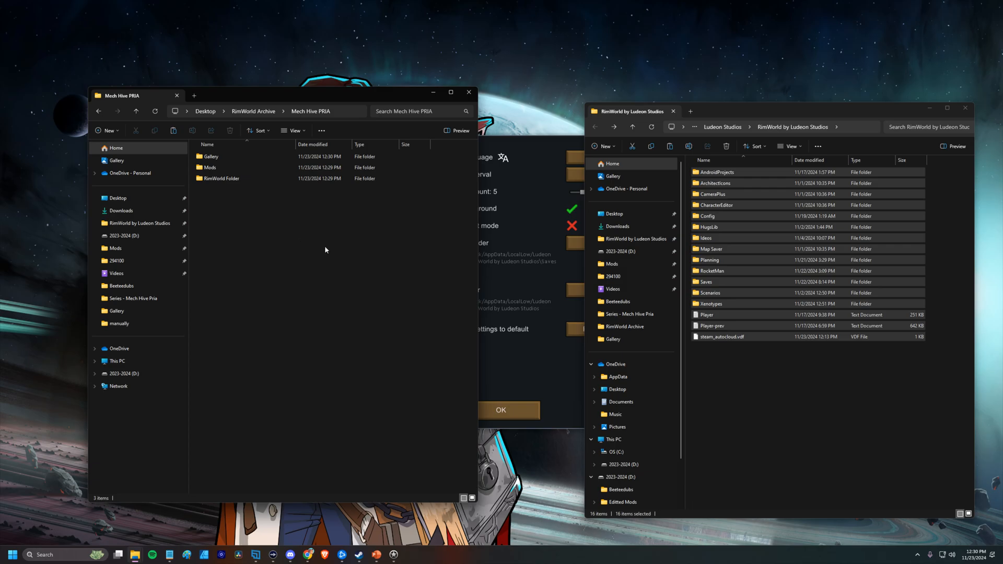
mouse_move(304, 197)
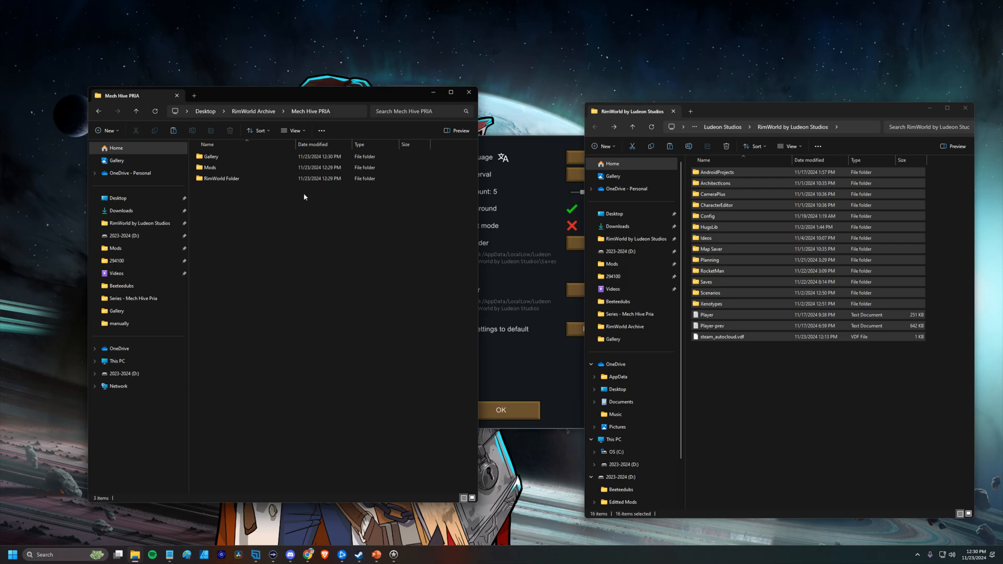
Copy all 16 game data items, including Saves and Config, into RimWorld Folder.
double_click(222, 178)
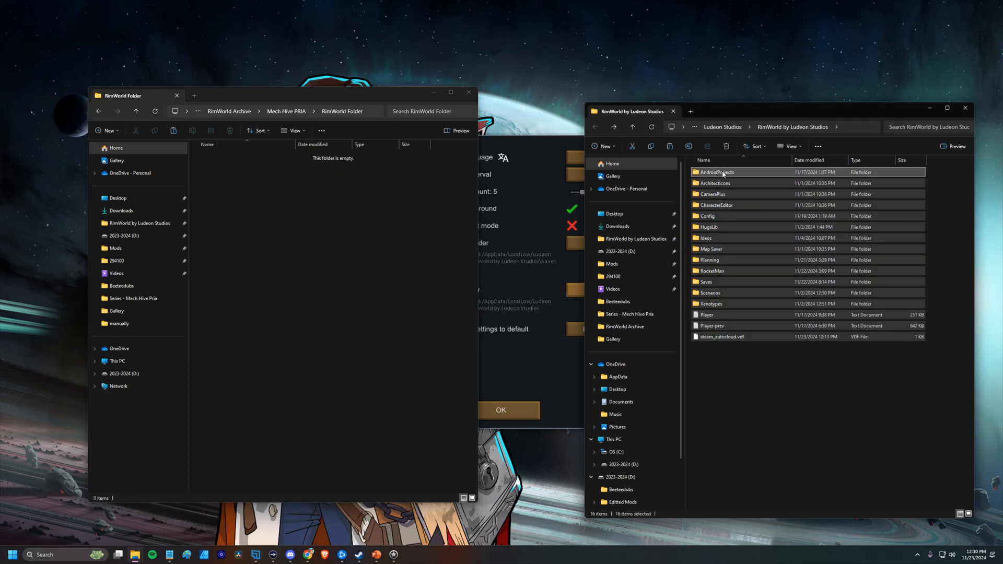
right_click(716, 172)
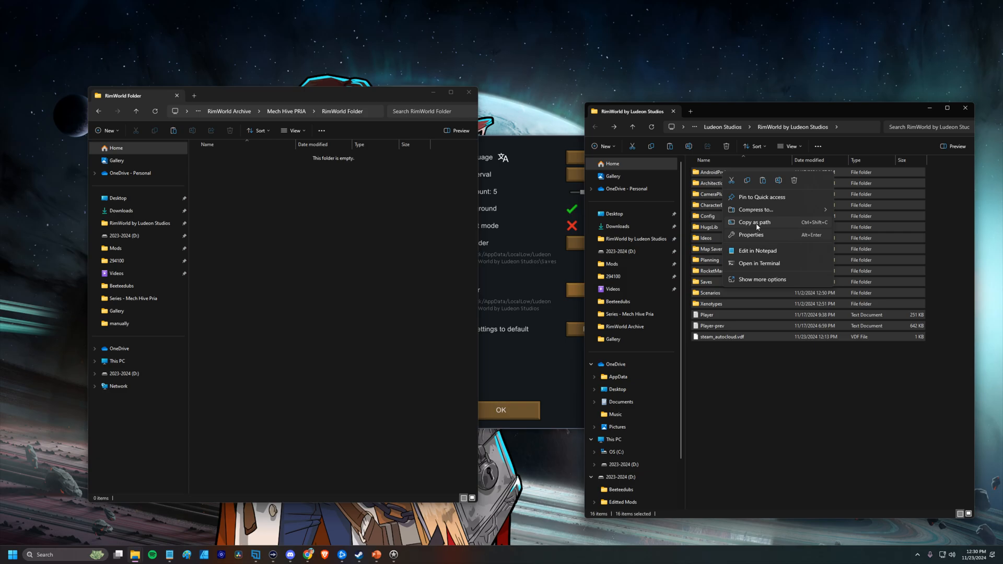
mouse_move(760, 196)
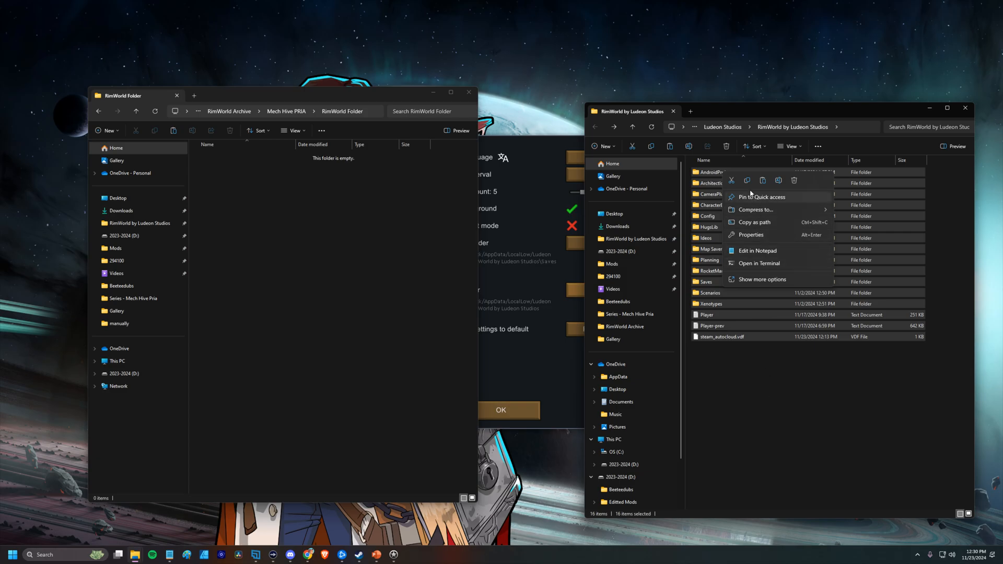
left_click(299, 235)
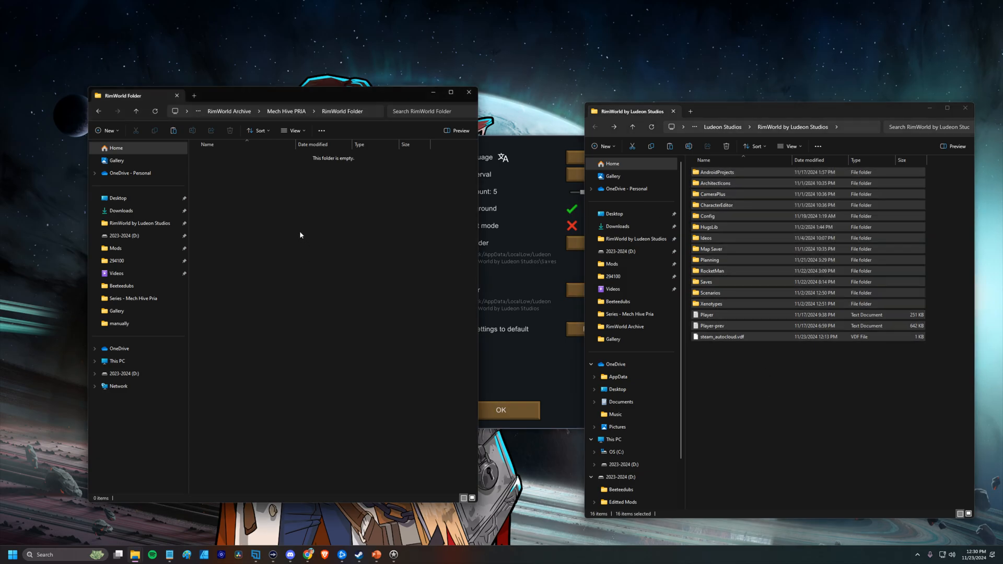
mouse_move(444, 270)
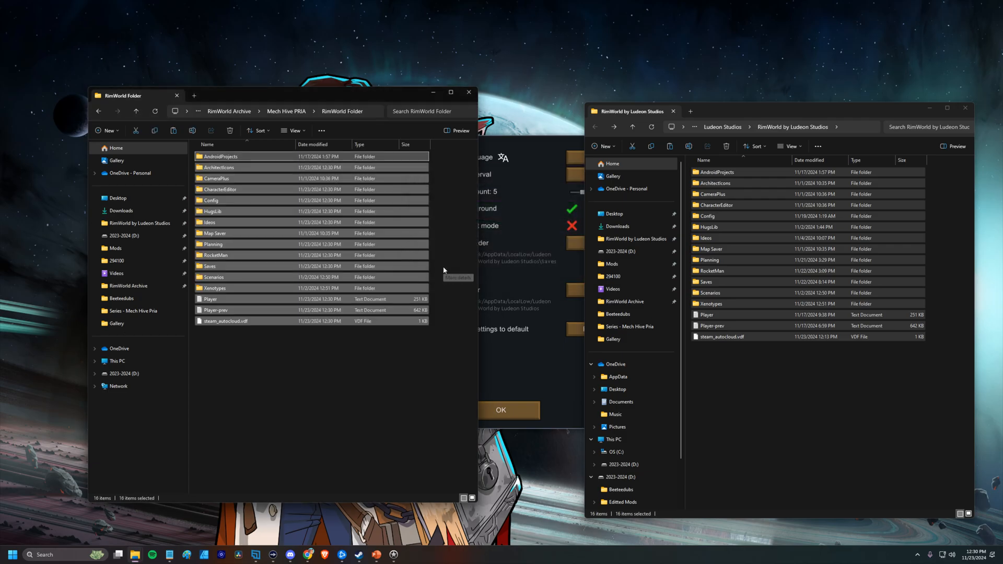
left_click(427, 341)
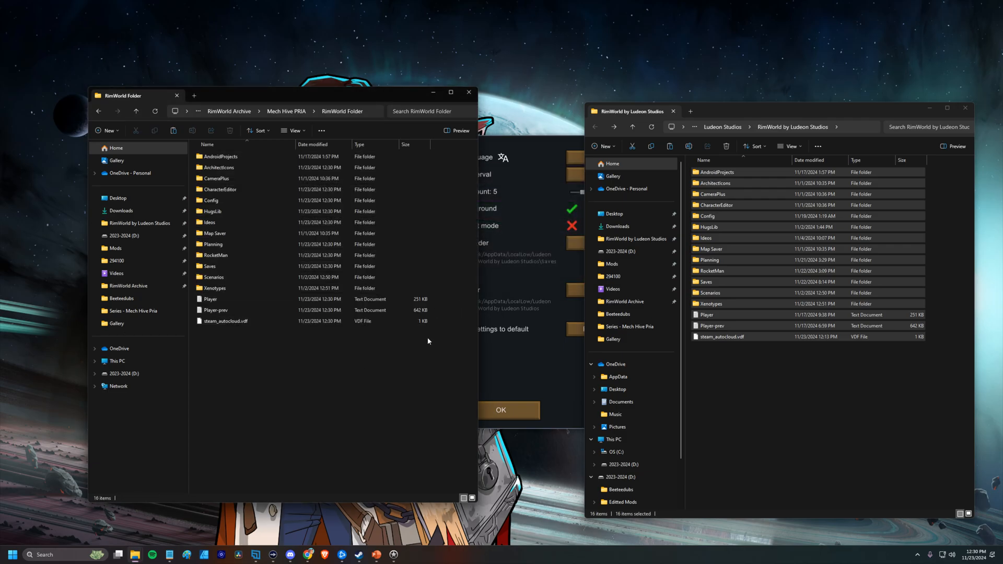
left_click(155, 111)
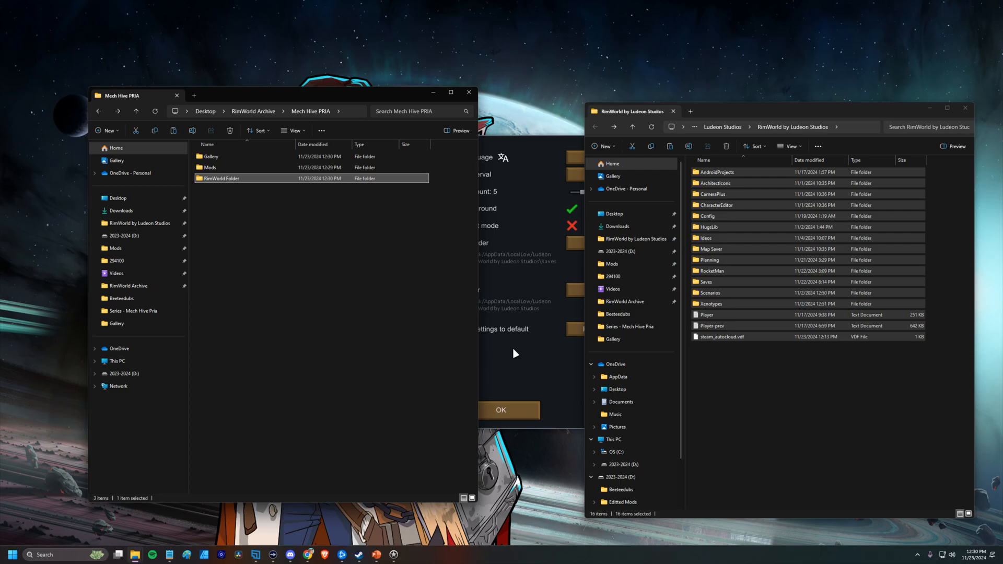
mouse_move(766, 367)
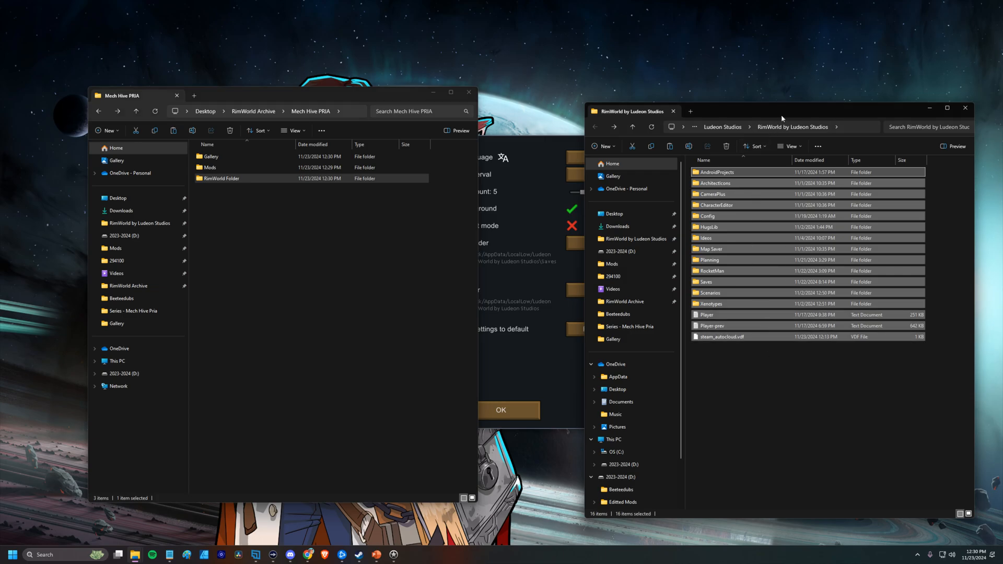
mouse_move(781, 120)
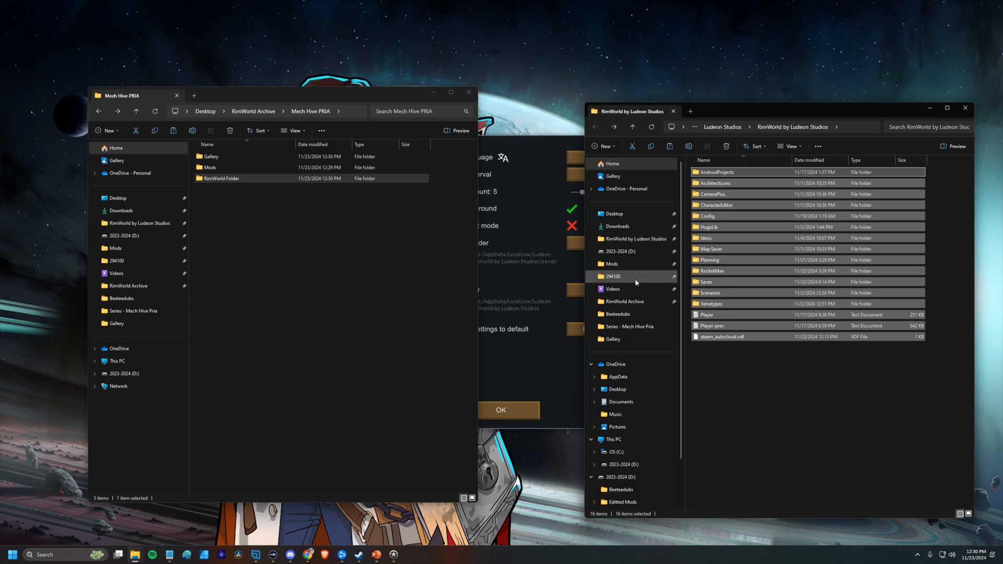
mouse_move(614, 285)
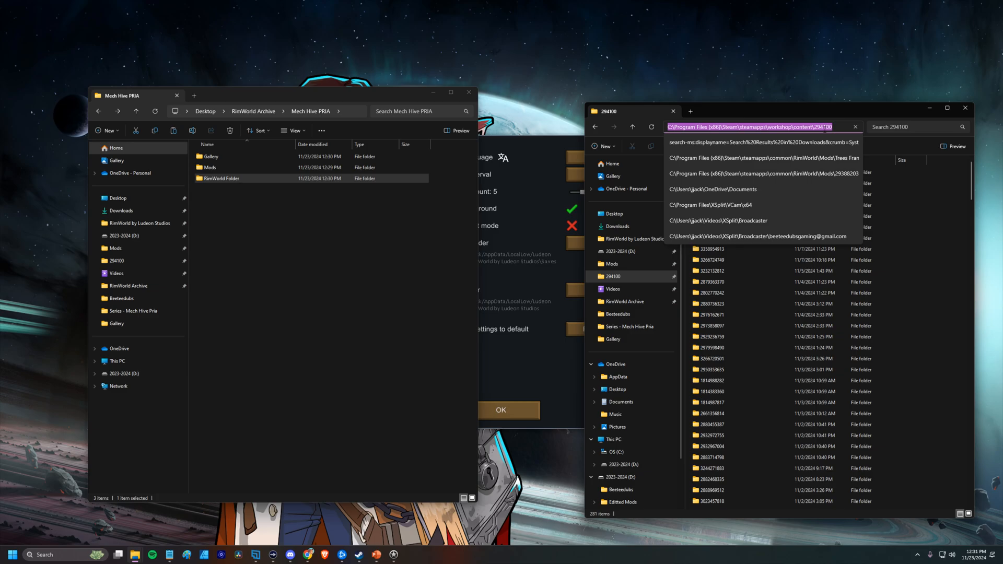
mouse_move(928, 204)
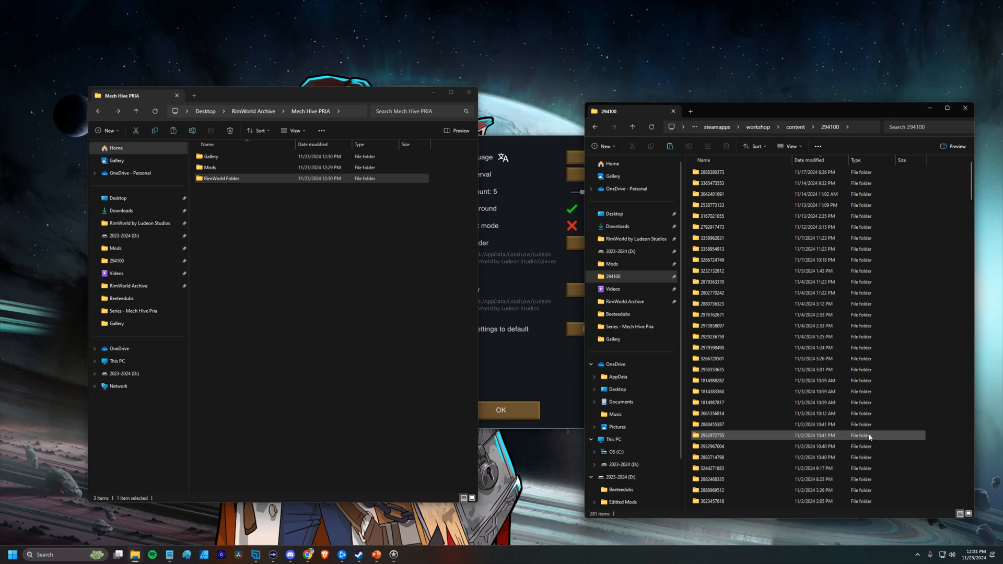
Open the archive's empty Mods folder beside the Workshop 294100 folder of 281 items.
double_click(209, 167)
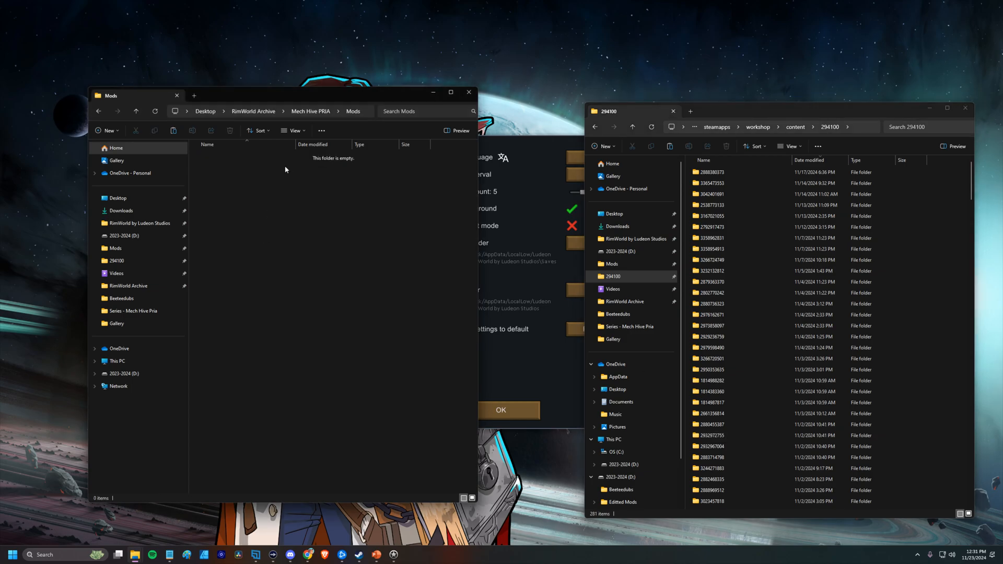
mouse_move(213, 207)
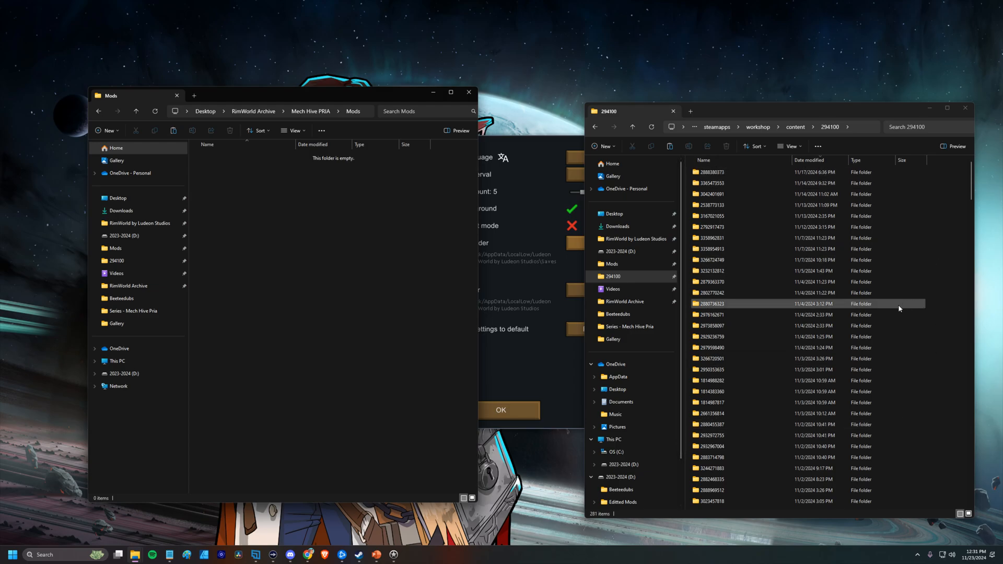
mouse_move(902, 305)
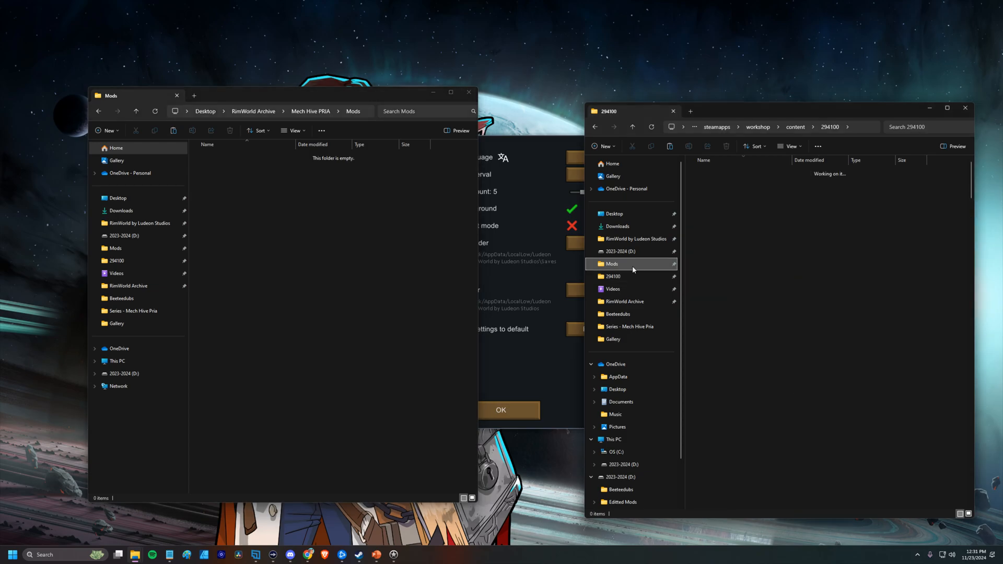
Open RimWorld's installed Mods folder and select mods like Vehicles Expanded, VE Androids, WTH Retexture.
left_click(610, 263)
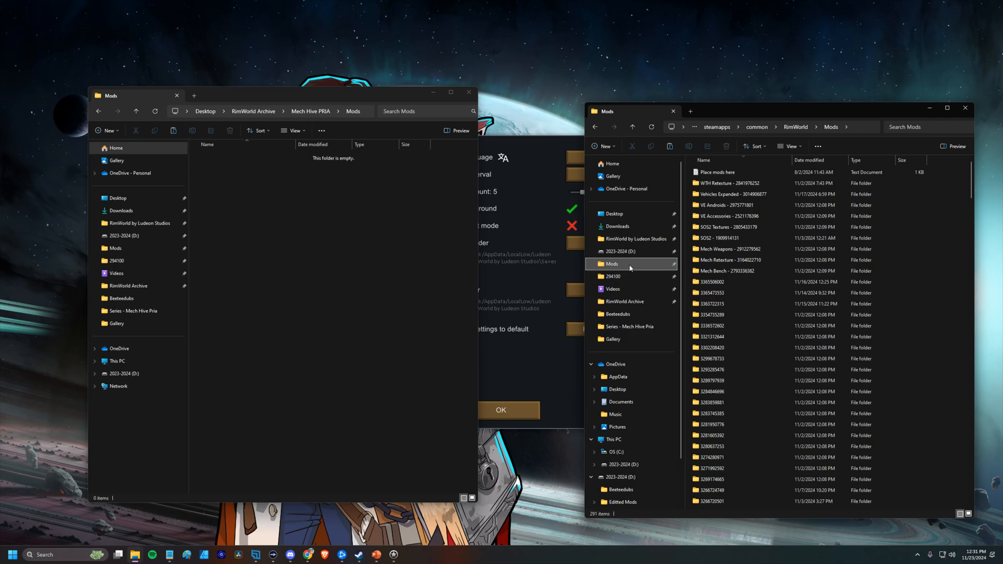
mouse_move(854, 132)
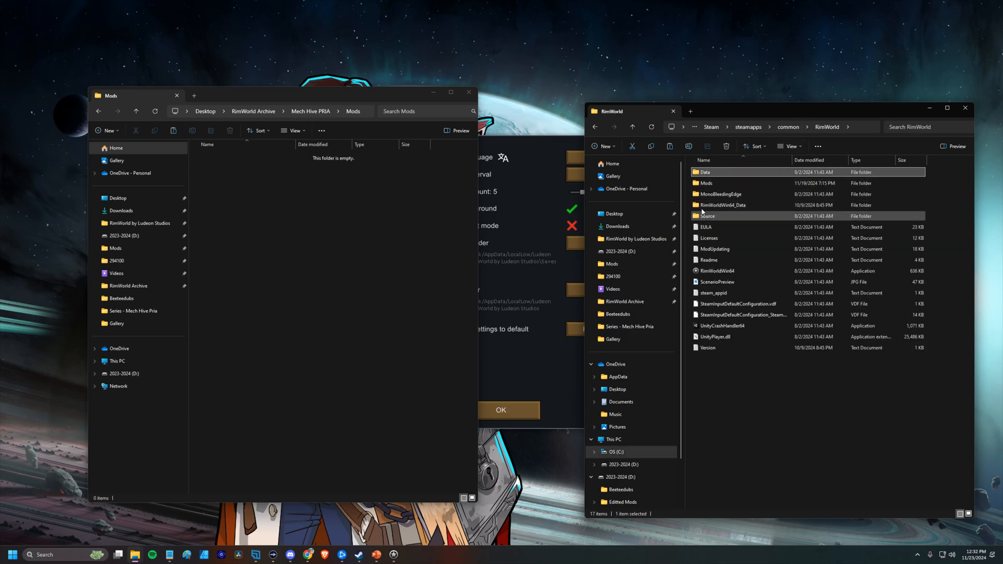
double_click(706, 183)
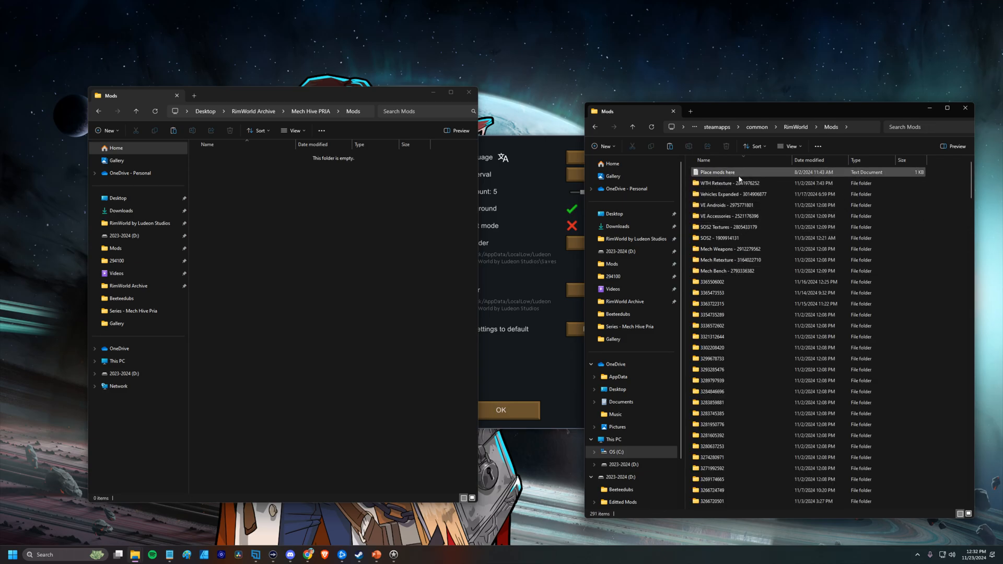
left_click(726, 216)
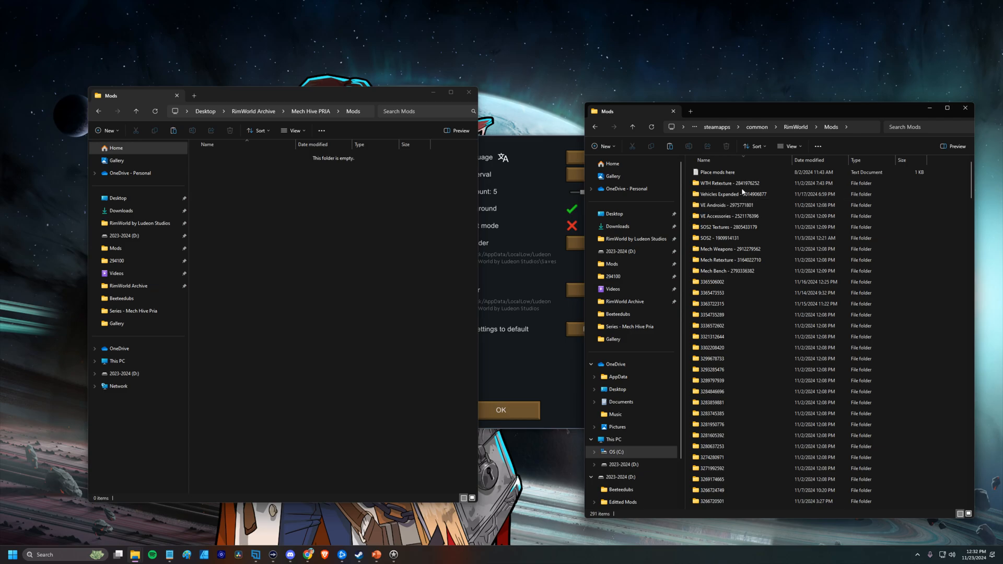
left_click(730, 193)
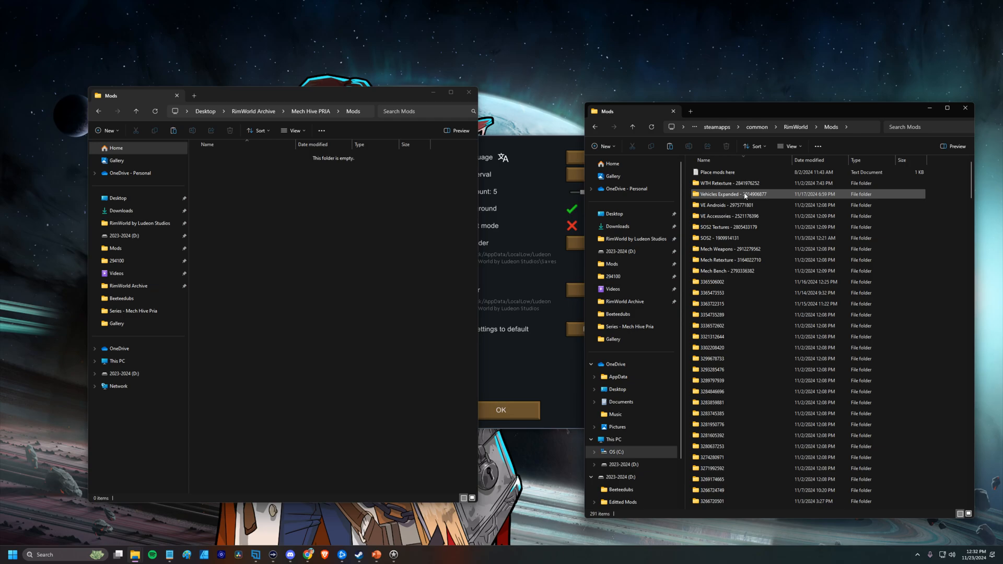
left_click(735, 195)
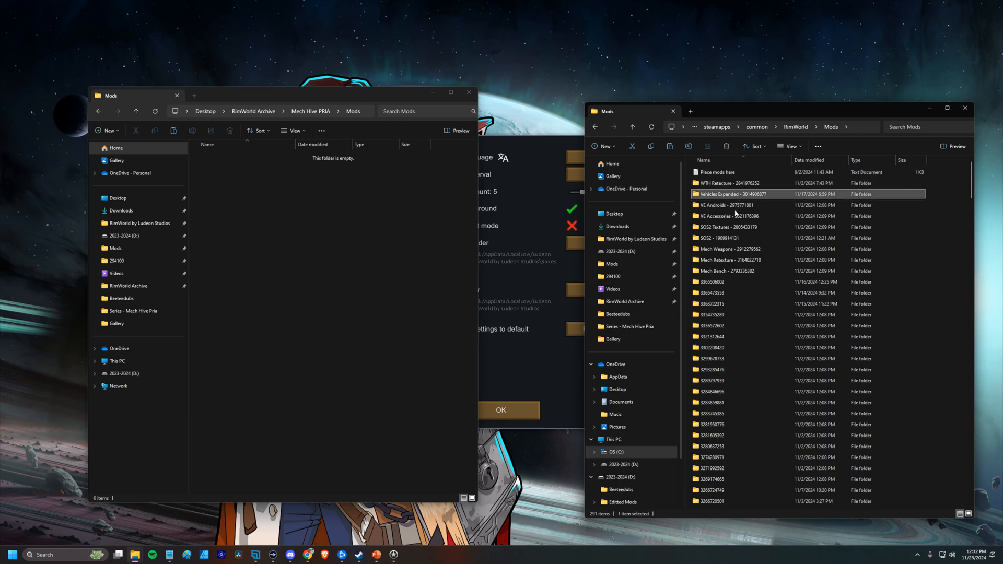
left_click(727, 204)
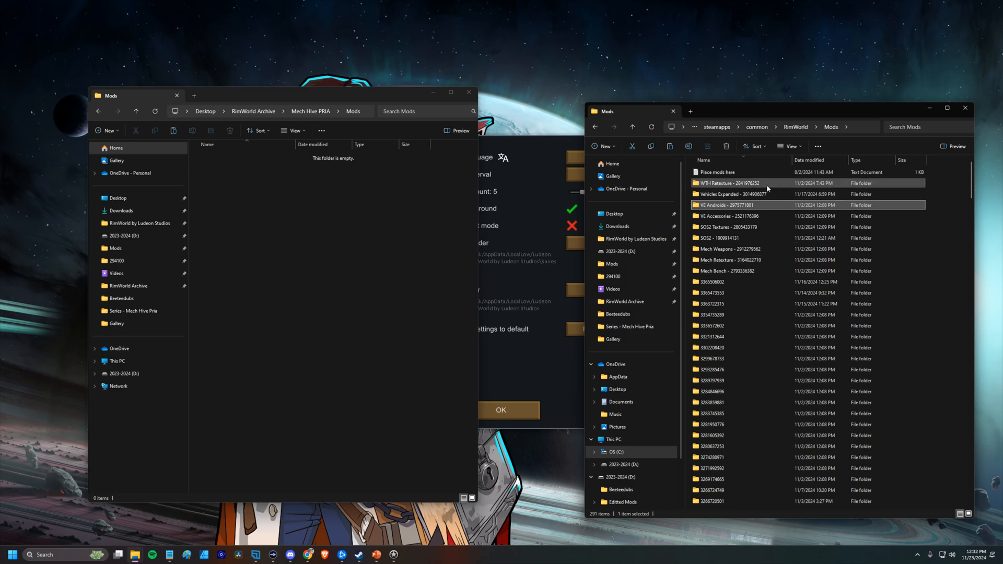
mouse_move(756, 183)
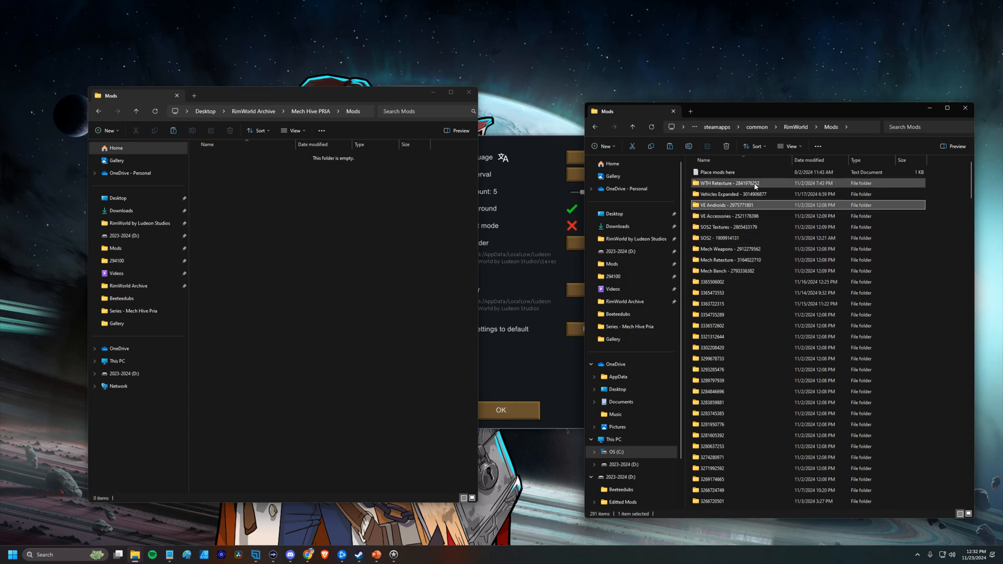
left_click(729, 259)
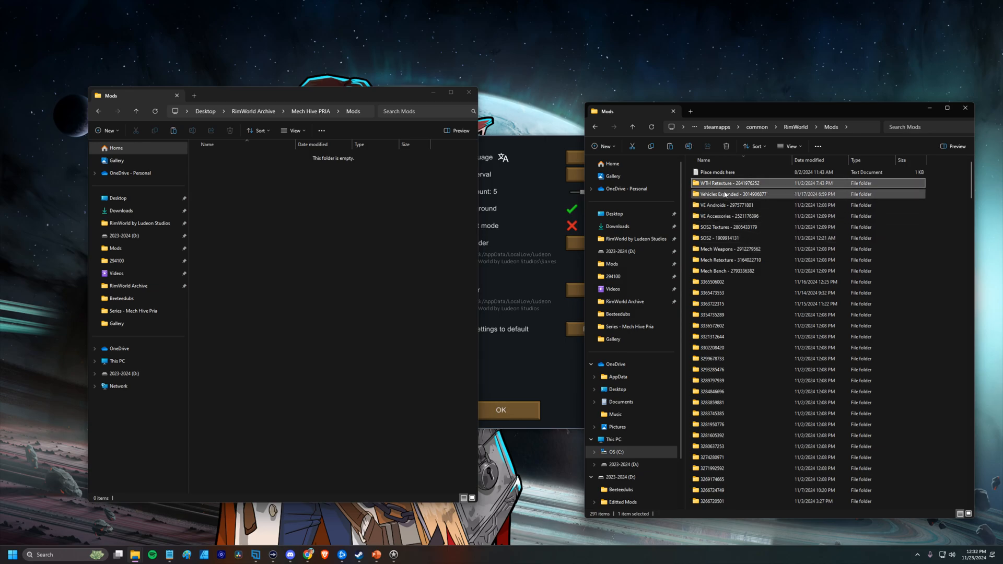
scroll("down", 3)
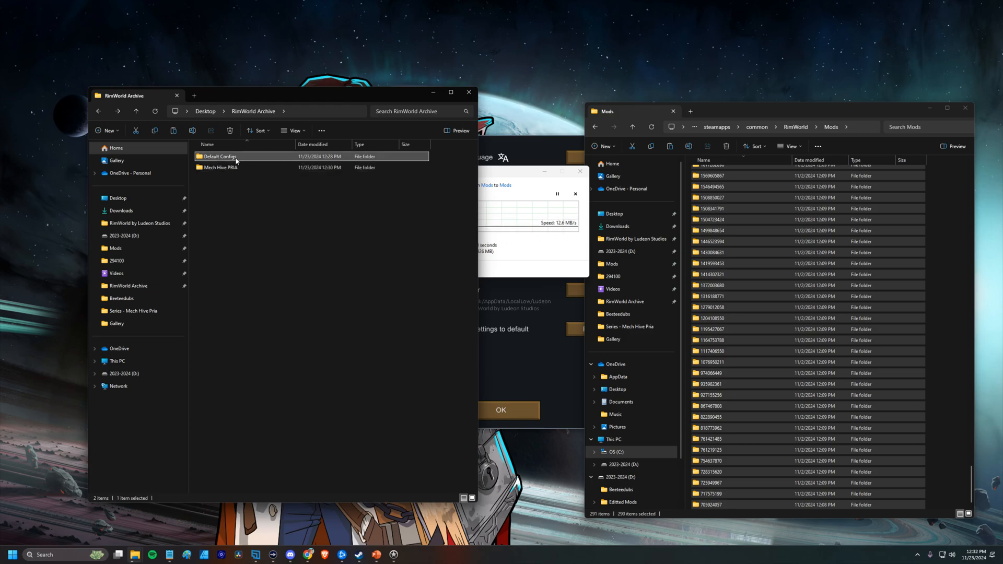
Open the Default Configs folder in RimWorld Archive.
double_click(221, 156)
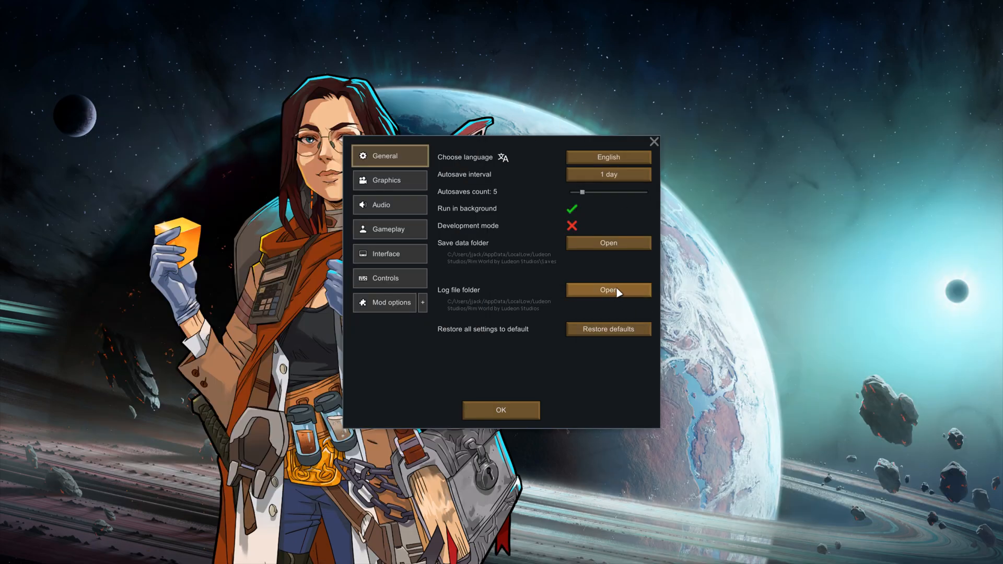
Open RimWorld's log file folder from Options and browse its 45-item Config folder.
left_click(607, 290)
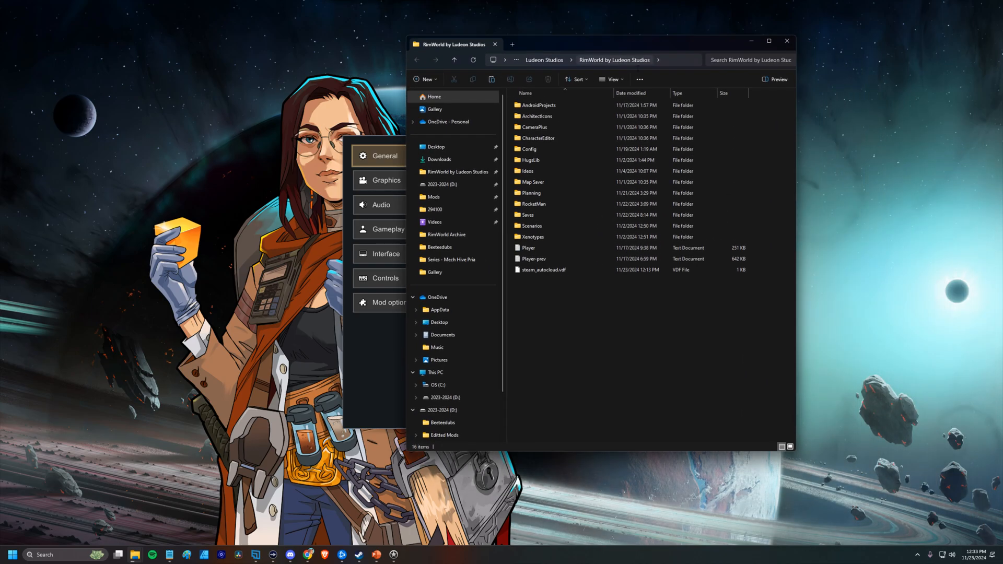
mouse_move(570, 149)
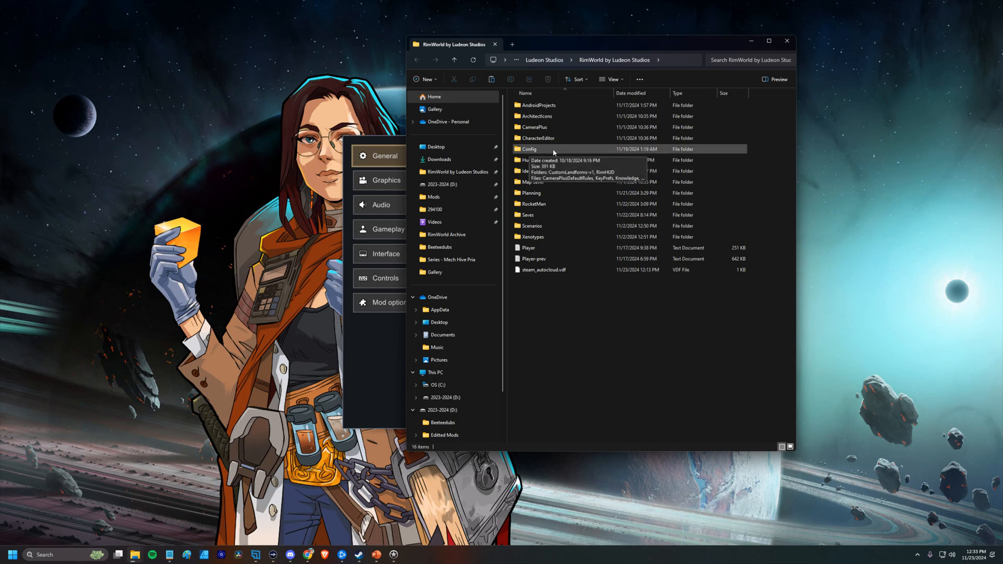
double_click(529, 149)
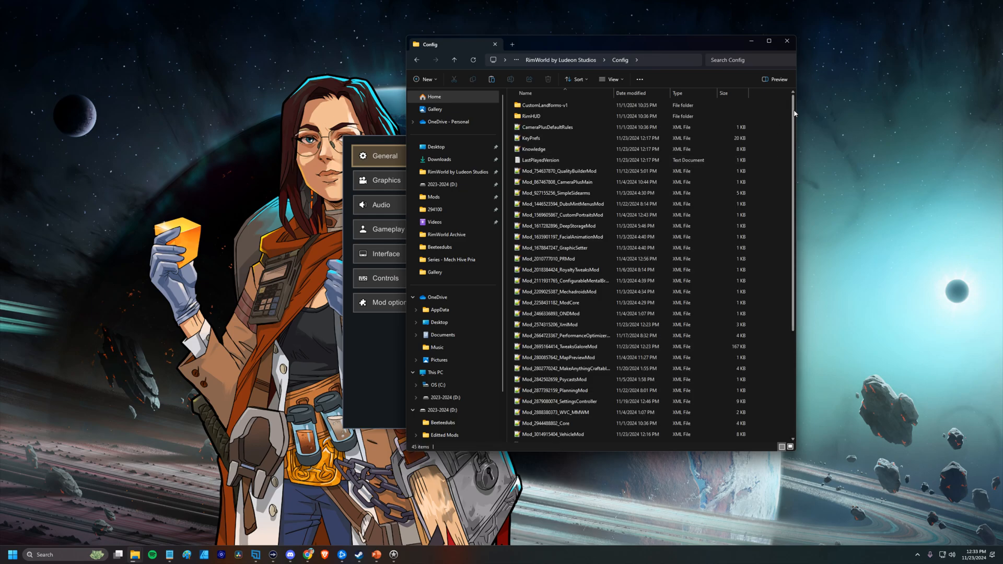
scroll("down", 3)
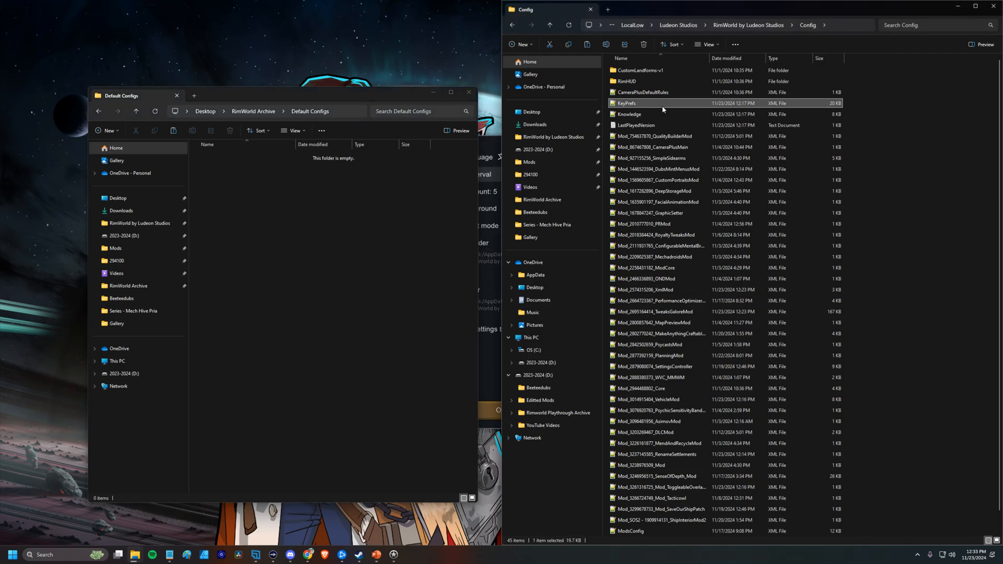
mouse_move(649, 106)
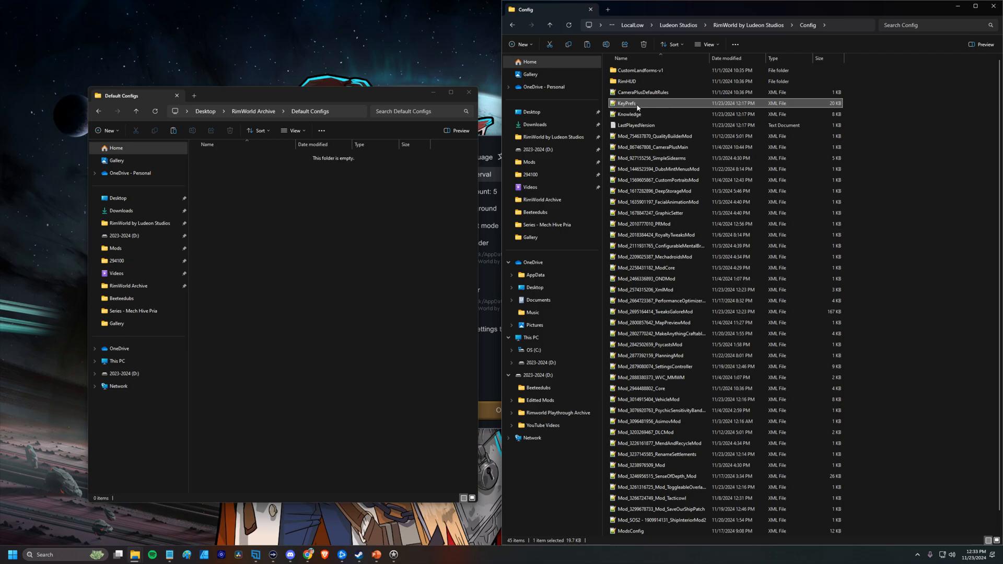
mouse_move(634, 104)
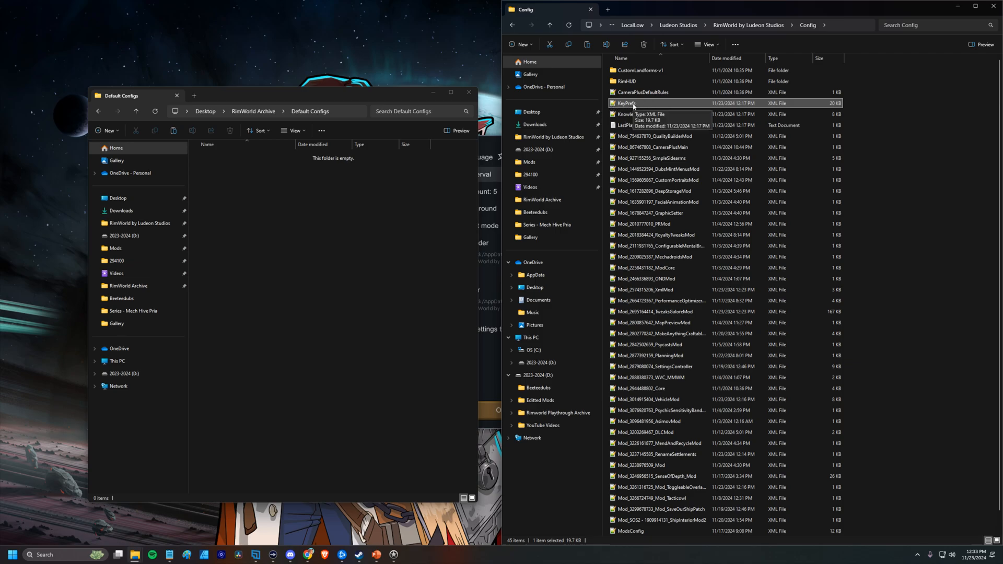
mouse_move(921, 123)
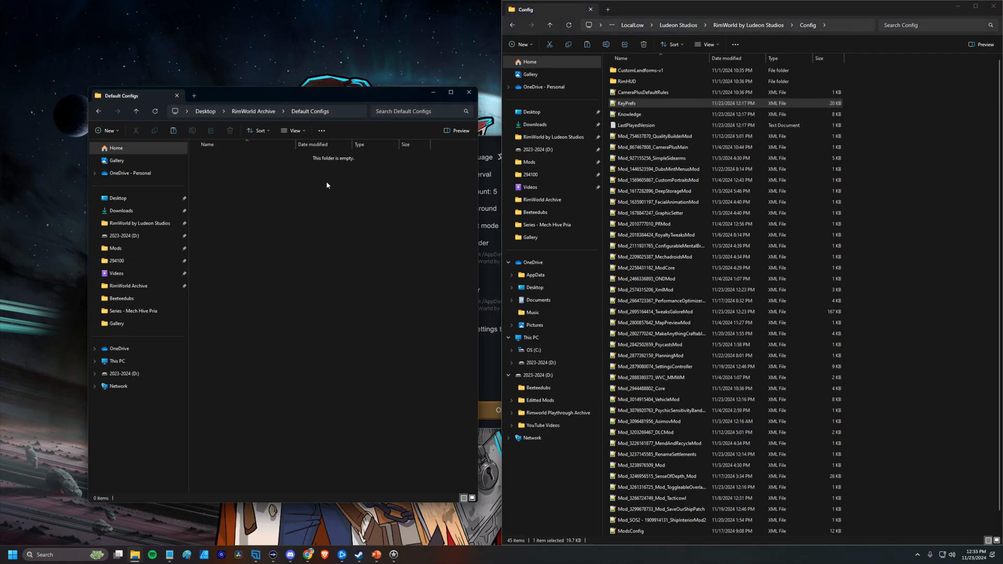
mouse_move(376, 180)
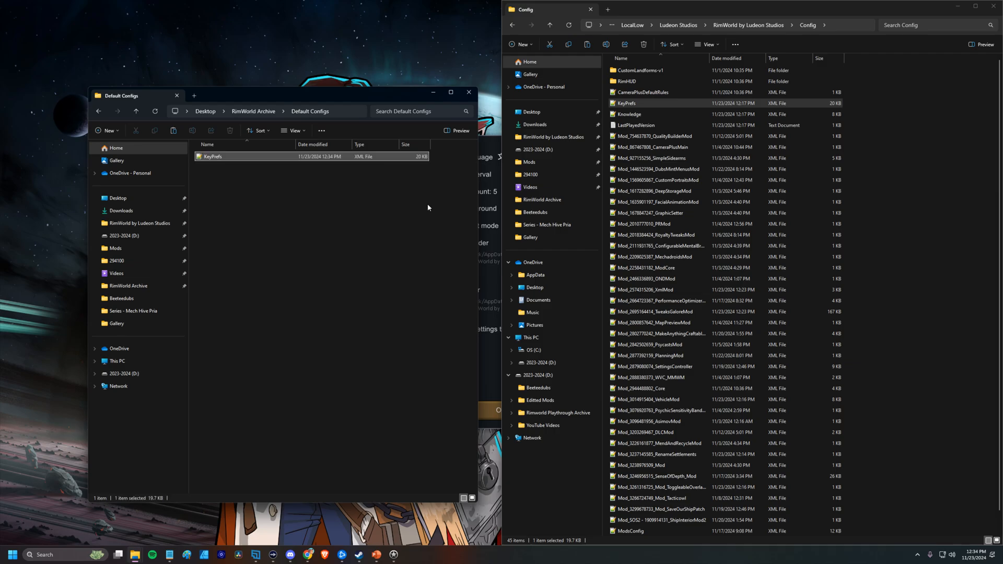
mouse_move(817, 354)
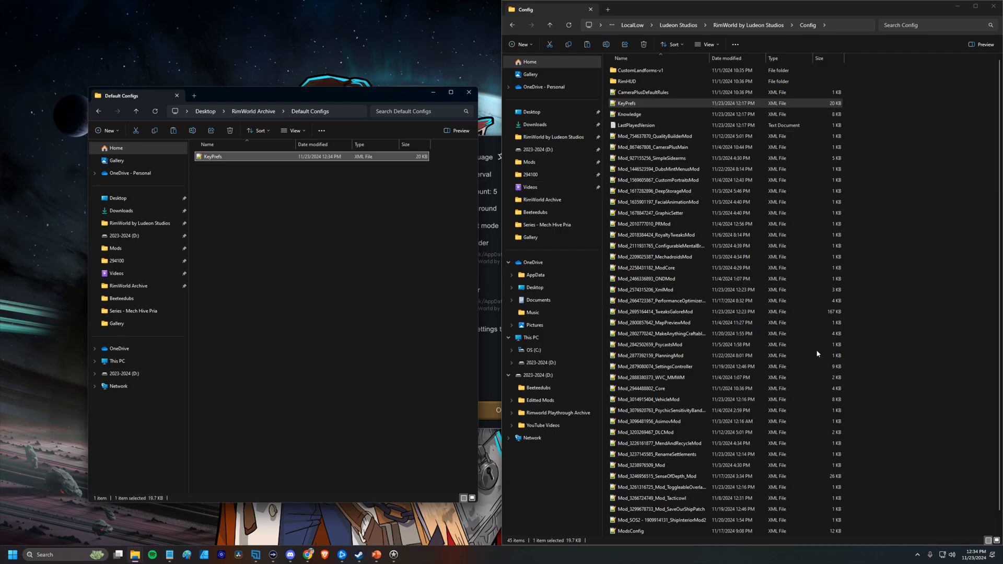
Scroll RimWorld's Config folder list down toward Prefs.
scroll("down", 3)
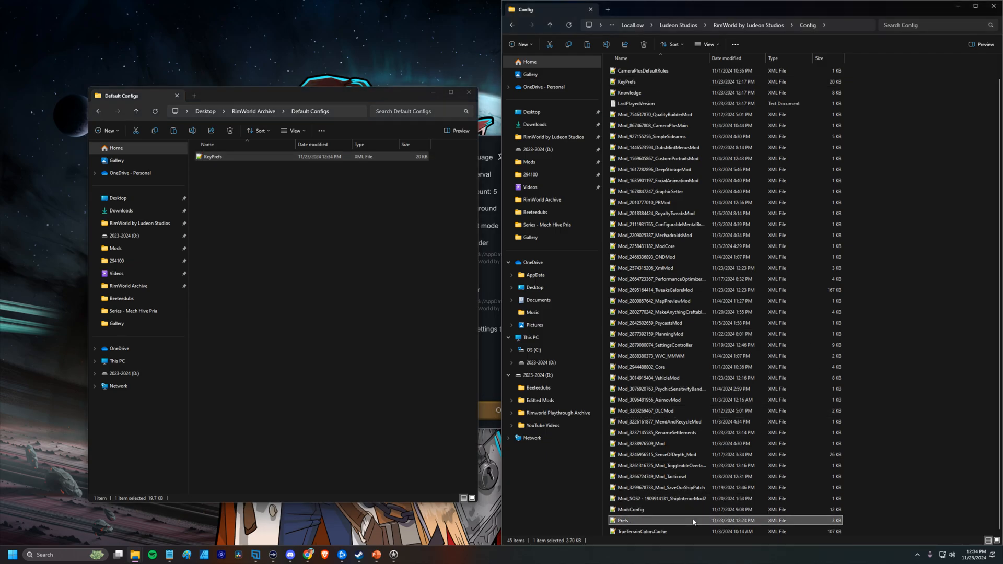
mouse_move(655, 525)
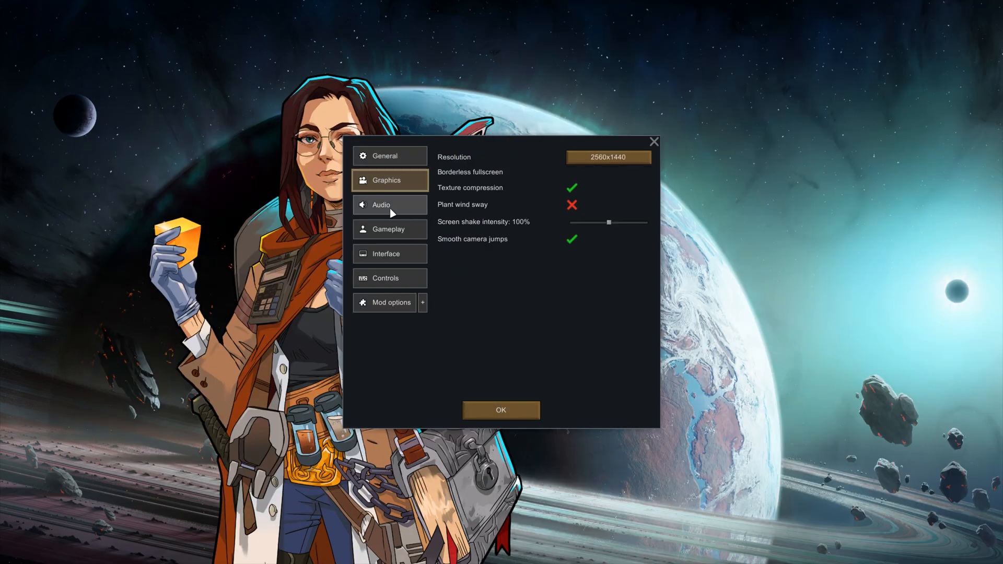
Cycle through RimWorld's Gameplay, Graphics and Audio option tabs, ending on audio volumes.
left_click(388, 229)
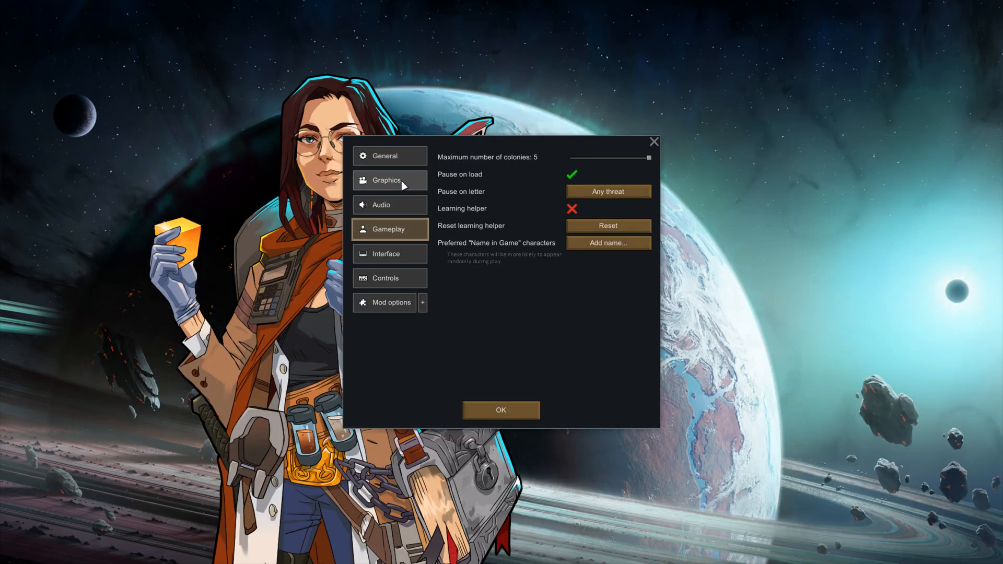
left_click(387, 179)
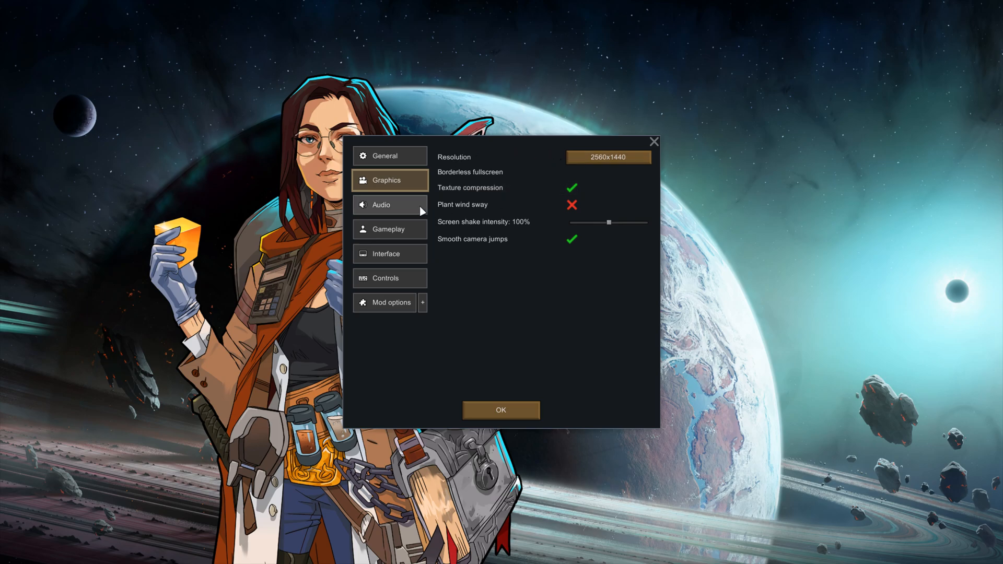
left_click(381, 205)
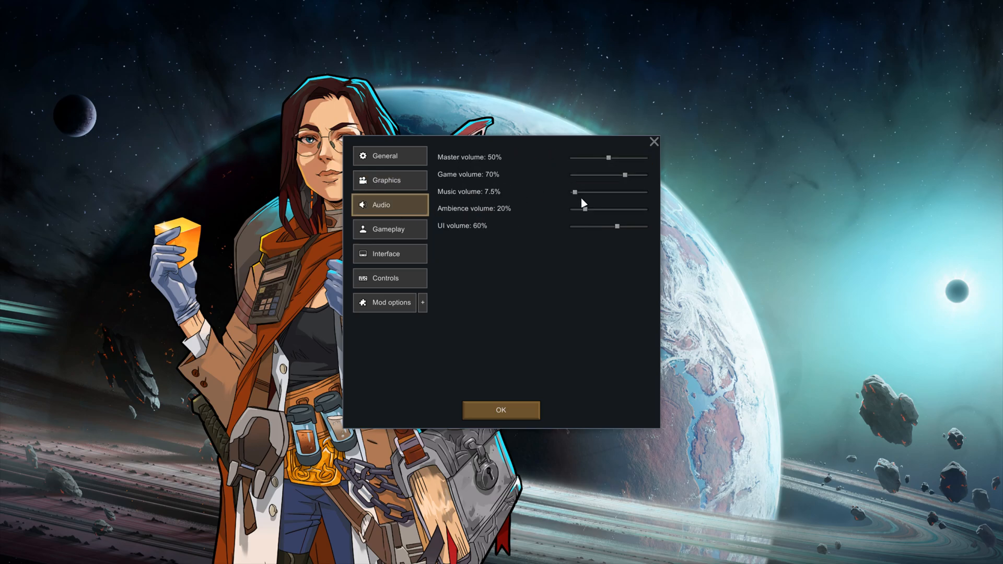
mouse_move(530, 265)
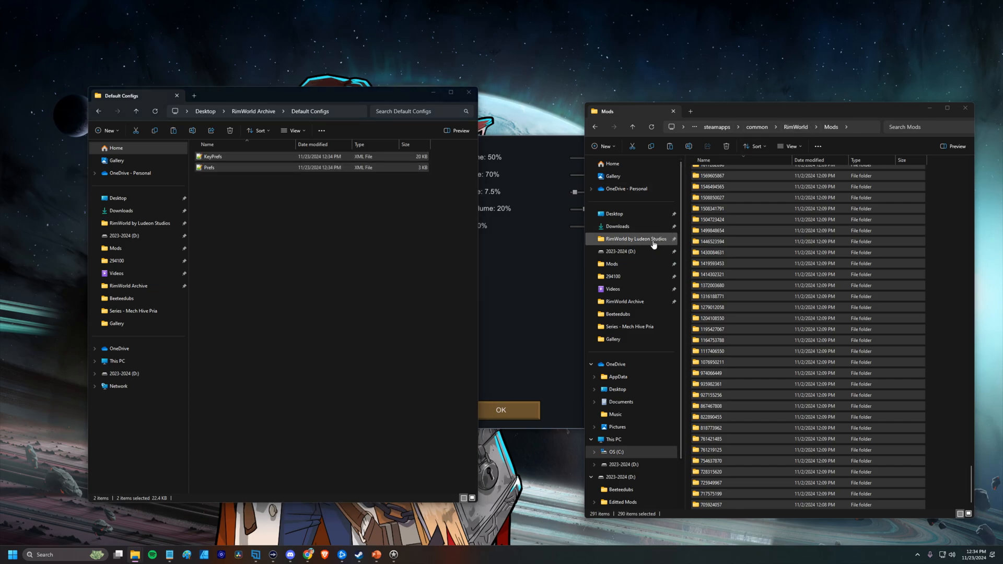
left_click(637, 239)
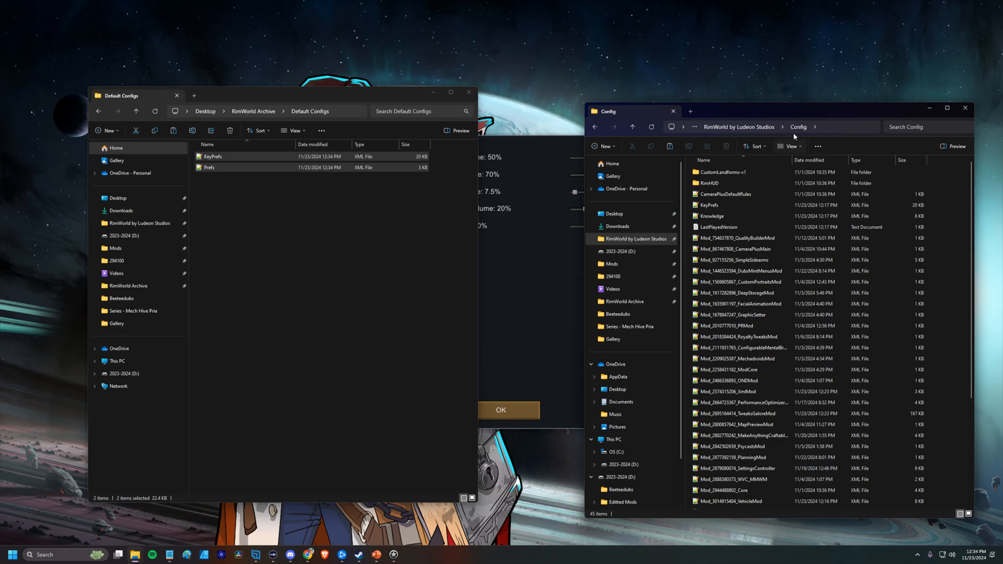
mouse_move(958, 208)
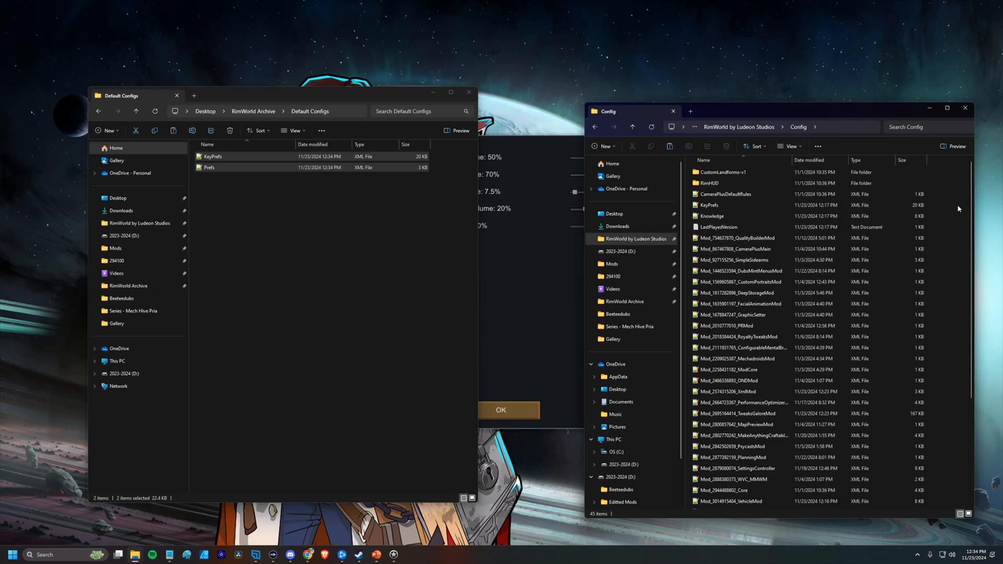
scroll("down", 3)
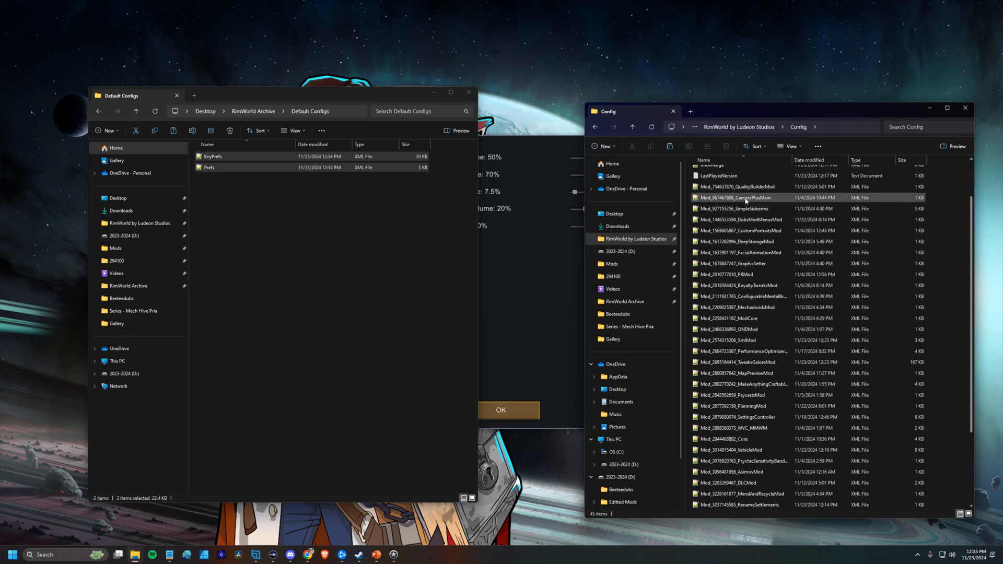
left_click(742, 231)
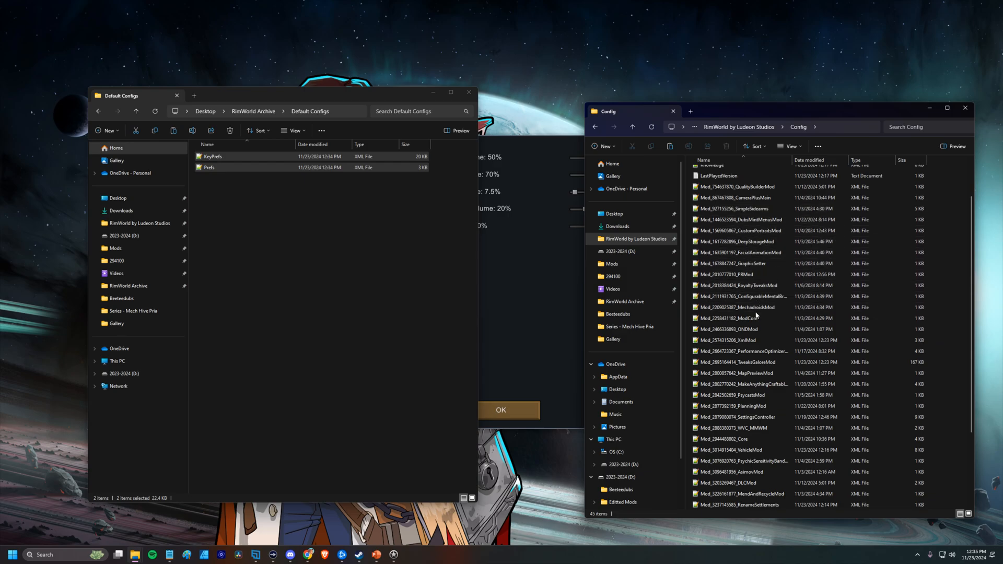
mouse_move(758, 318)
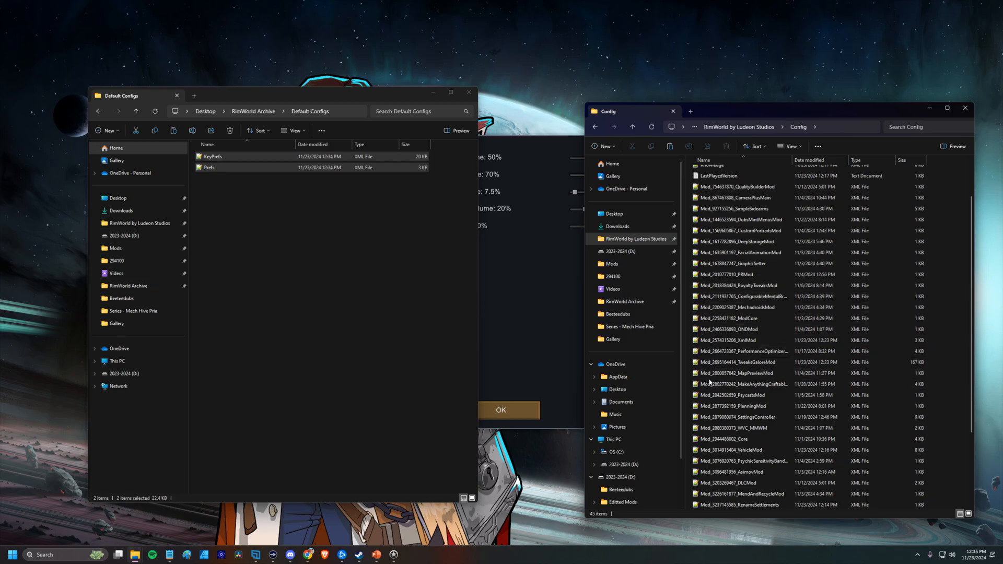
mouse_move(735, 373)
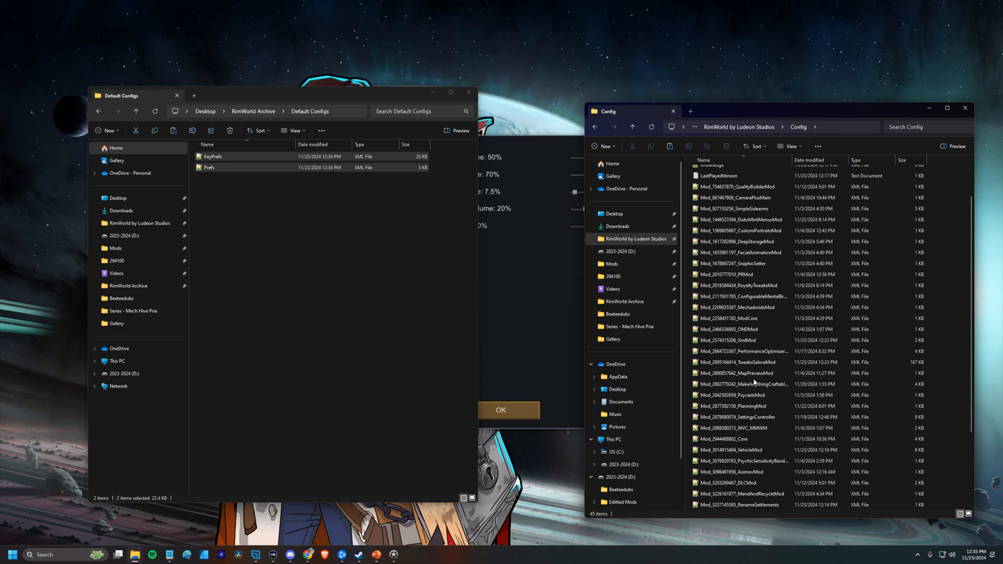
left_click(735, 362)
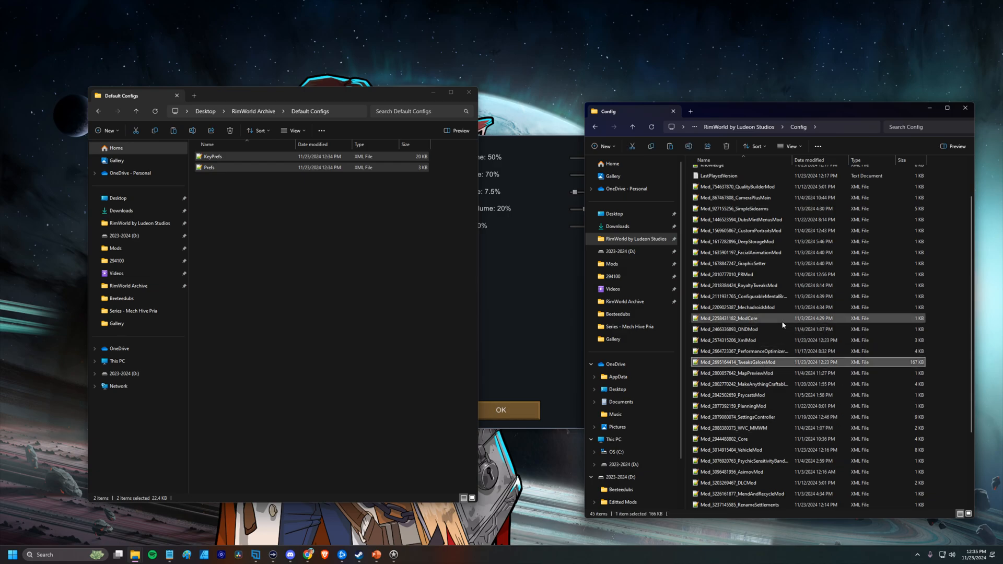
mouse_move(759, 273)
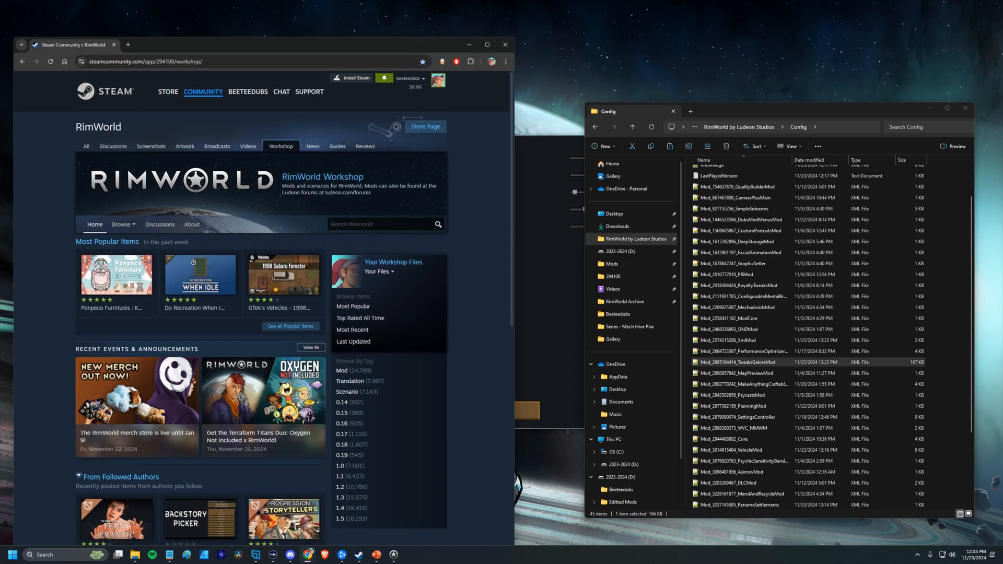
Search the Workshop for 'tweak', filter to version 1.5, and open the Tweaks Galore page.
type("tweaks galore")
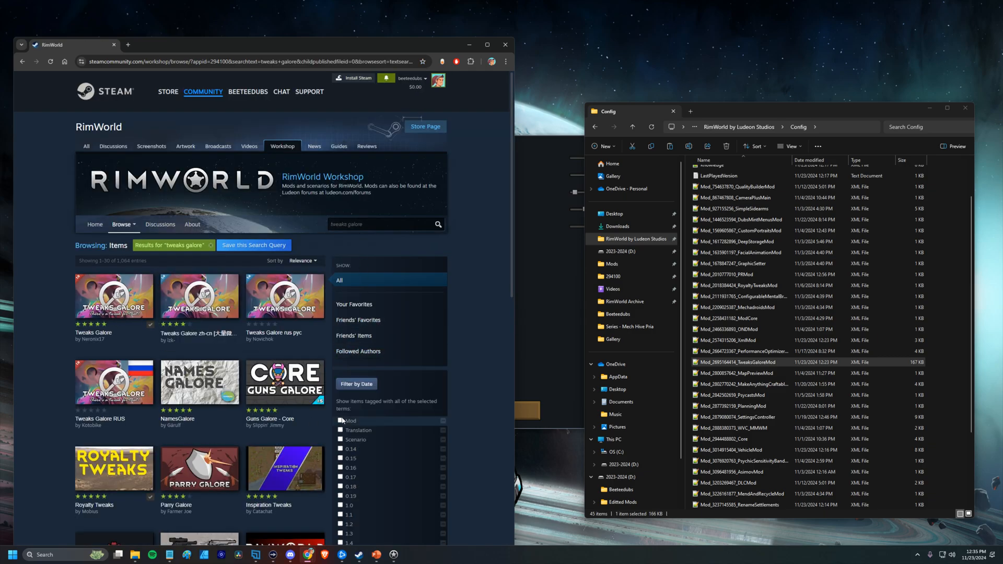
left_click(342, 420)
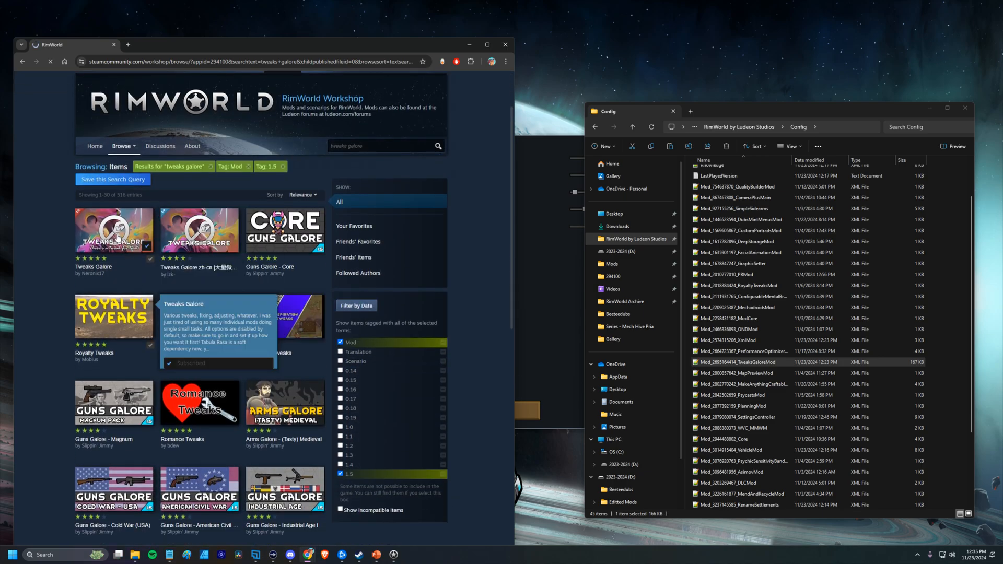
left_click(114, 231)
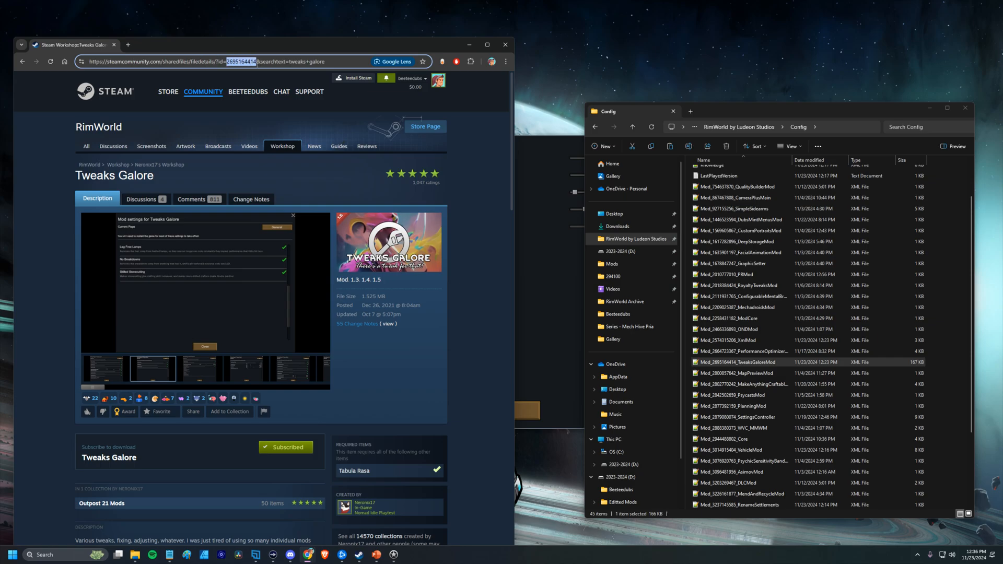
left_click(199, 368)
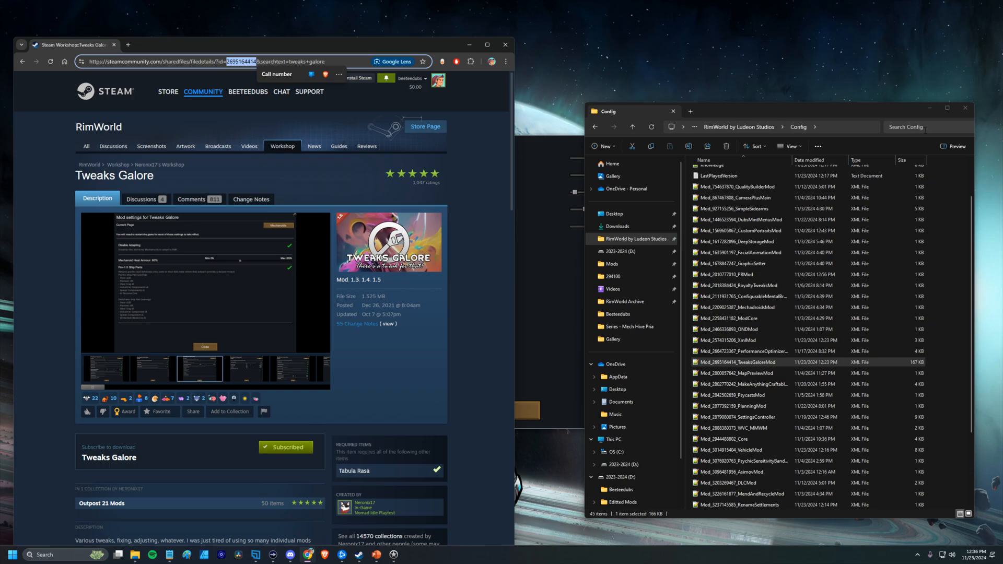
type("2695164414")
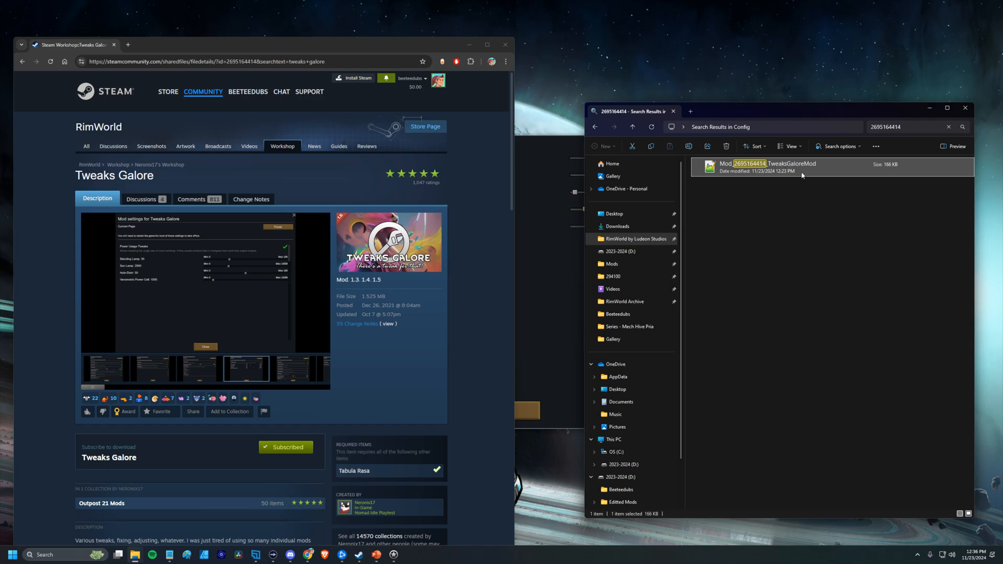
mouse_move(803, 179)
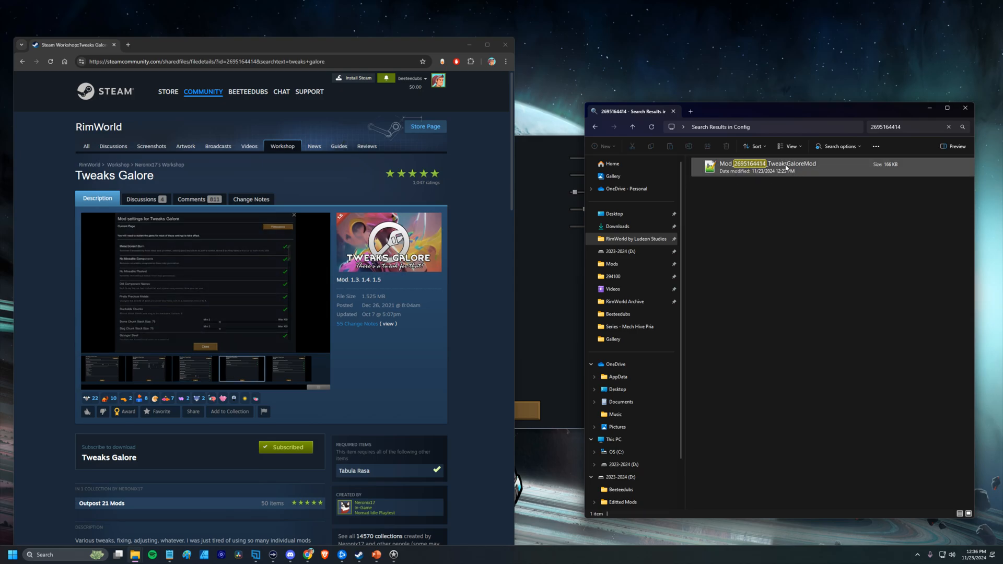
left_click(767, 164)
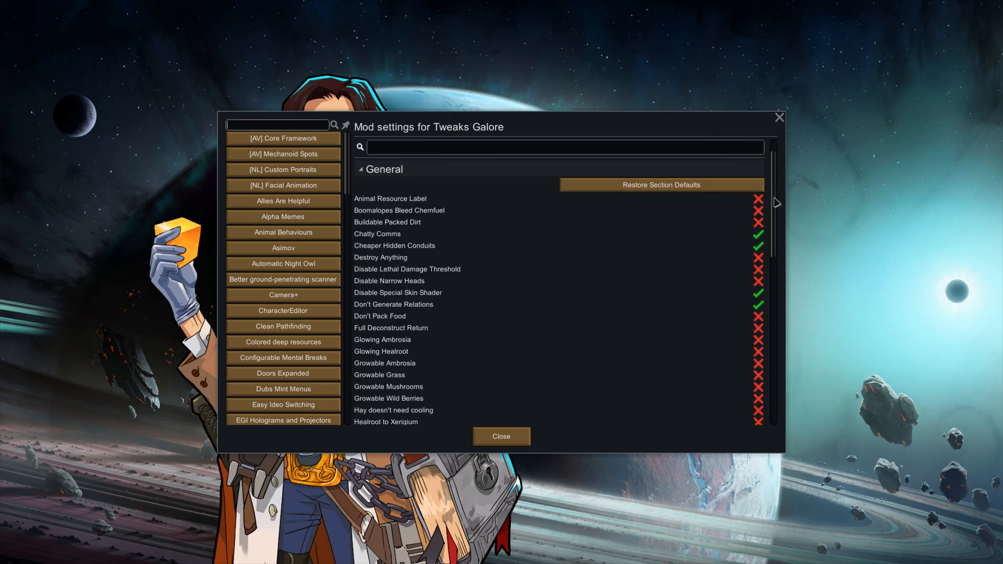
Scroll through the Tweaks Galore mod settings list, then close the settings window.
scroll("down", 3)
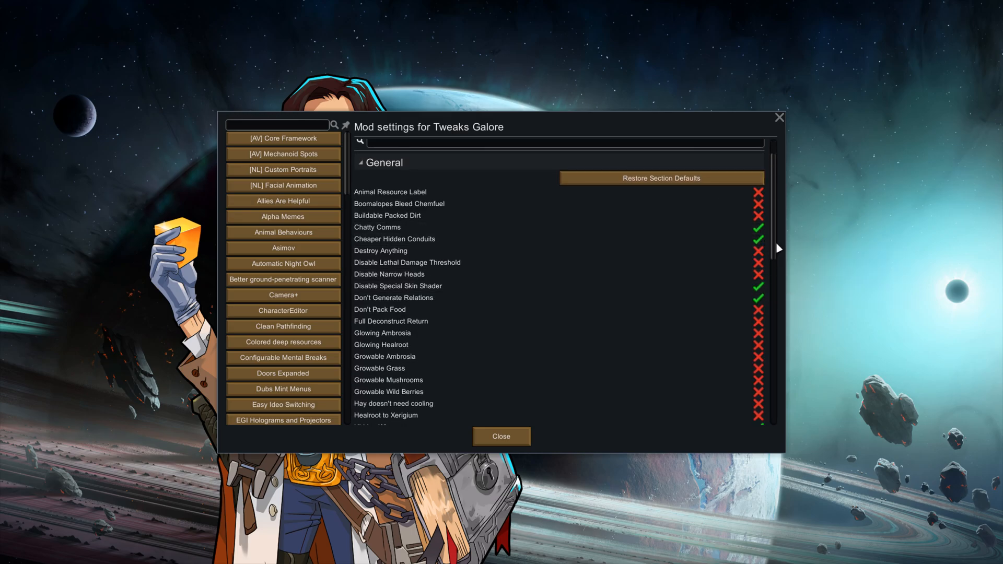
scroll("down", 3)
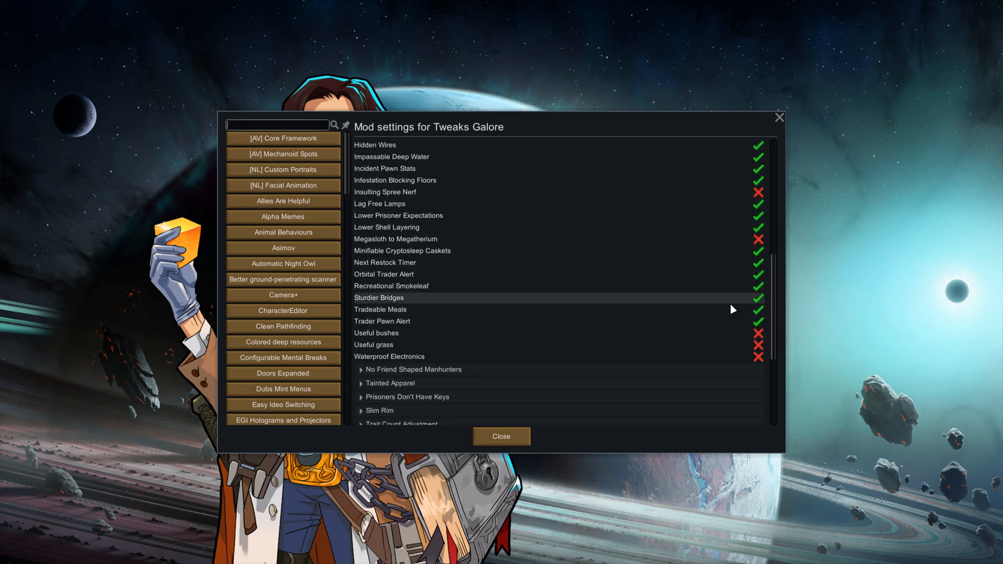
mouse_move(689, 330)
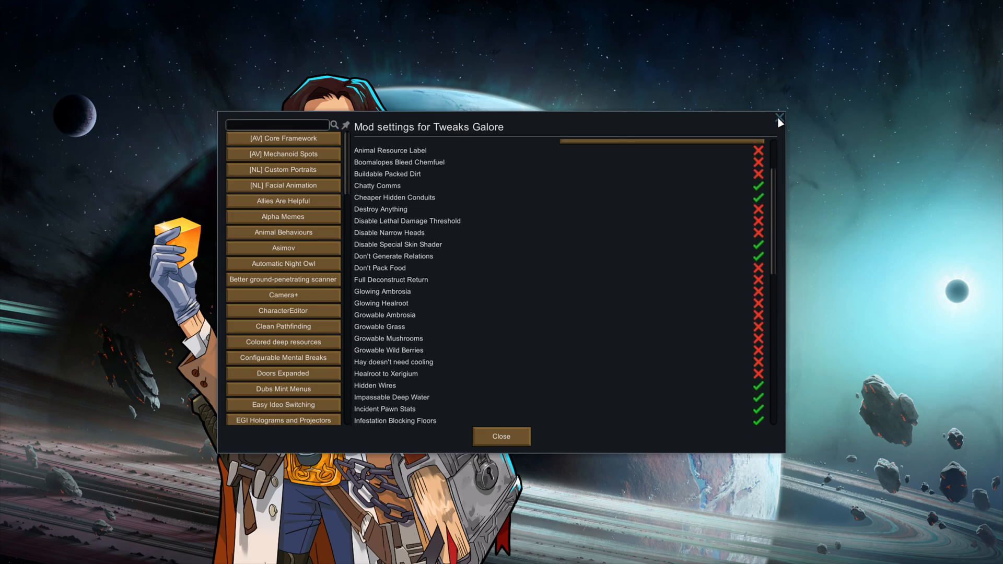
left_click(502, 437)
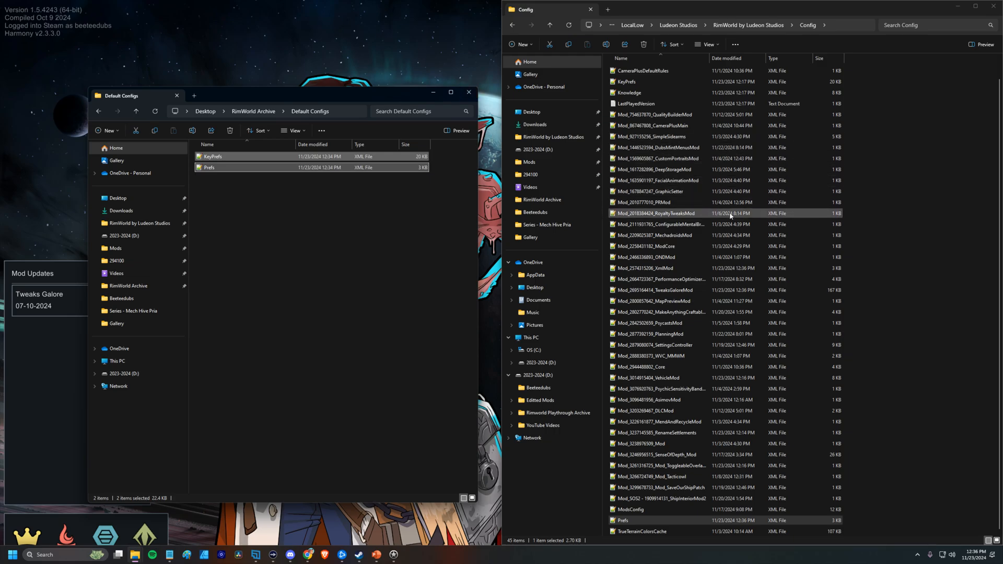
left_click(652, 301)
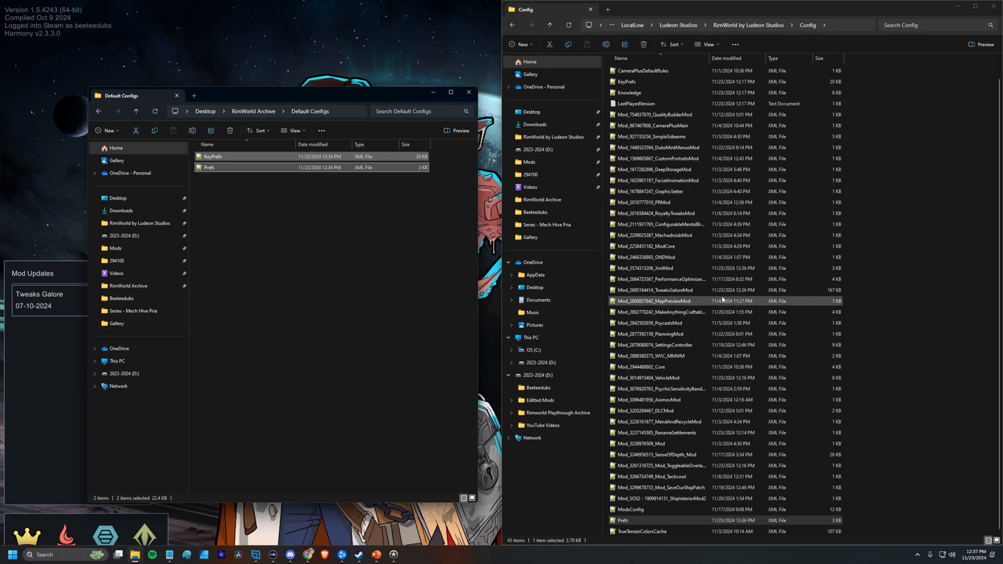
left_click(642, 366)
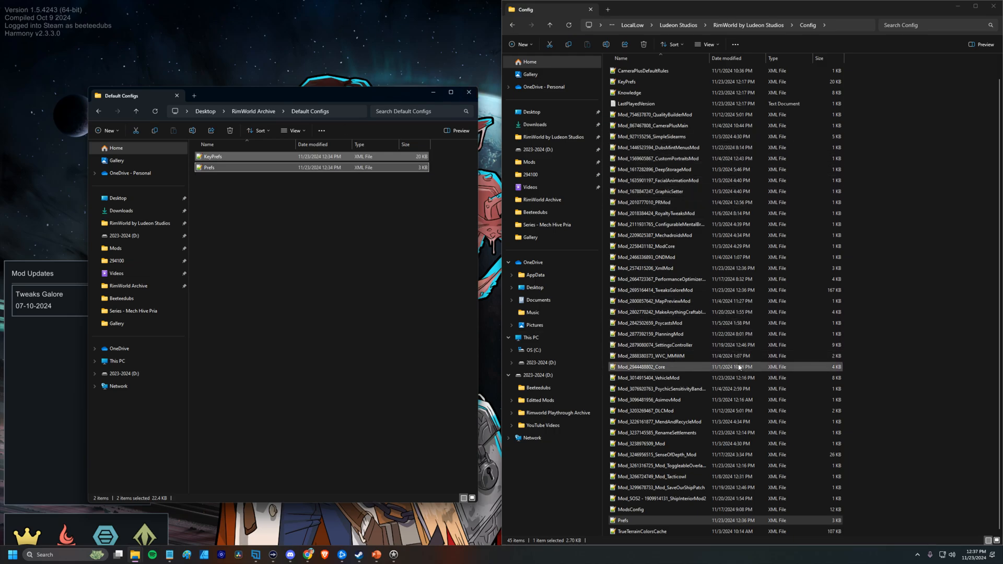
left_click(653, 192)
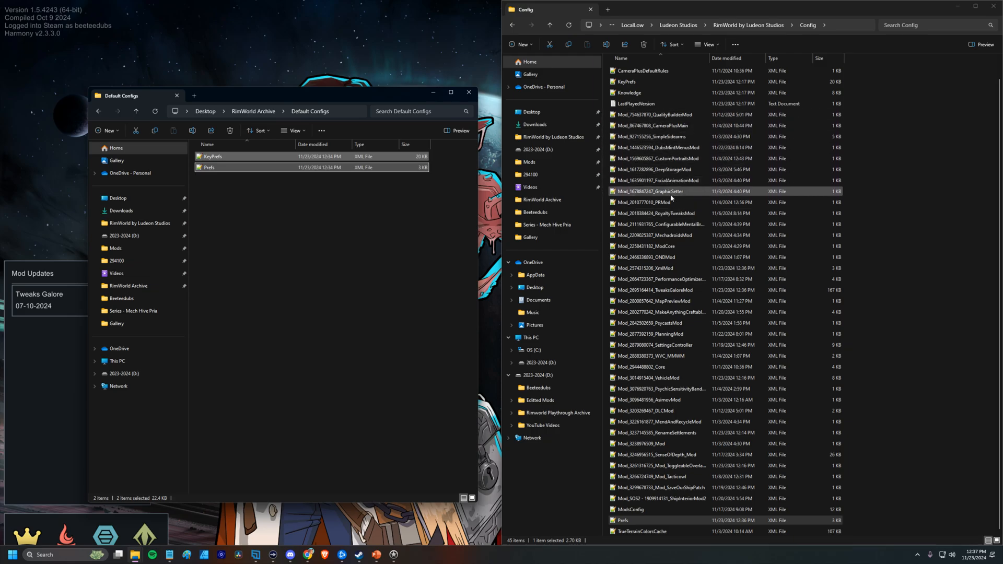
left_click(653, 136)
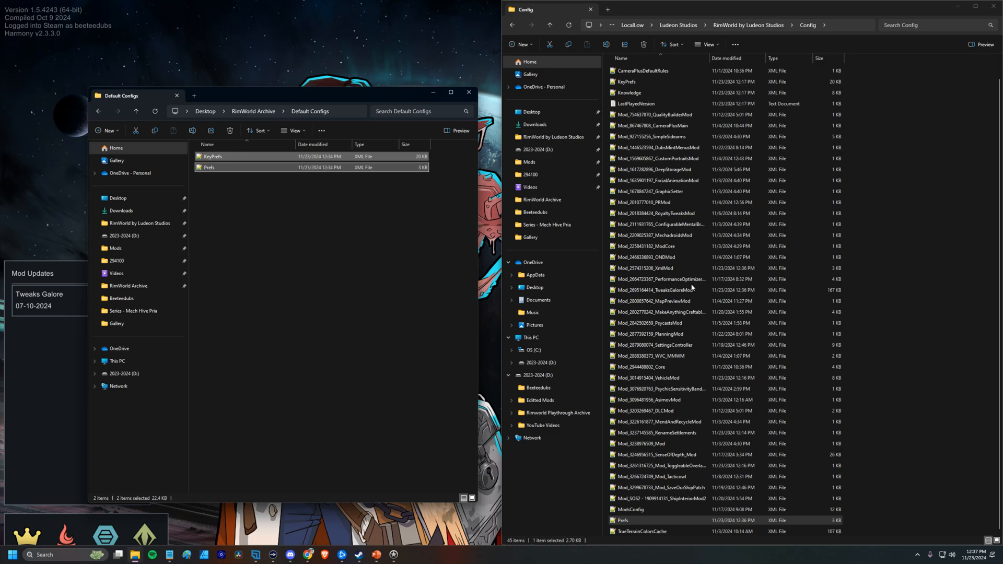
mouse_move(895, 43)
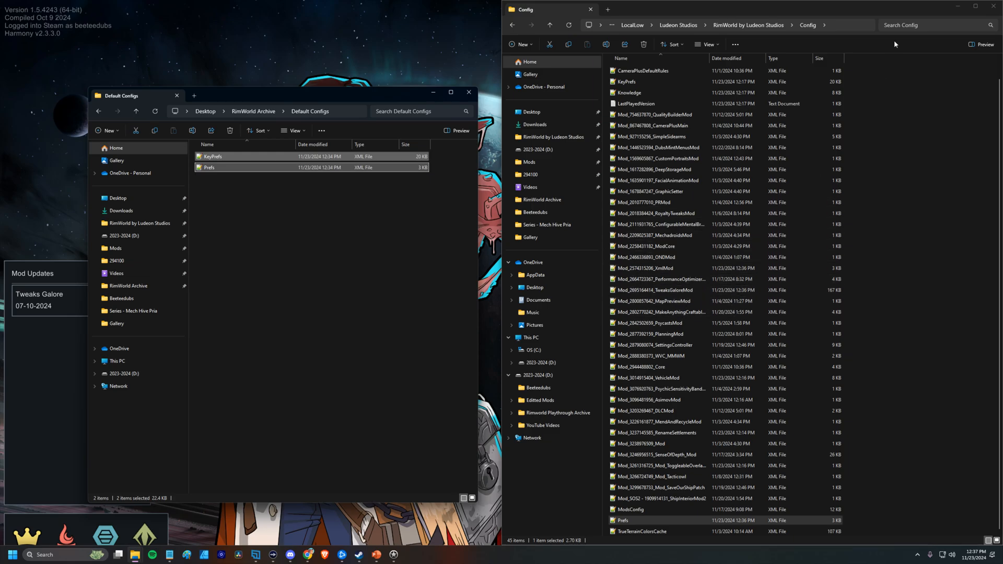
type("2695164414")
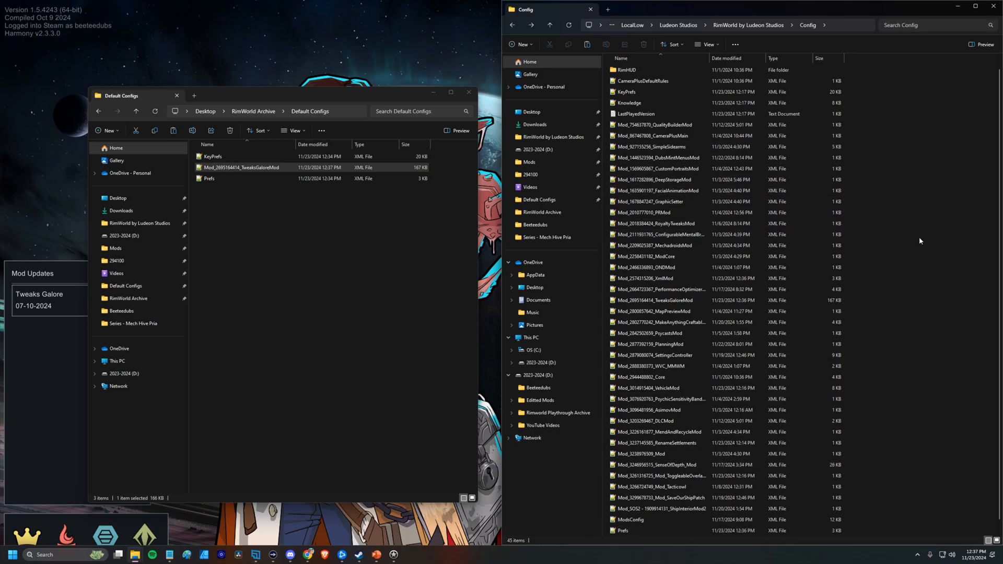
Reopen RimWorld's Config folder and return the backup window to RimWorld Archive.
left_click(550, 25)
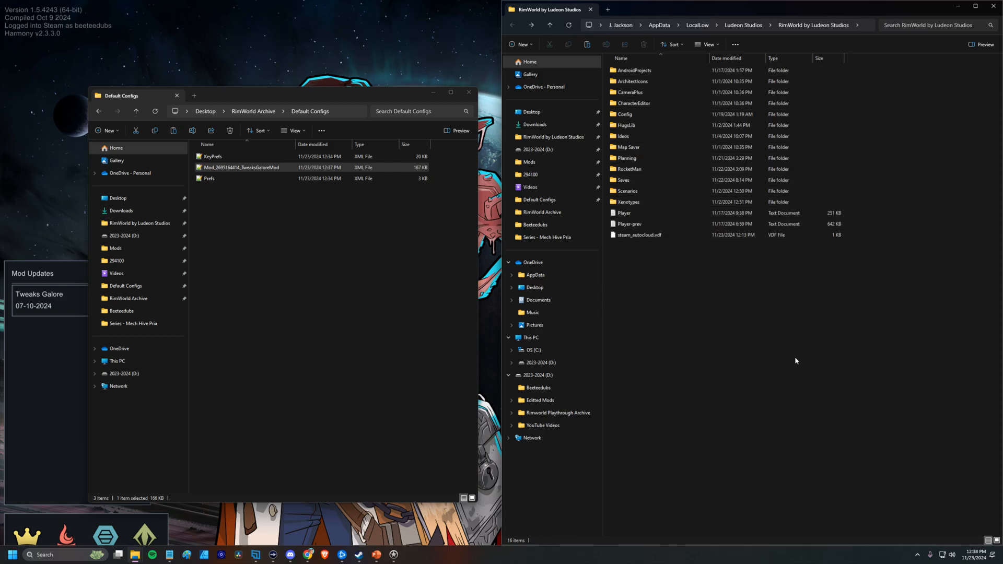
key("ctrl+a")
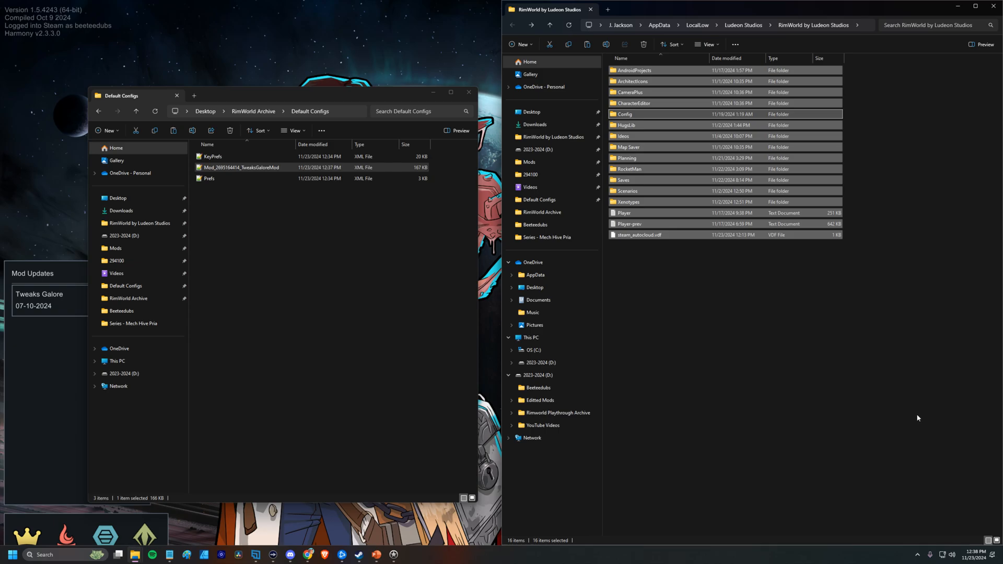
mouse_move(889, 431)
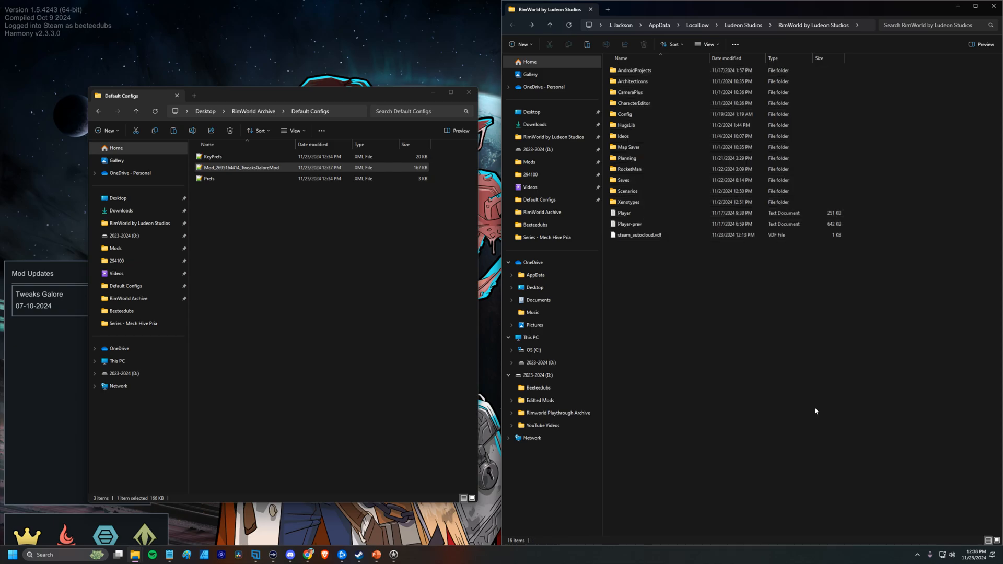
mouse_move(721, 327)
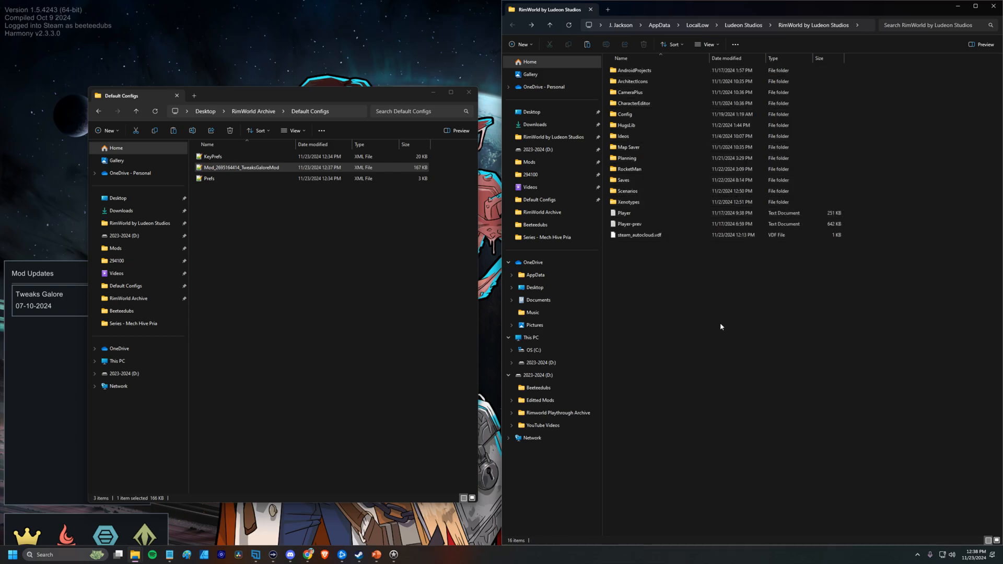
mouse_move(696, 265)
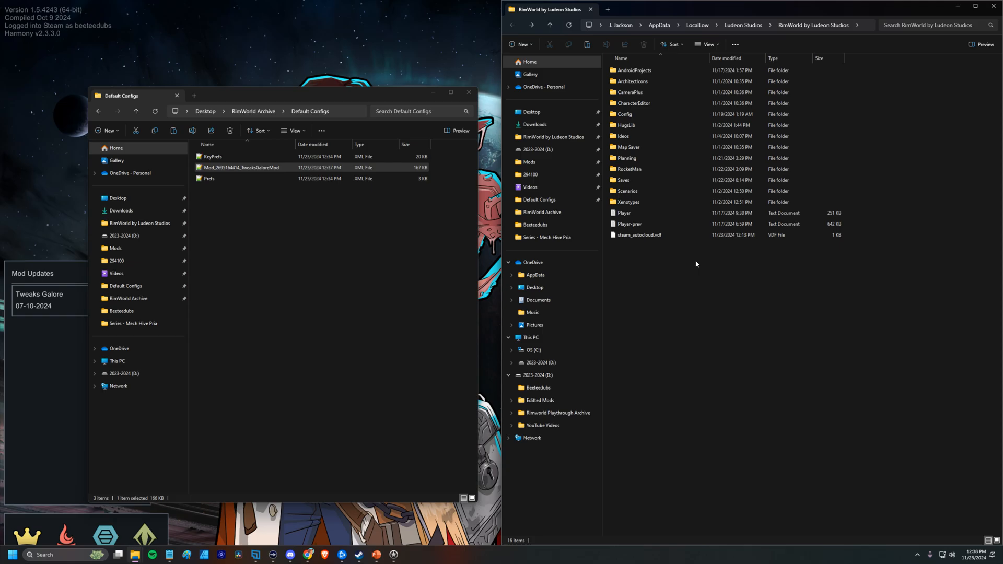
mouse_move(662, 146)
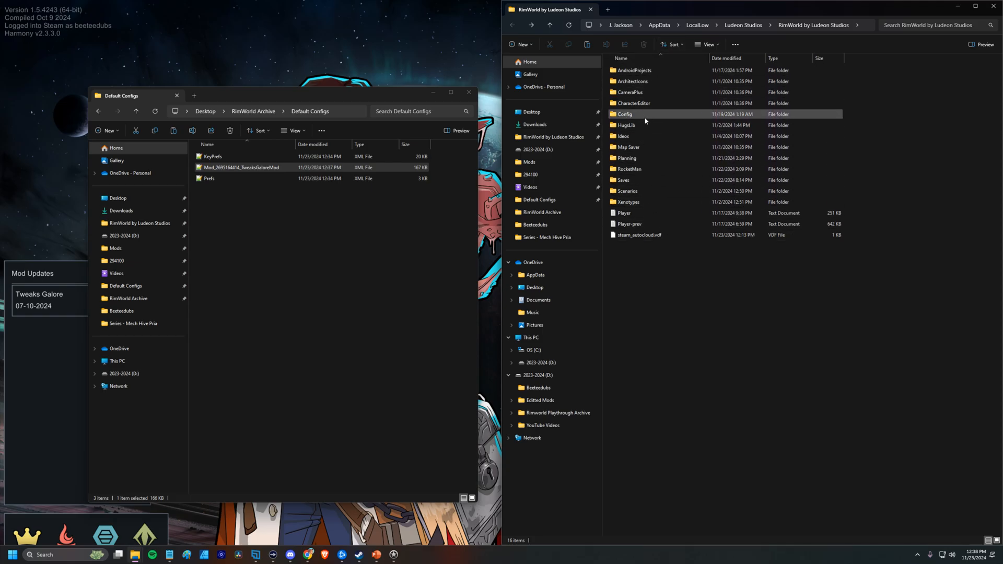
left_click(625, 114)
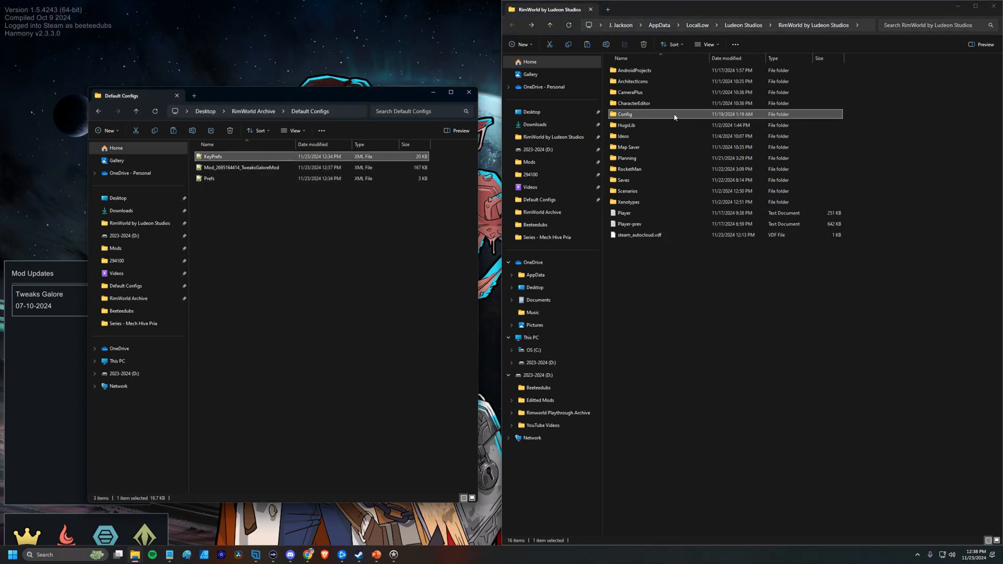
double_click(624, 114)
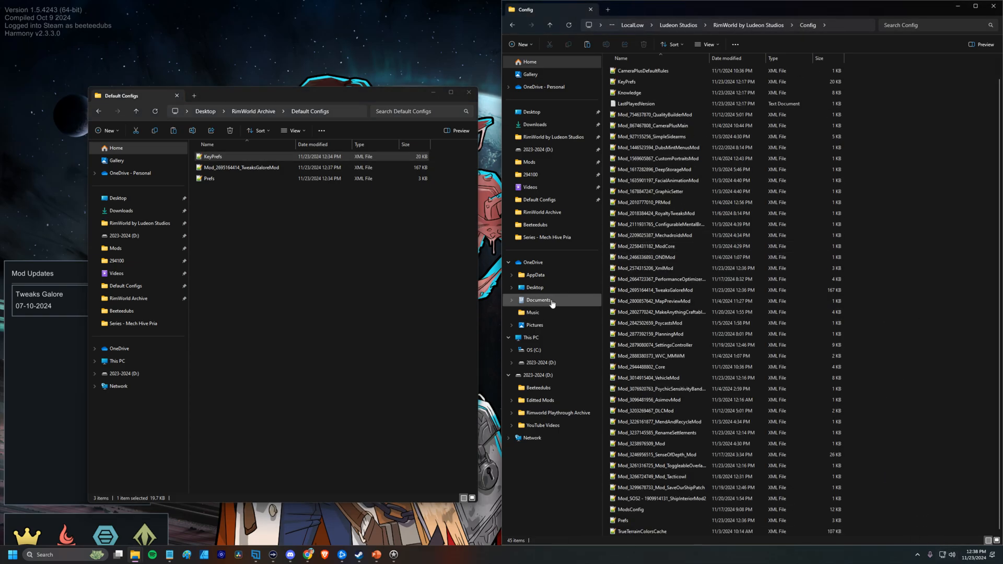
mouse_move(879, 328)
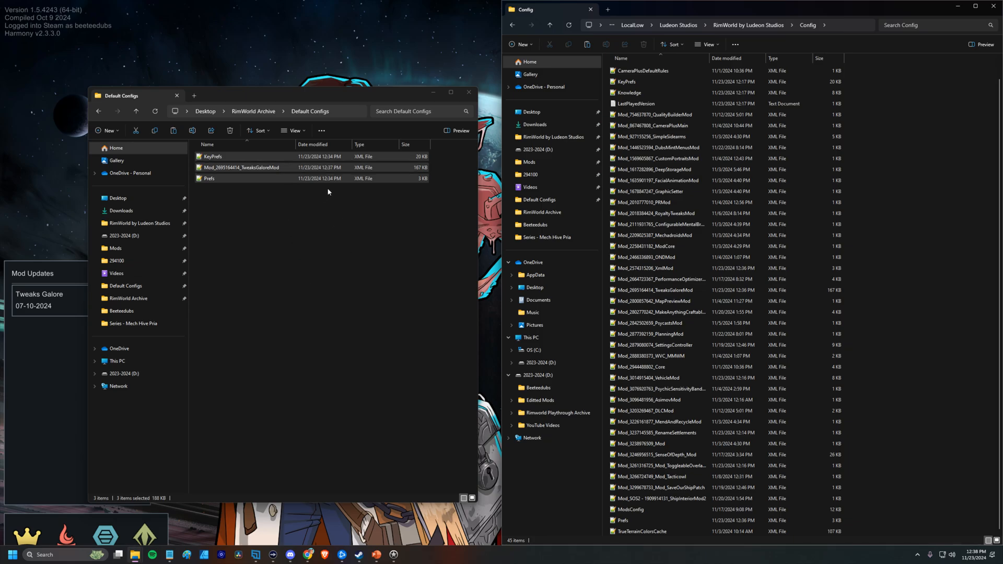
left_click(242, 168)
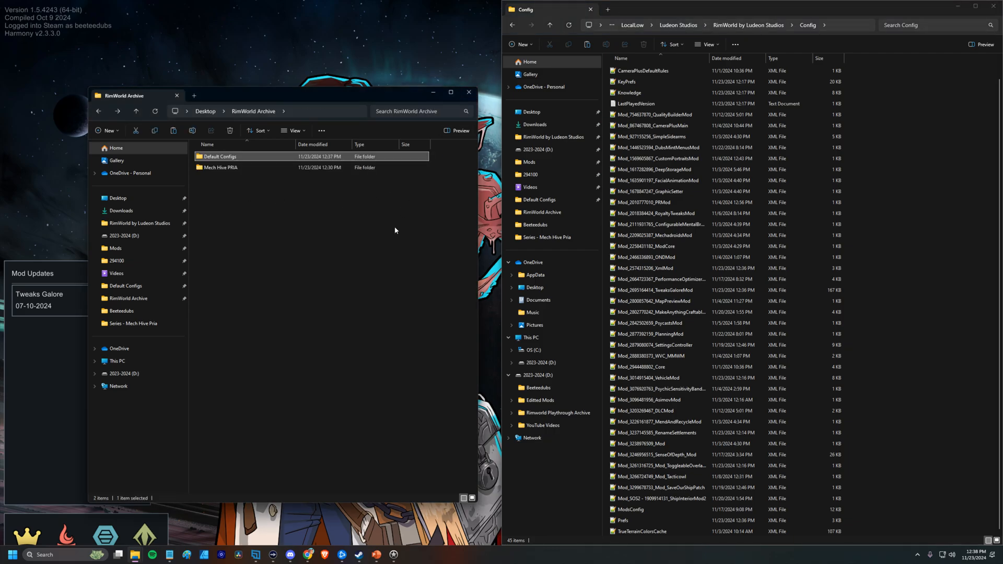
mouse_move(972, 133)
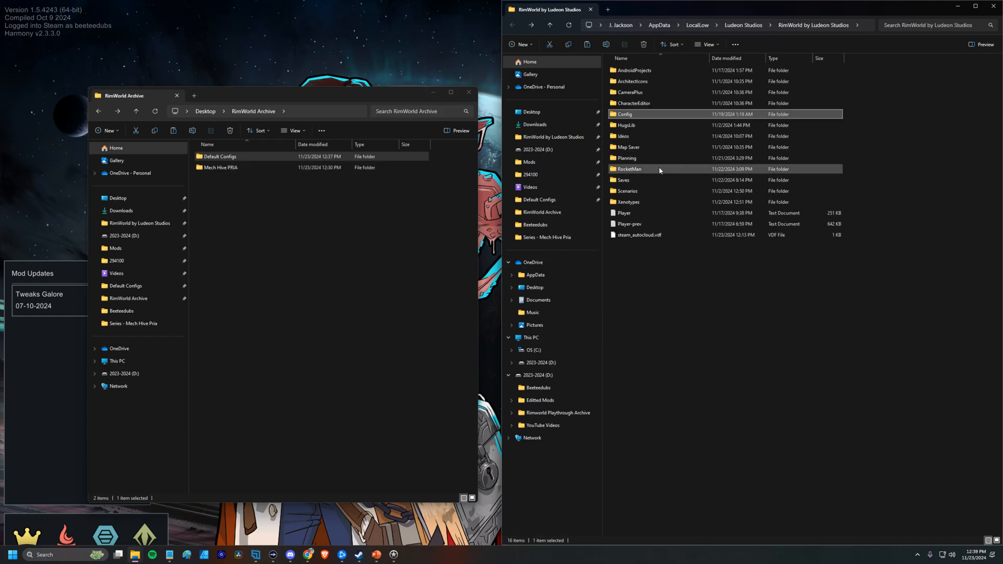
mouse_move(659, 268)
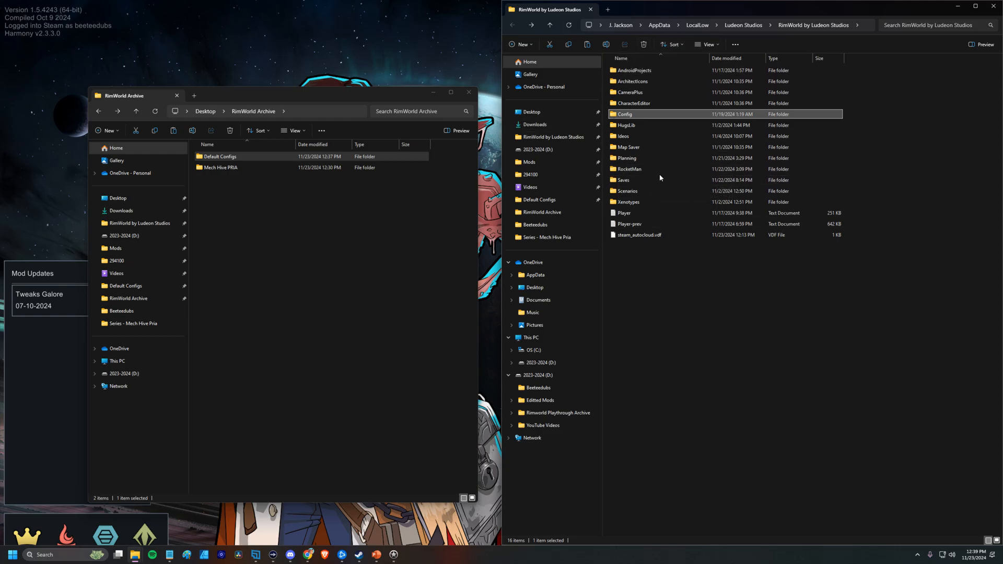
Confirm AndroidProjects is empty, then go back to RimWorld's 16-item data folder.
left_click(630, 169)
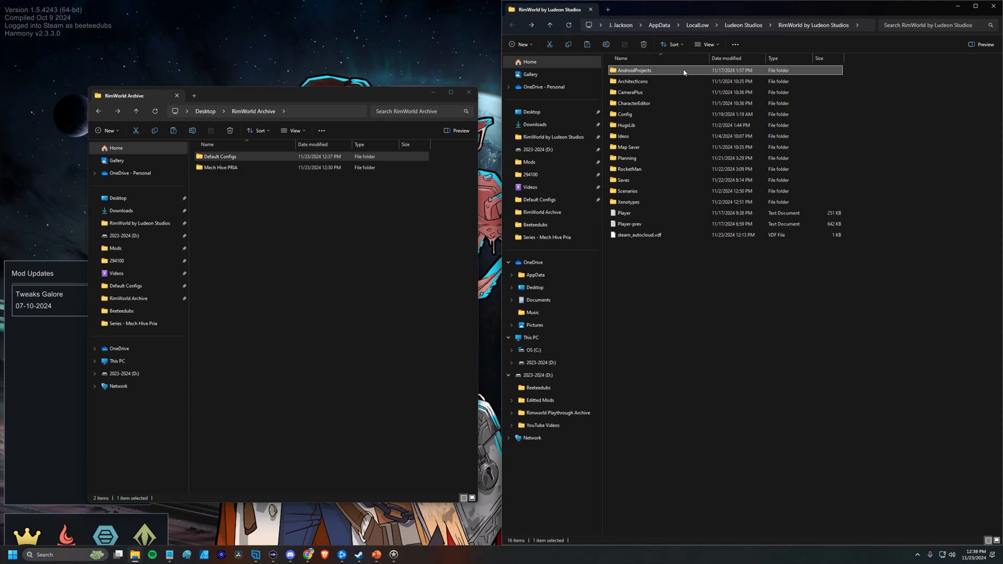
double_click(634, 70)
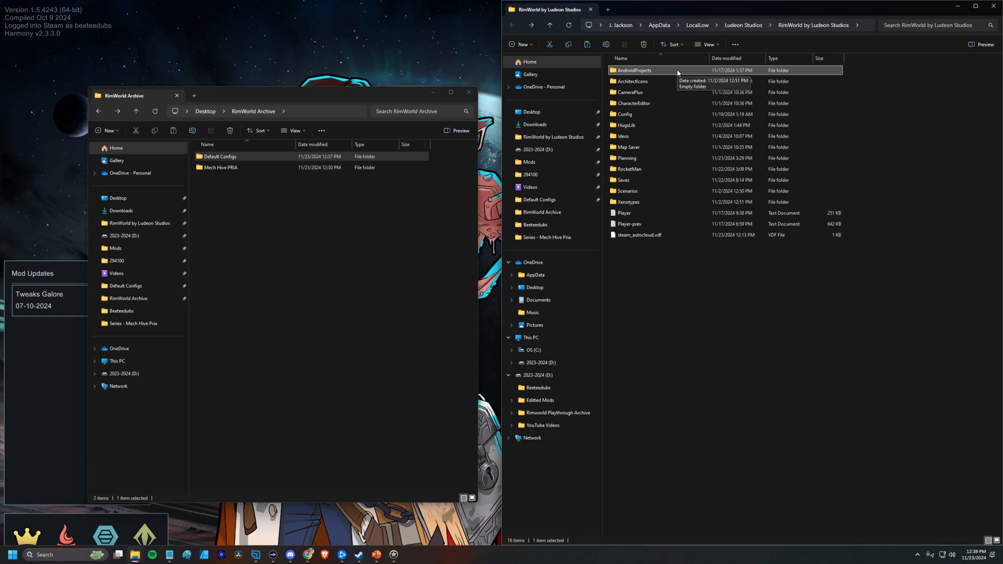
double_click(633, 71)
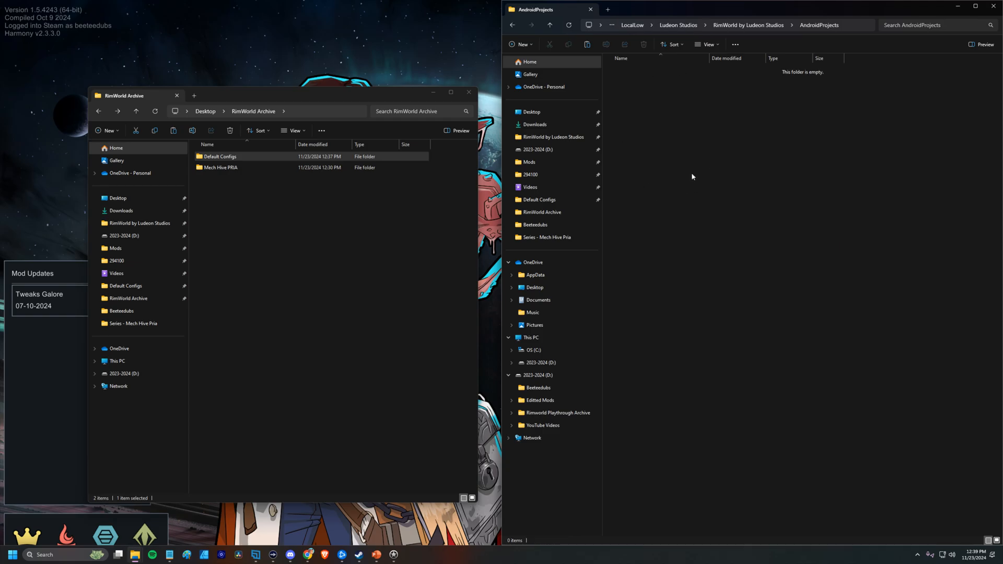
mouse_move(687, 168)
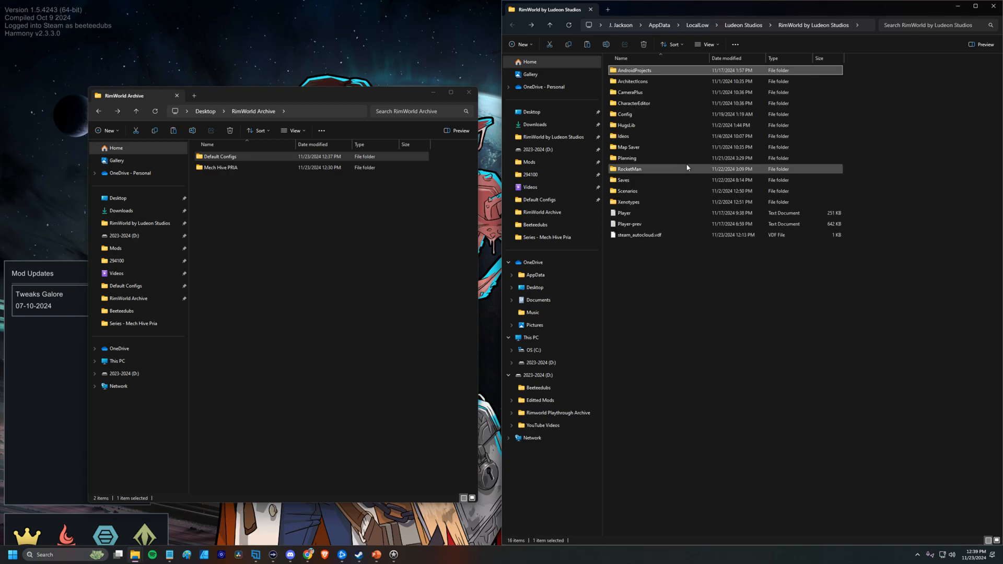
mouse_move(669, 169)
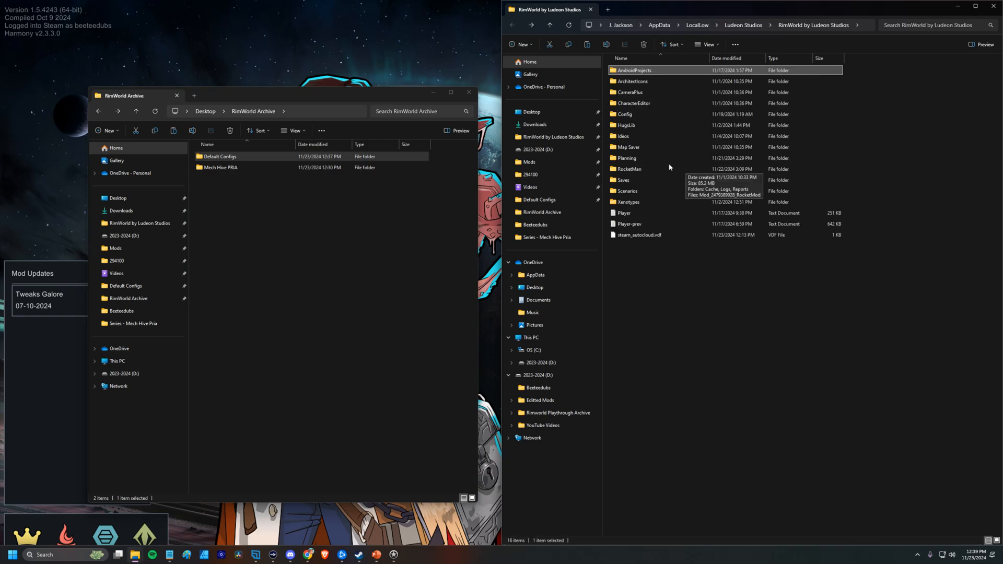
left_click(636, 103)
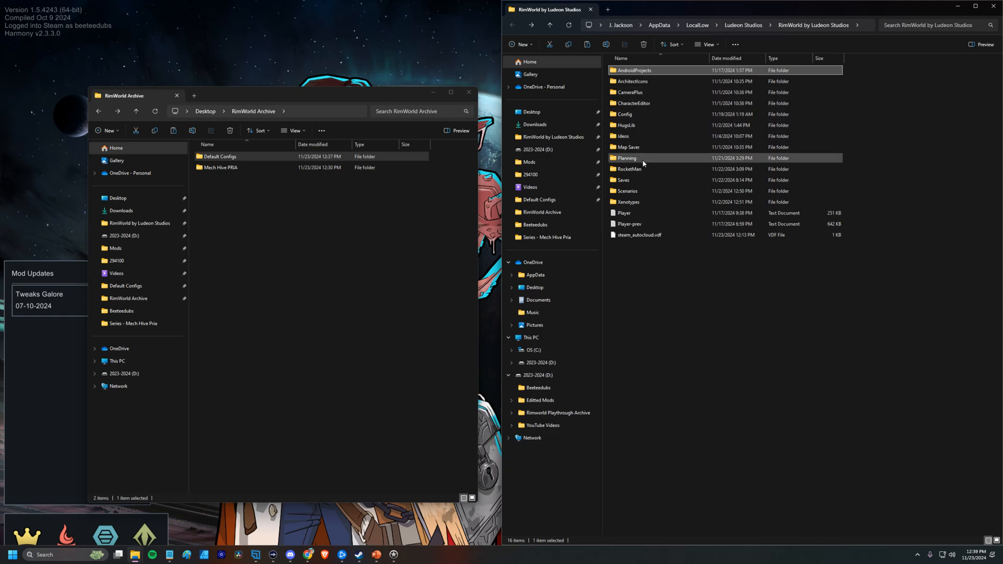
Open the Planning folder with nine Horizon NX248 and Mech Hive Pria plan files.
double_click(627, 158)
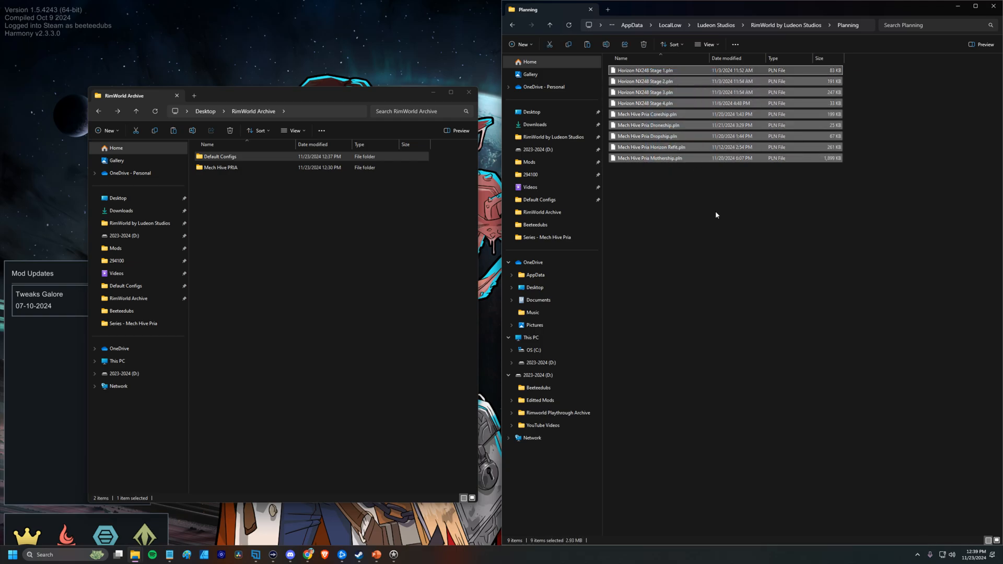
left_click(650, 158)
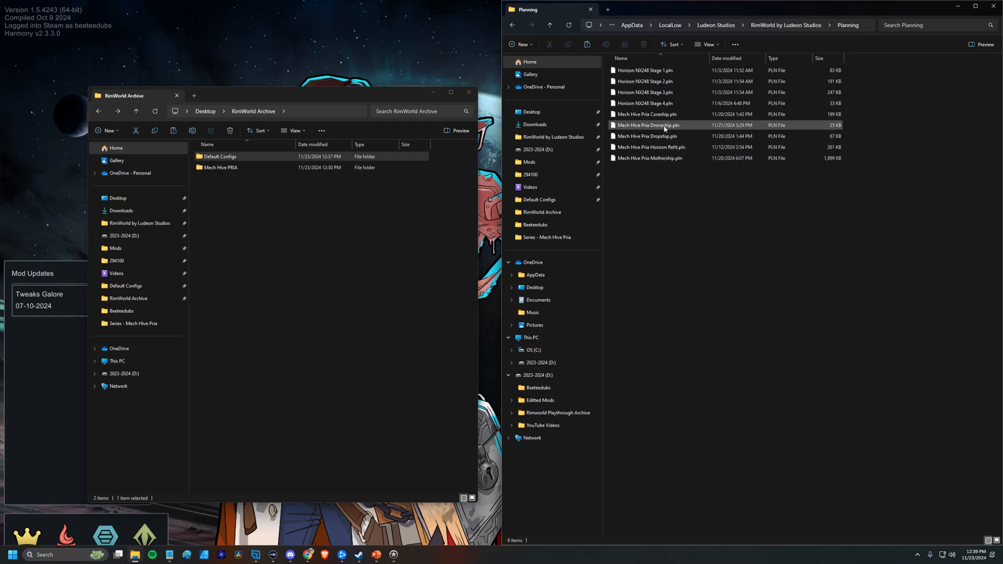
left_click(712, 253)
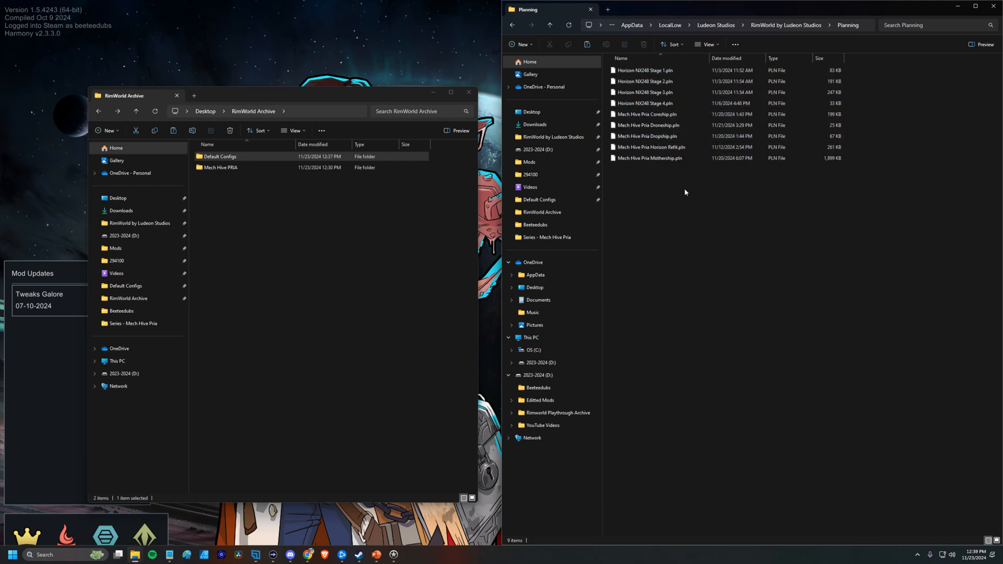
mouse_move(670, 203)
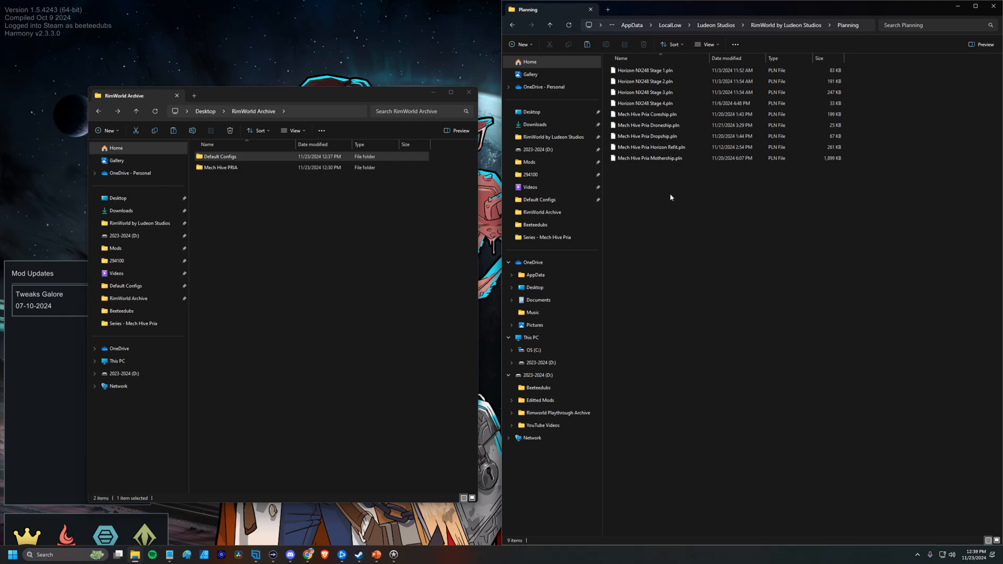
mouse_move(686, 220)
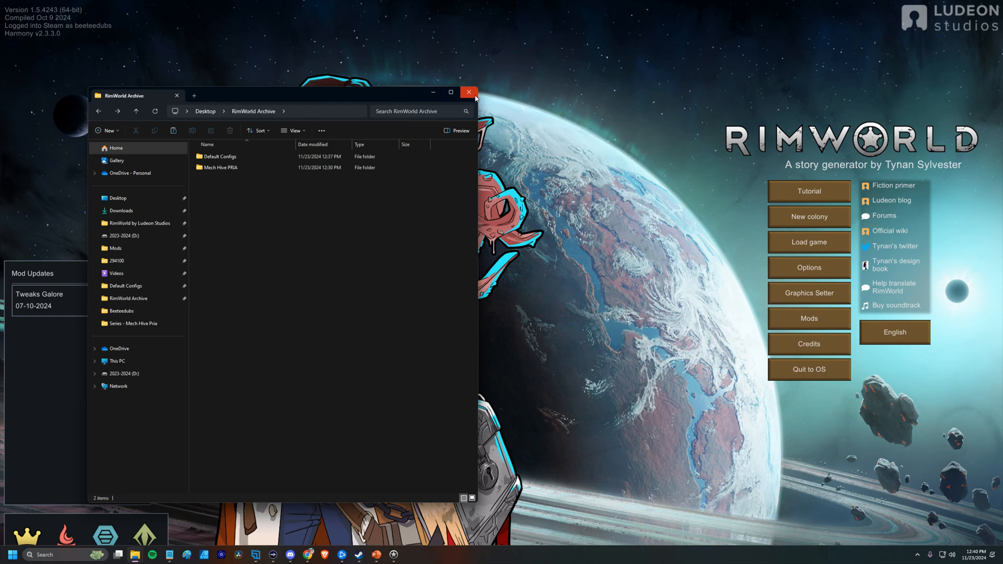
Close the RimWorld Archive File Explorer window.
left_click(469, 92)
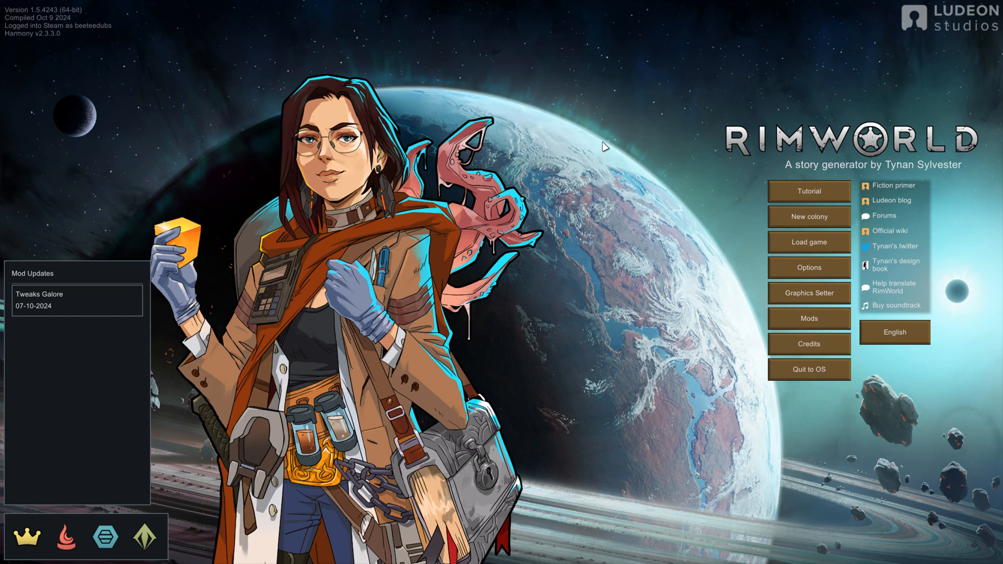
mouse_move(607, 149)
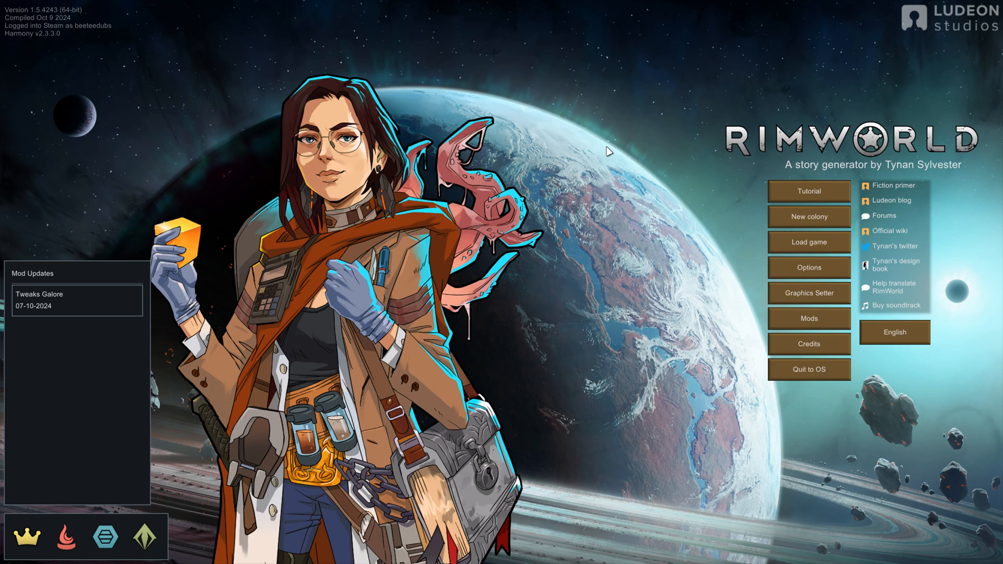
mouse_move(608, 152)
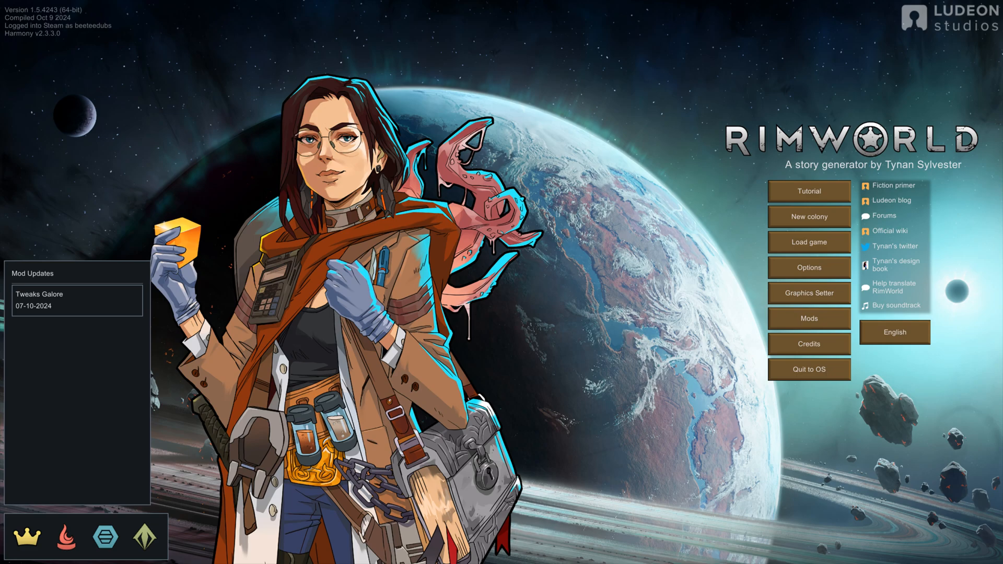